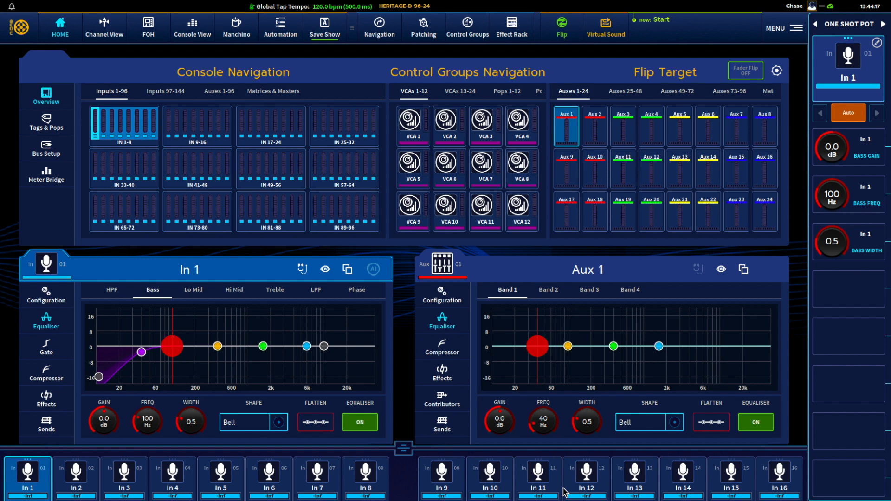
mouse_move(601, 444)
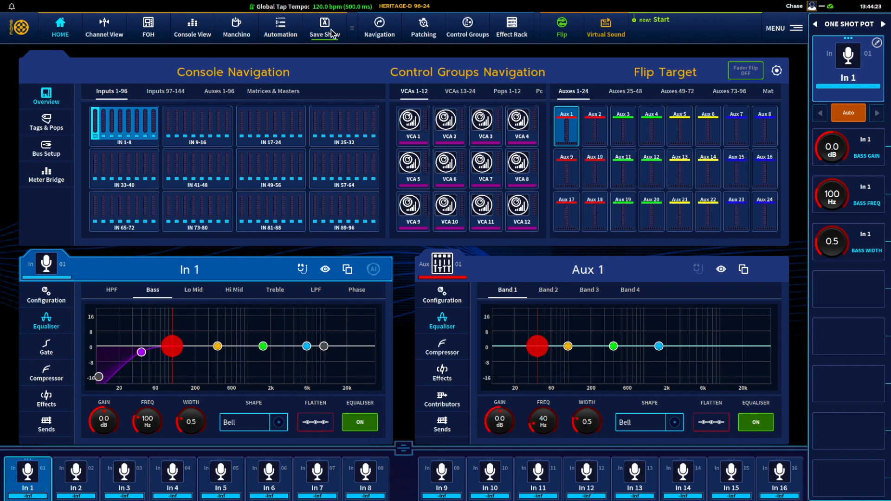
mouse_move(422, 27)
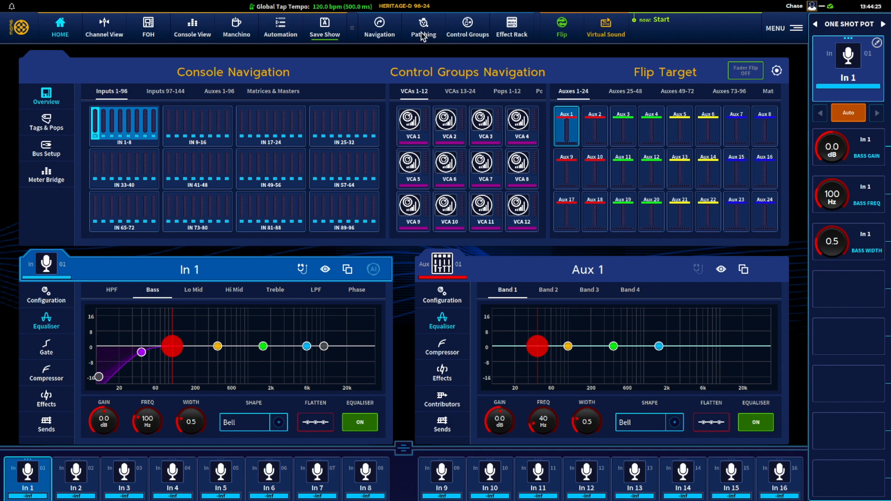
Bring up the main menu from the Home screen.
click(774, 28)
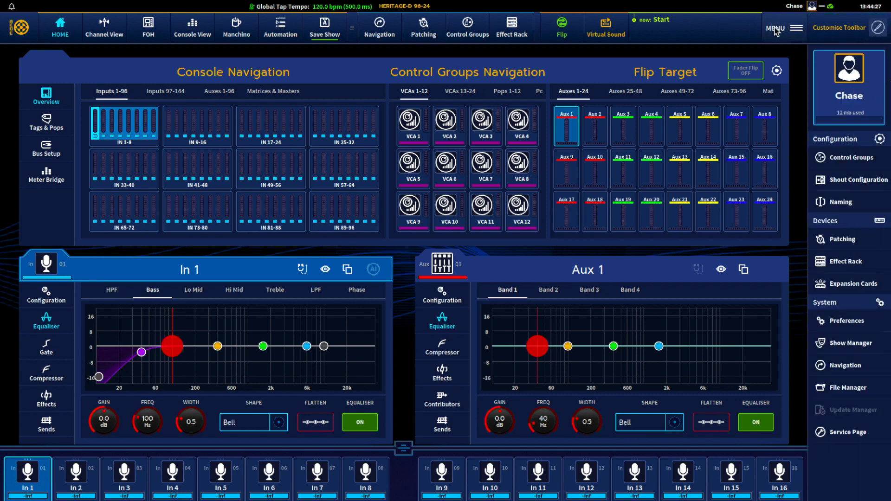
mouse_move(830, 221)
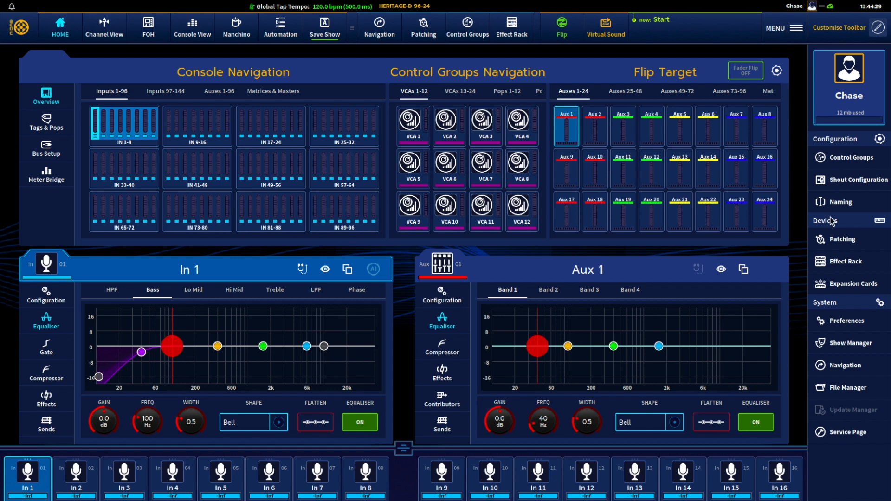
mouse_move(842, 242)
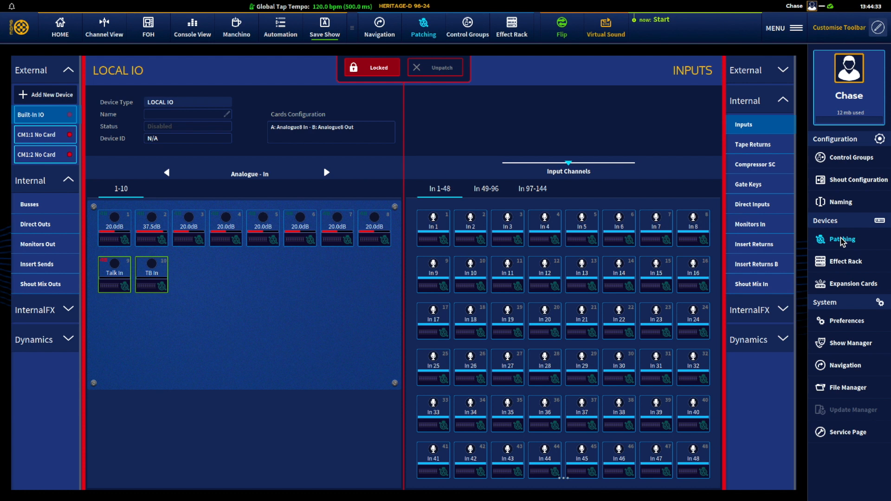
mouse_move(428, 183)
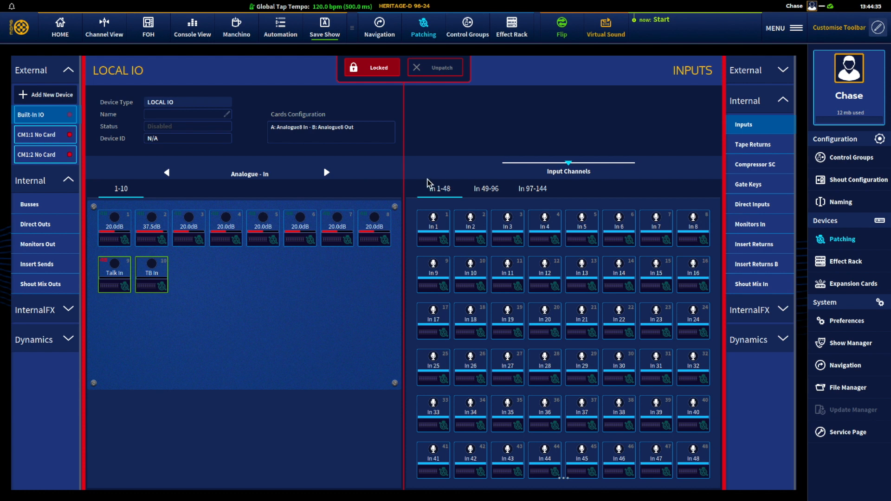
mouse_move(42, 193)
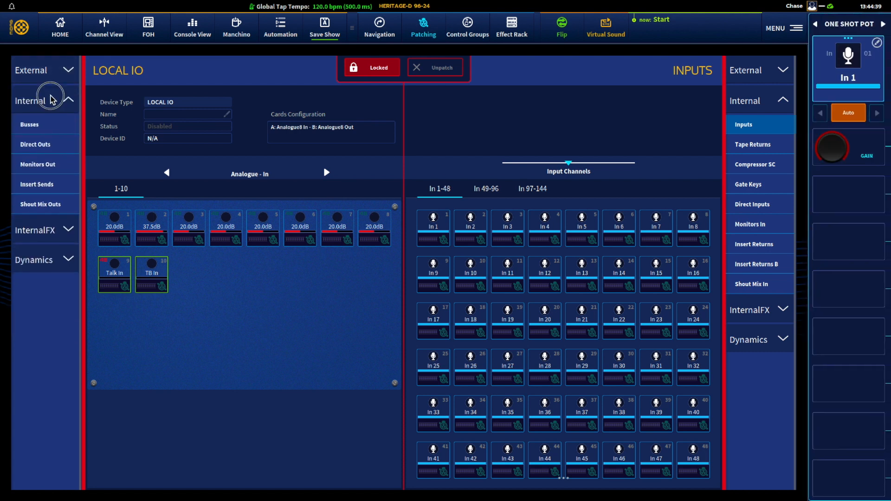
Collapse the Internal source and destination groups and select analogue input 8 and channel In 1.
click(67, 101)
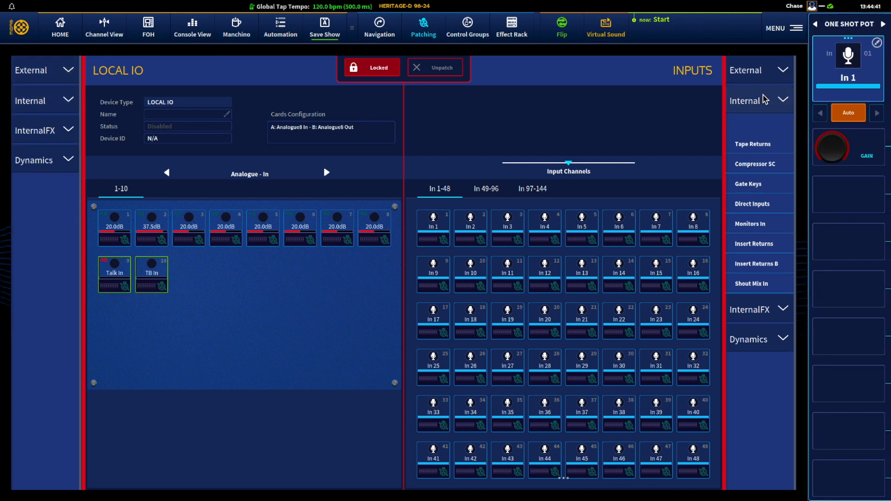
click(784, 100)
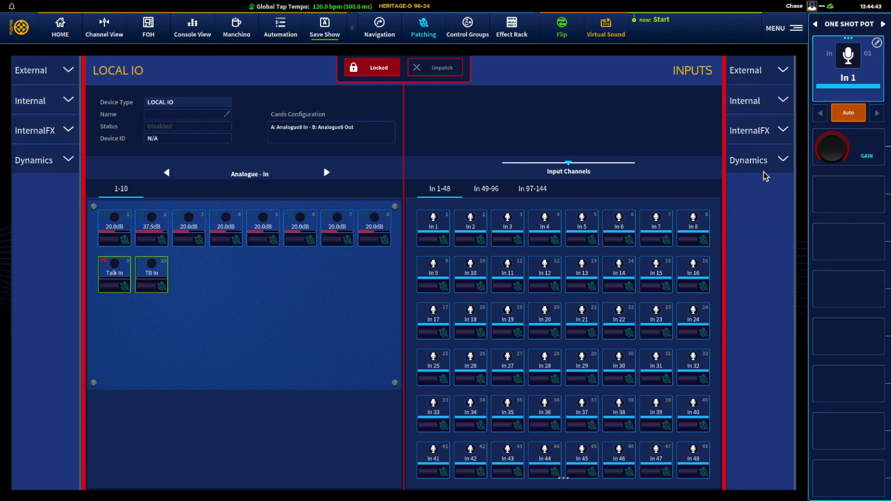
mouse_move(359, 124)
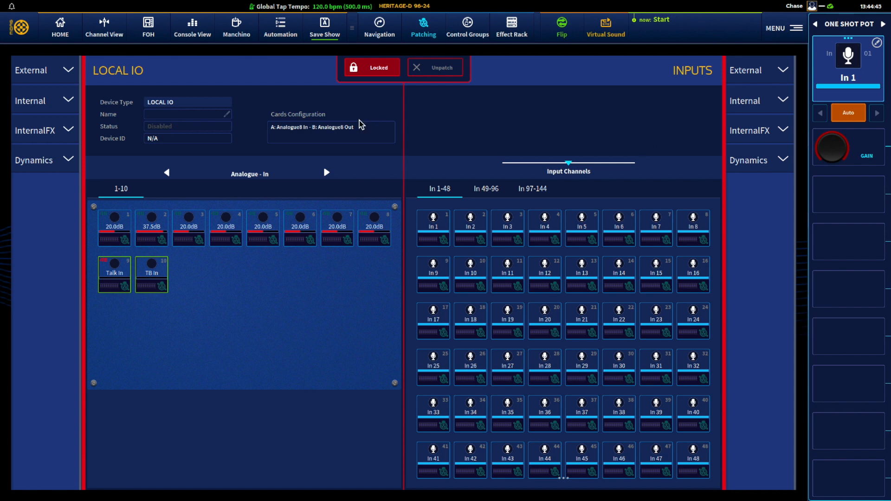
mouse_move(381, 114)
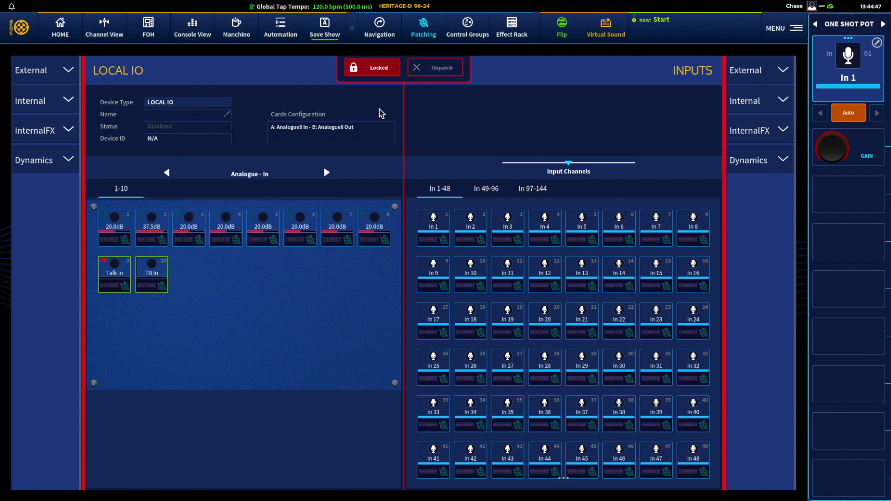
mouse_move(399, 136)
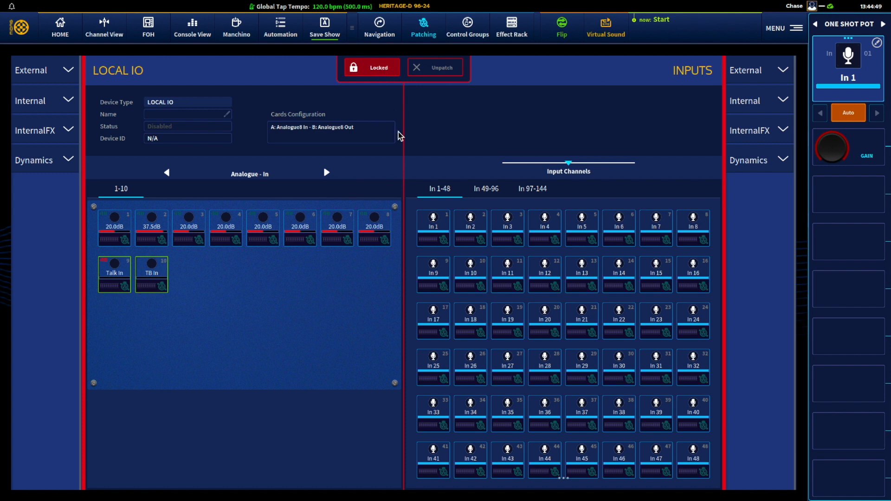
click(373, 227)
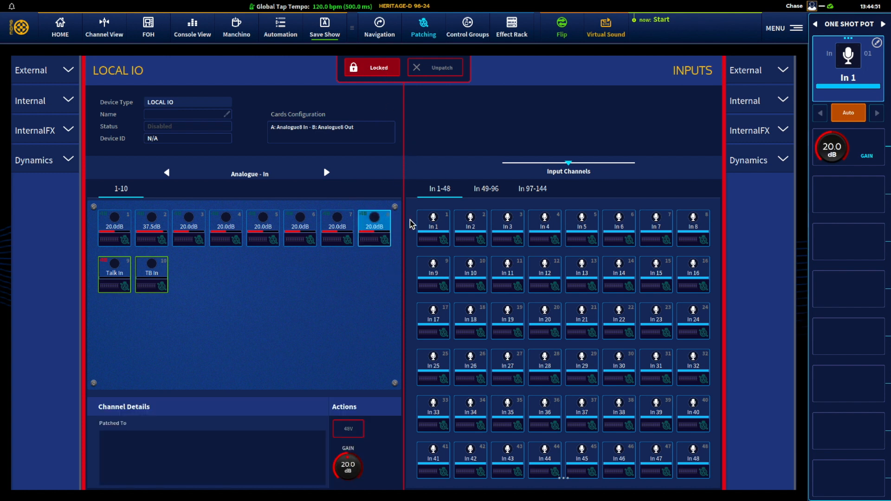
click(431, 228)
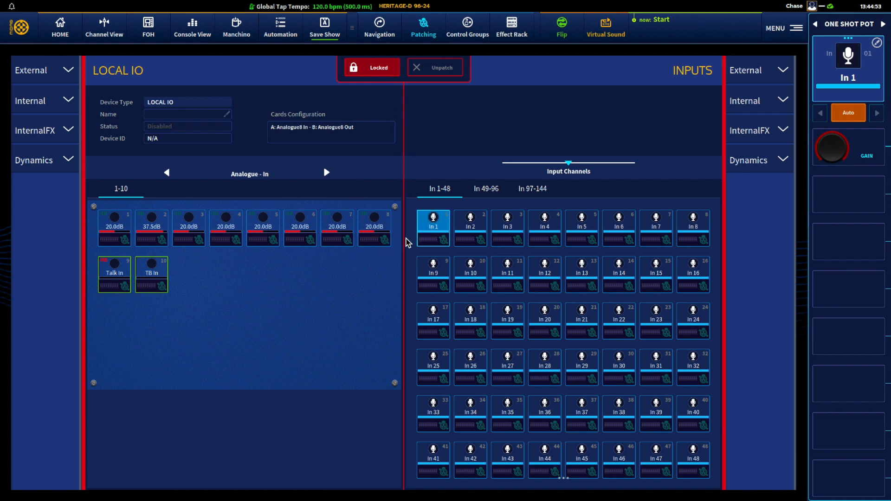
Unlock the patching so local analogue input routes can be edited.
click(374, 227)
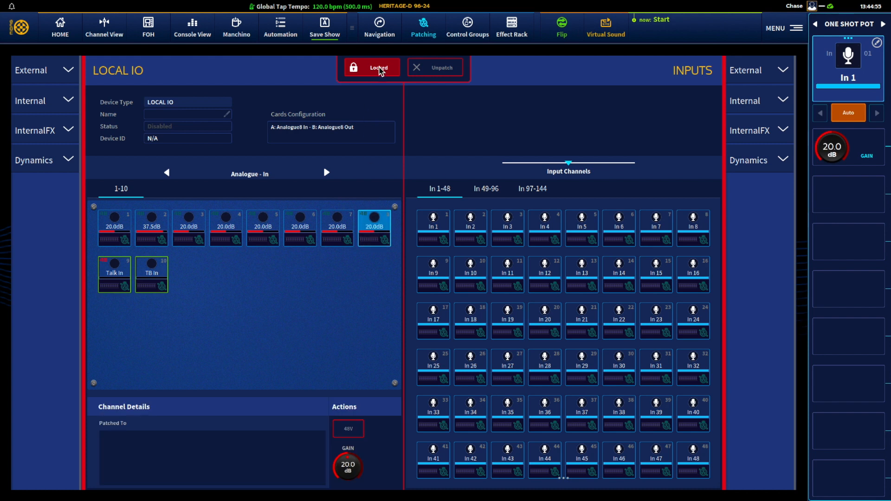
click(371, 67)
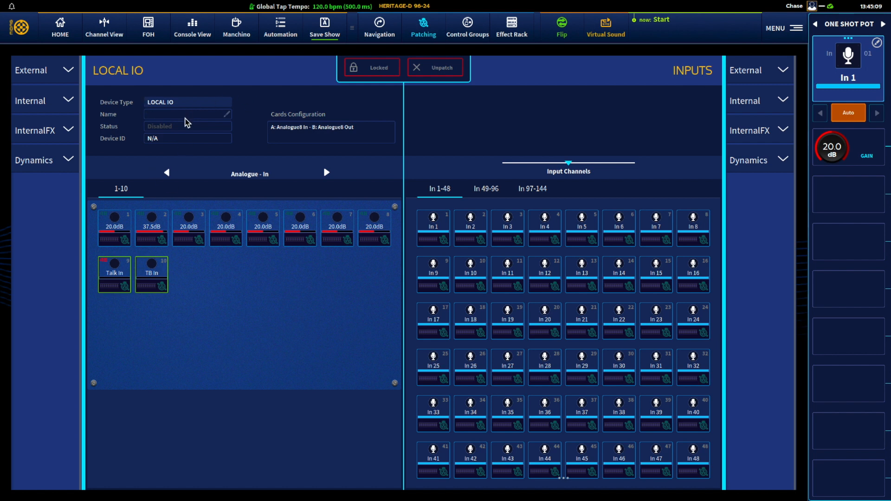
mouse_move(239, 91)
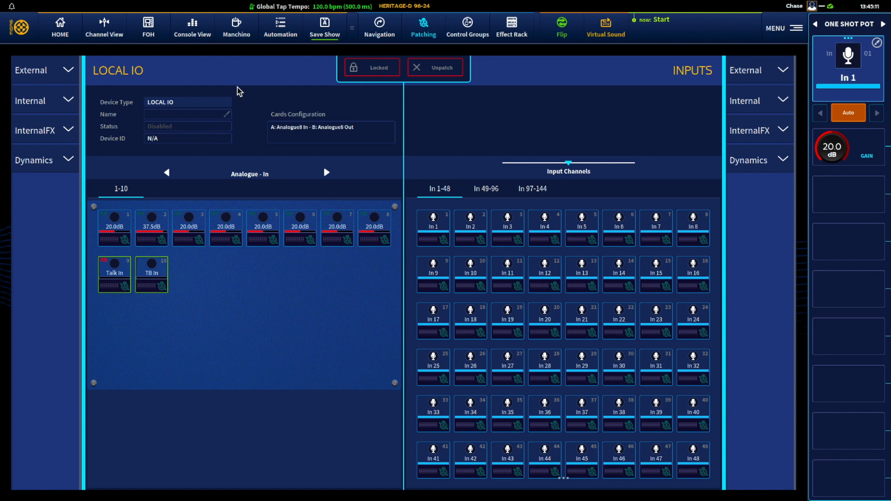
mouse_move(198, 151)
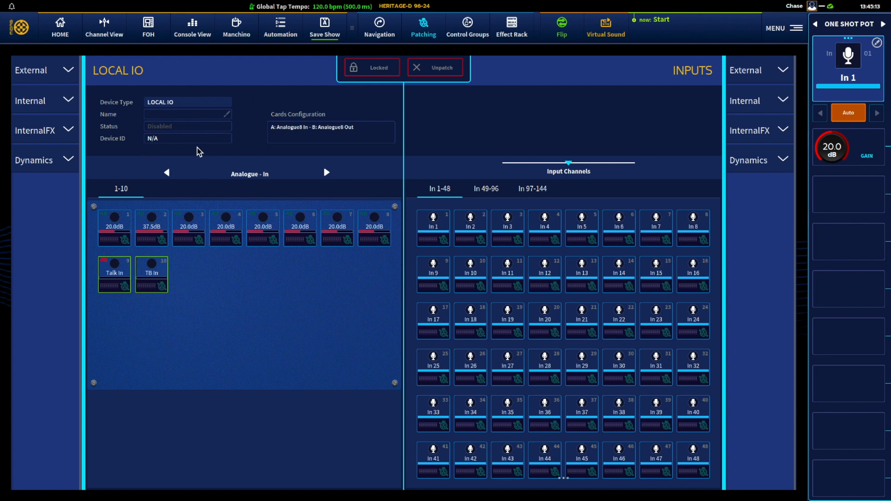
mouse_move(586, 140)
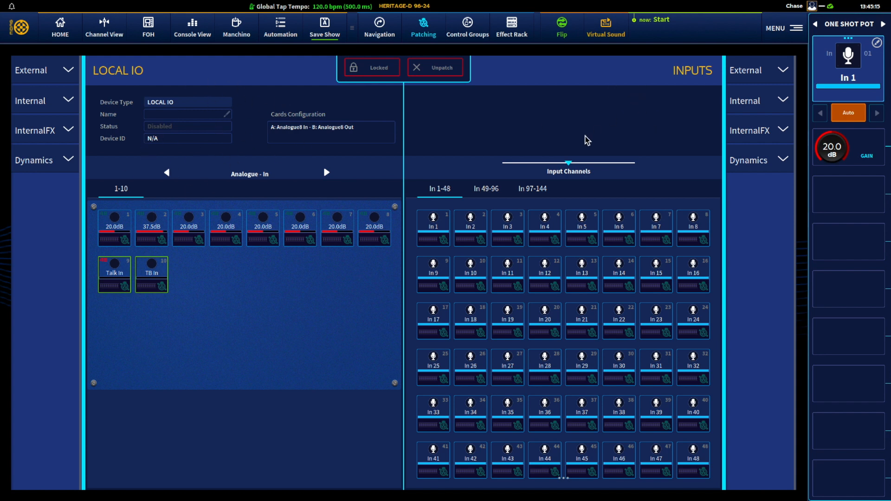
mouse_move(607, 115)
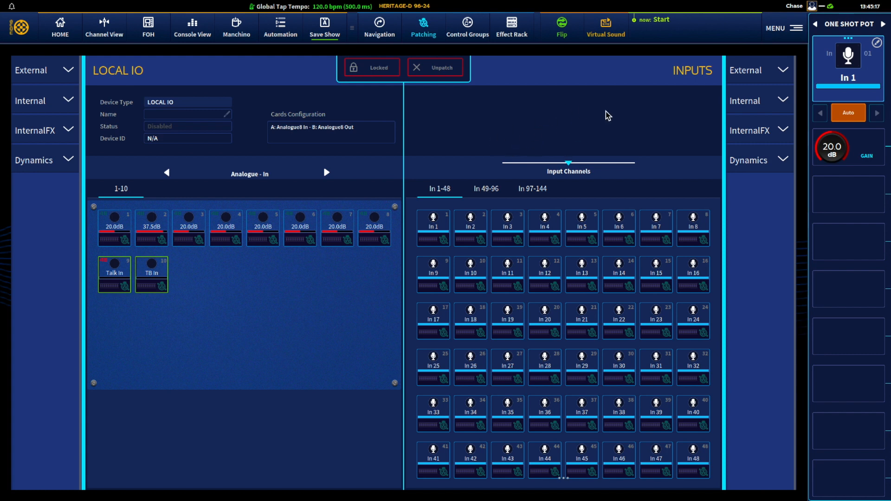
mouse_move(309, 236)
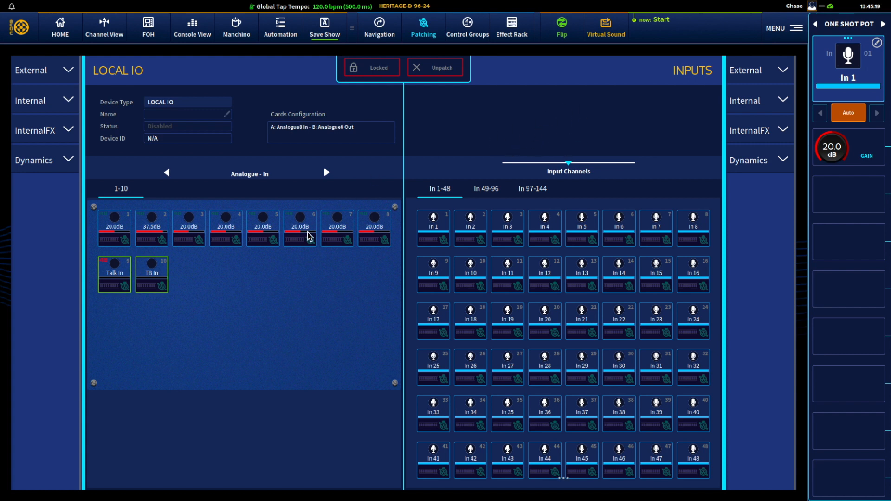
mouse_move(178, 159)
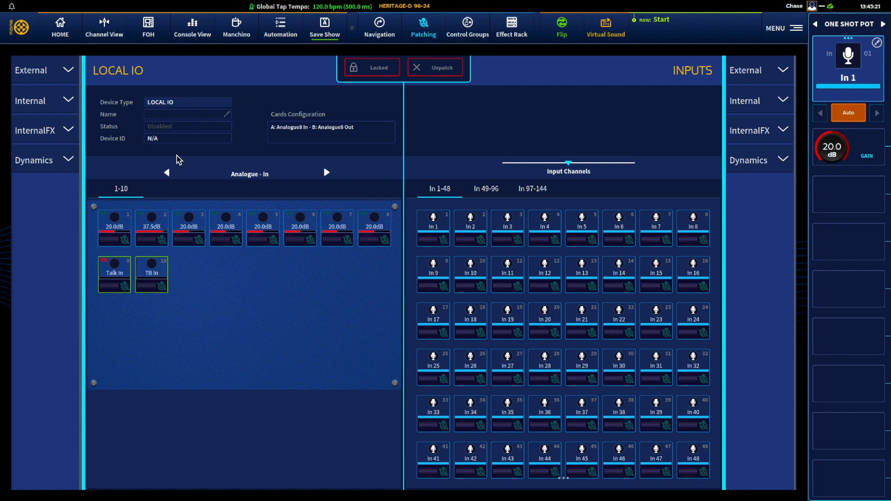
Expand the External source group to list Built-In IO and the two empty card slots.
click(34, 70)
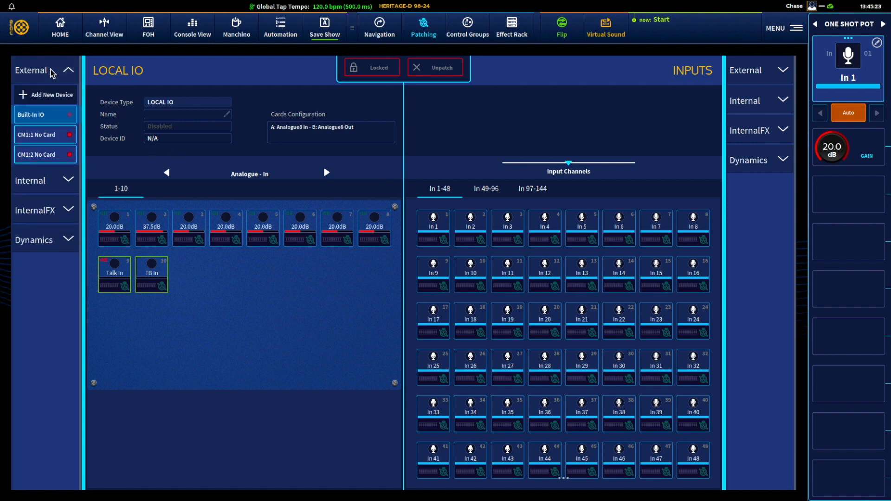
mouse_move(55, 81)
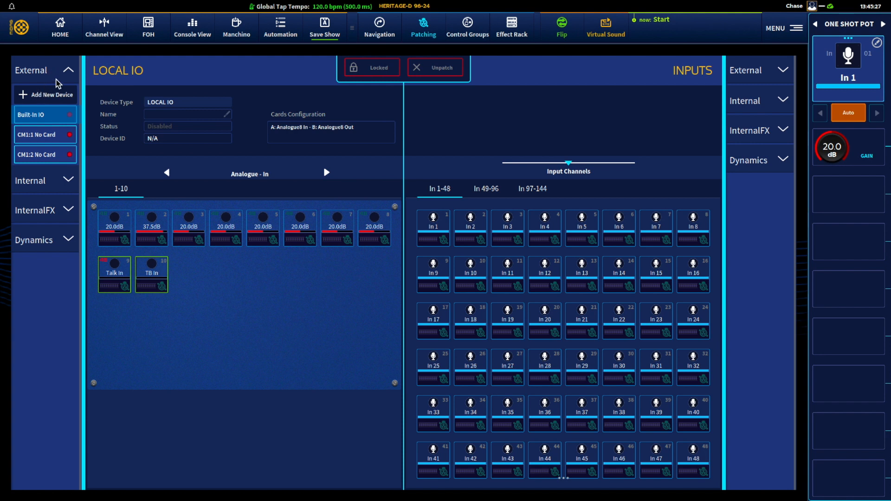
mouse_move(57, 101)
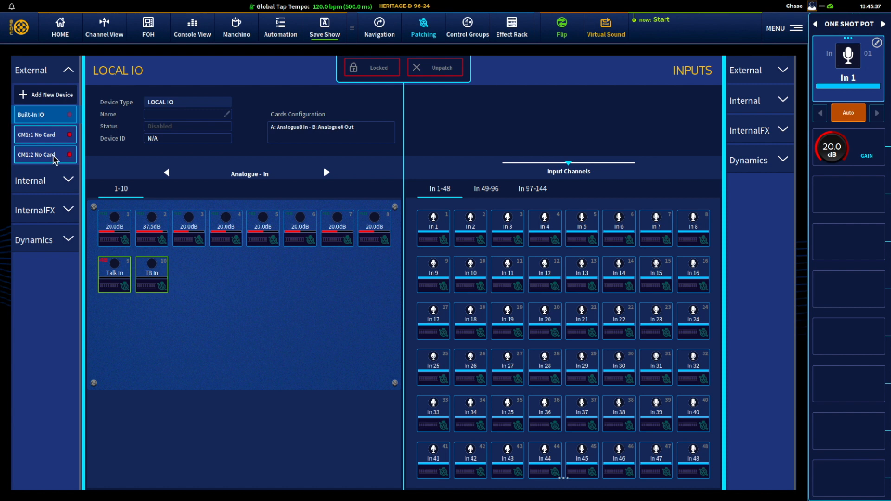
mouse_move(56, 152)
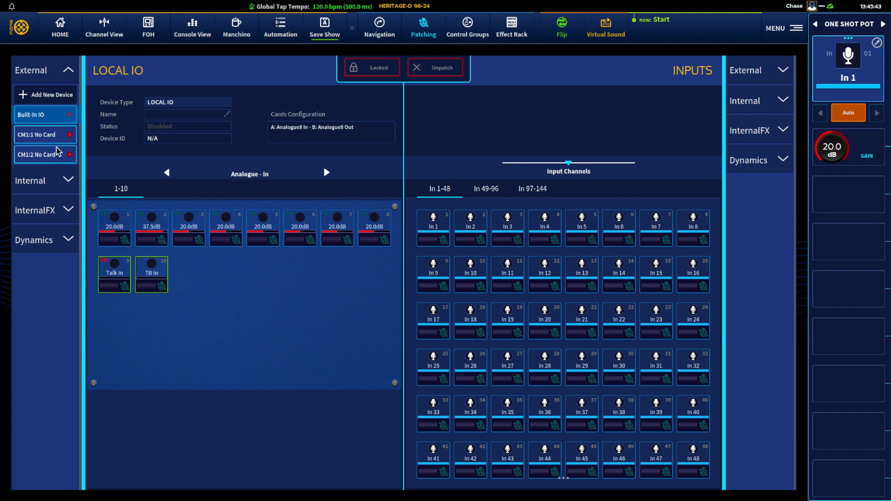
mouse_move(67, 94)
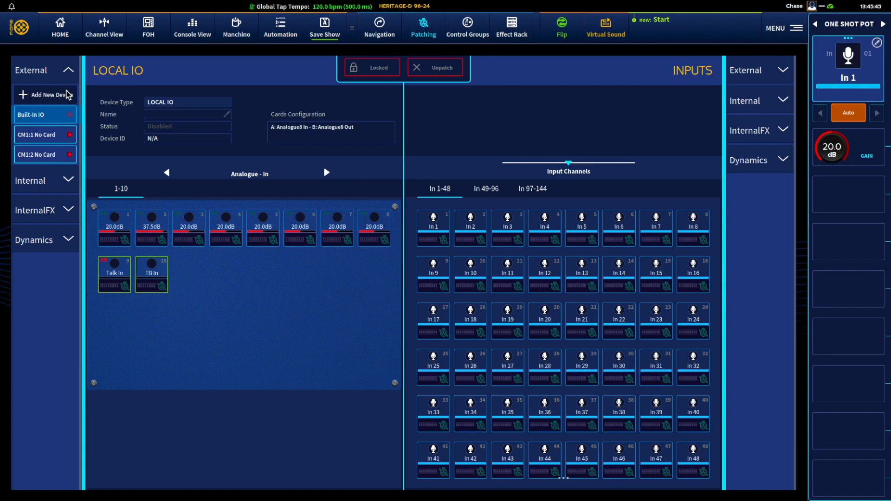
click(50, 94)
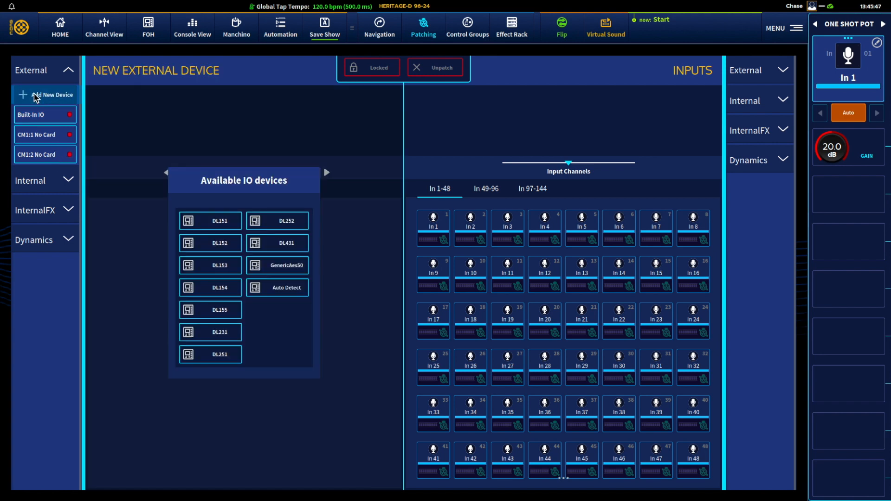
mouse_move(220, 221)
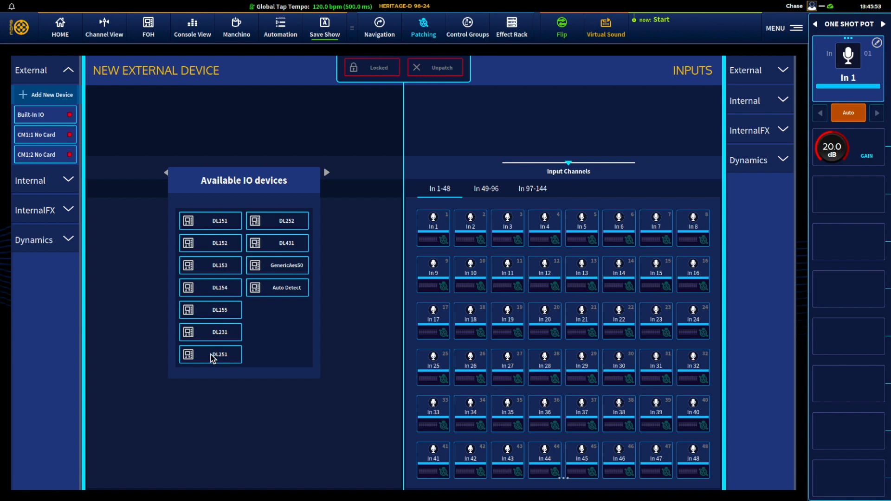
mouse_move(261, 311)
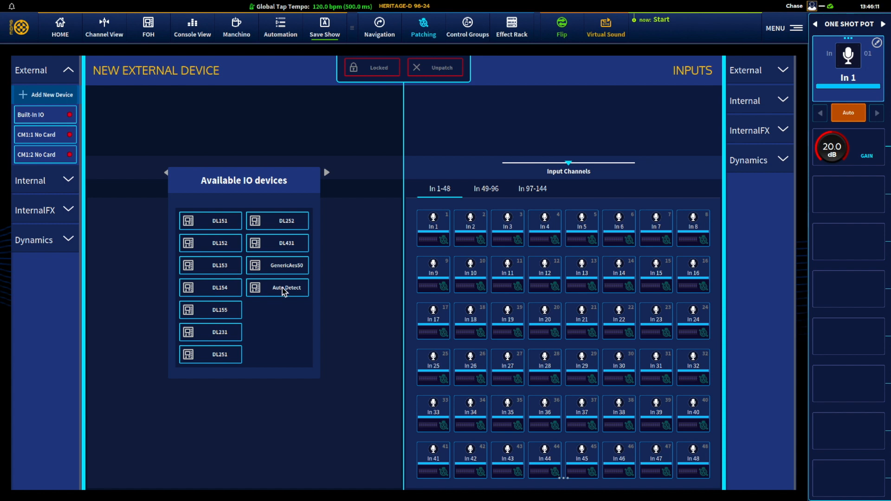
mouse_move(113, 163)
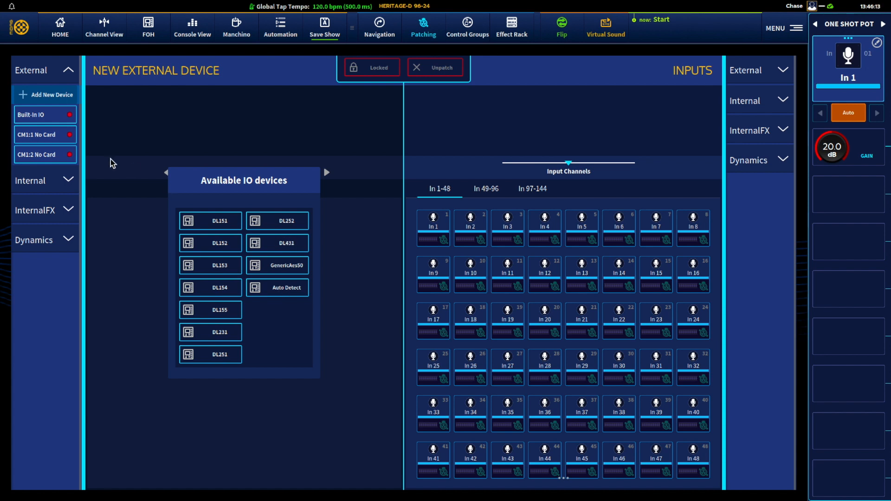
mouse_move(251, 285)
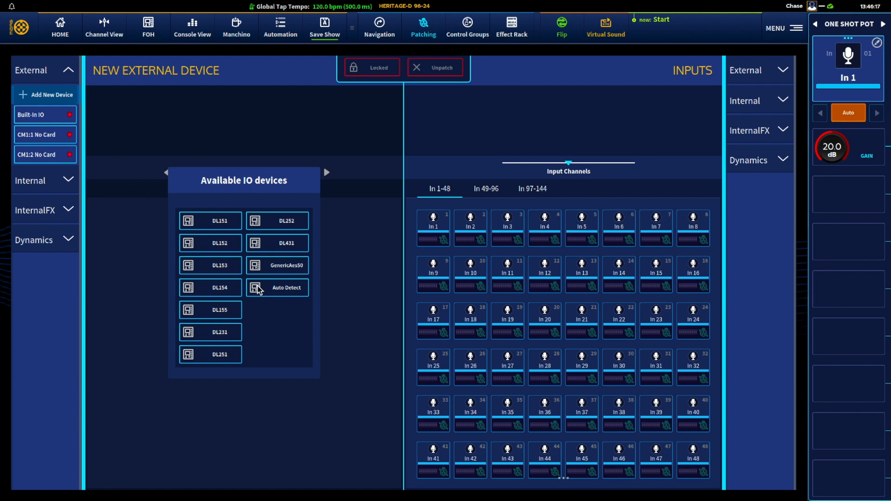
mouse_move(268, 295)
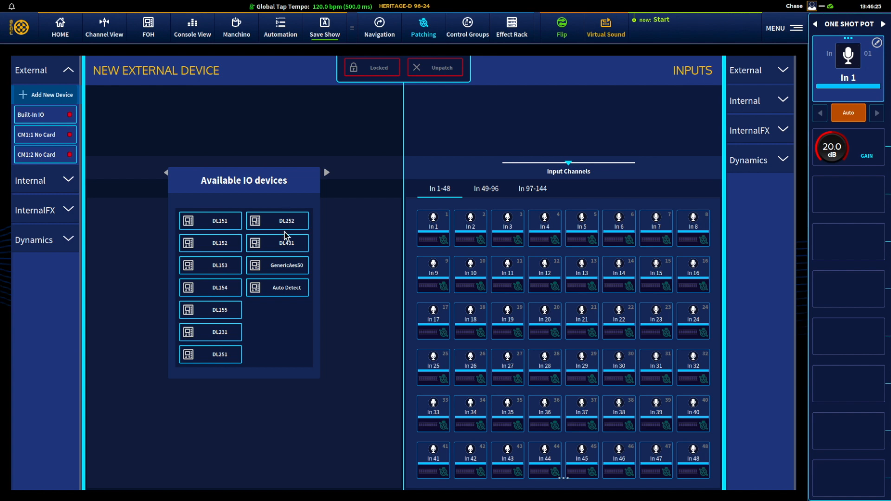
mouse_move(279, 303)
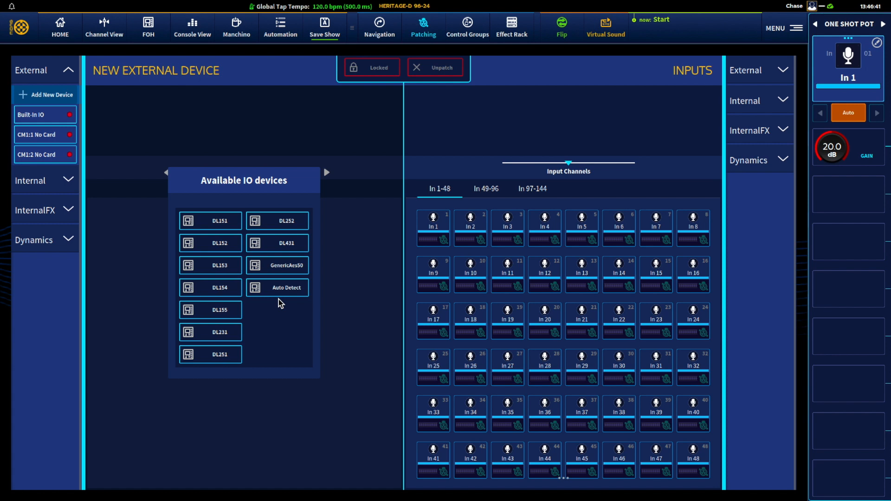
mouse_move(214, 221)
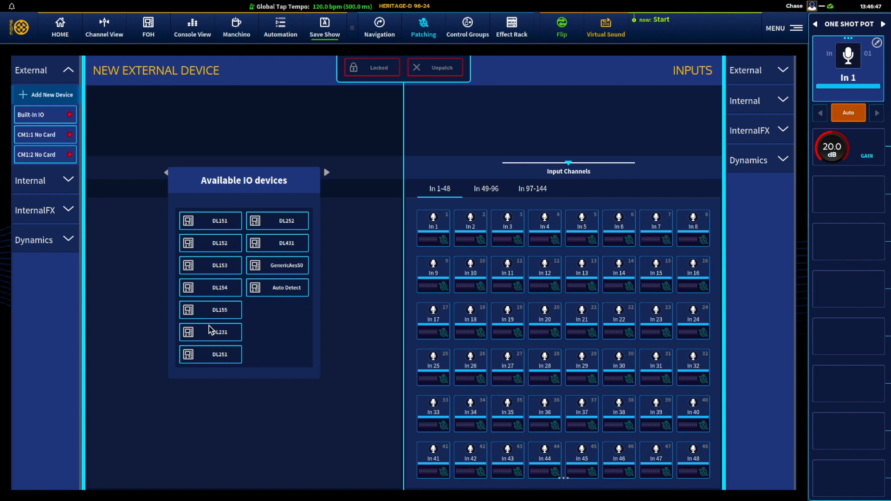
mouse_move(214, 335)
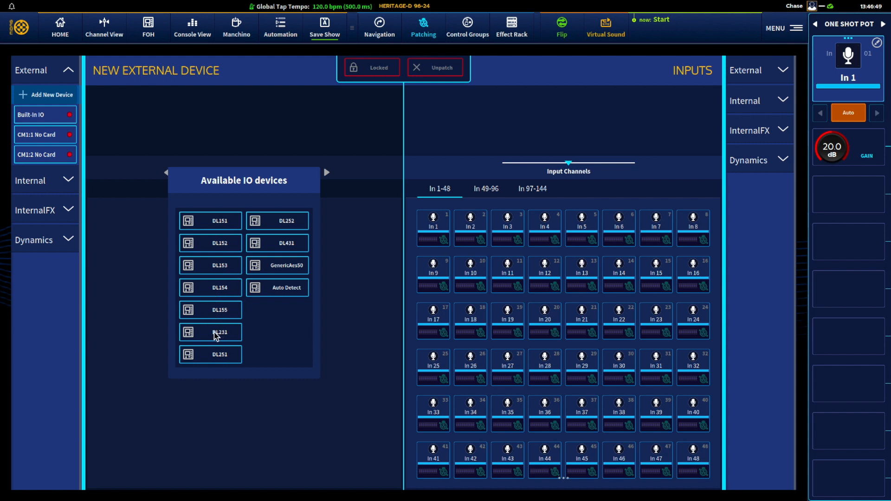
Add two DL231 stageboxes from the Available IO devices list.
click(218, 332)
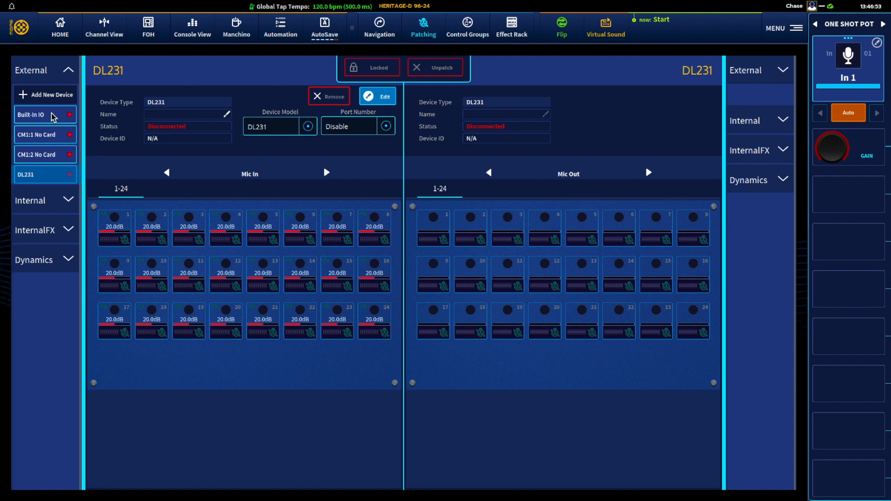
click(45, 95)
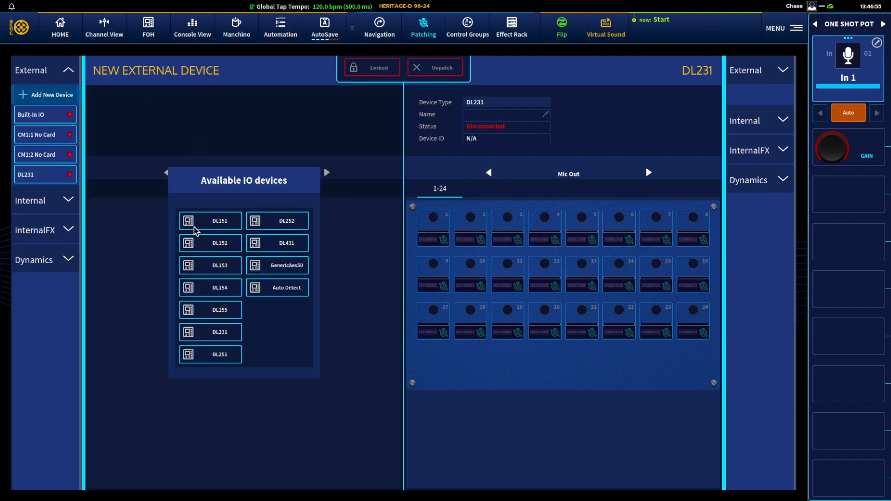
click(210, 332)
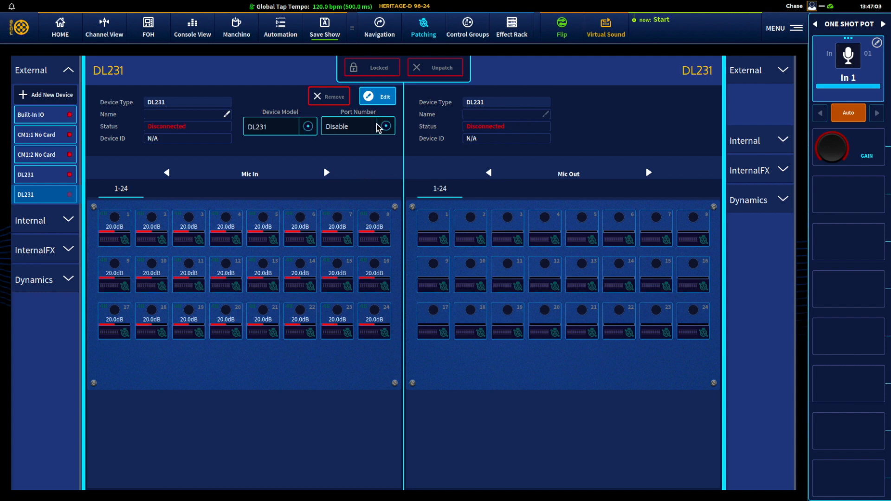
mouse_move(364, 136)
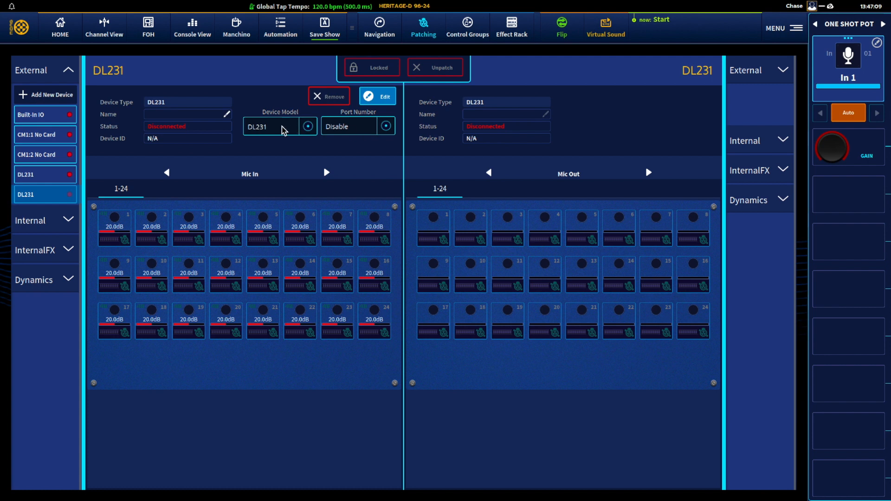
mouse_move(294, 183)
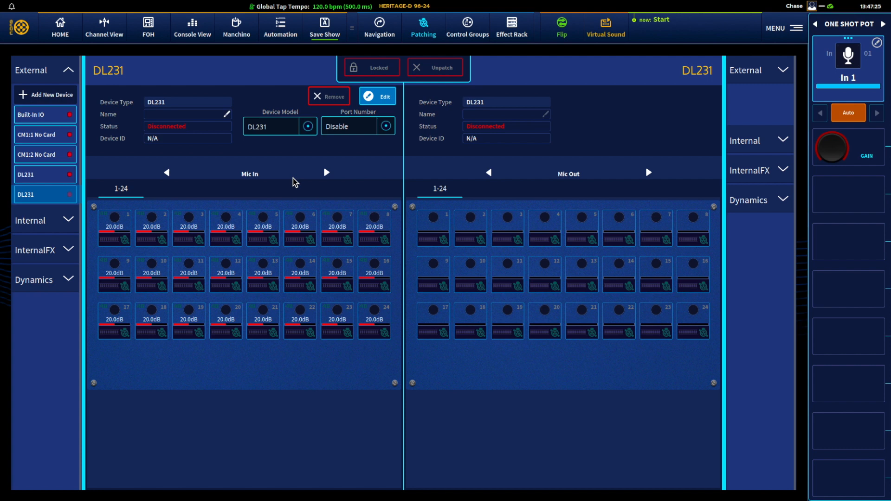
mouse_move(402, 112)
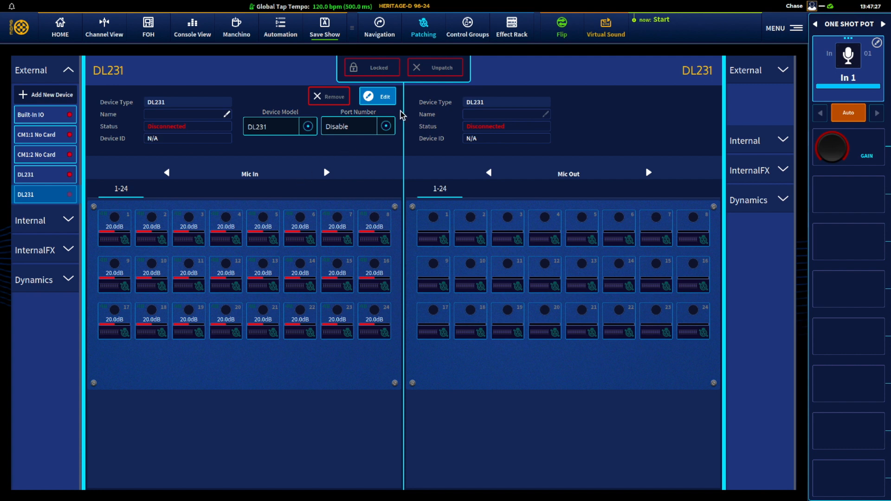
mouse_move(774, 28)
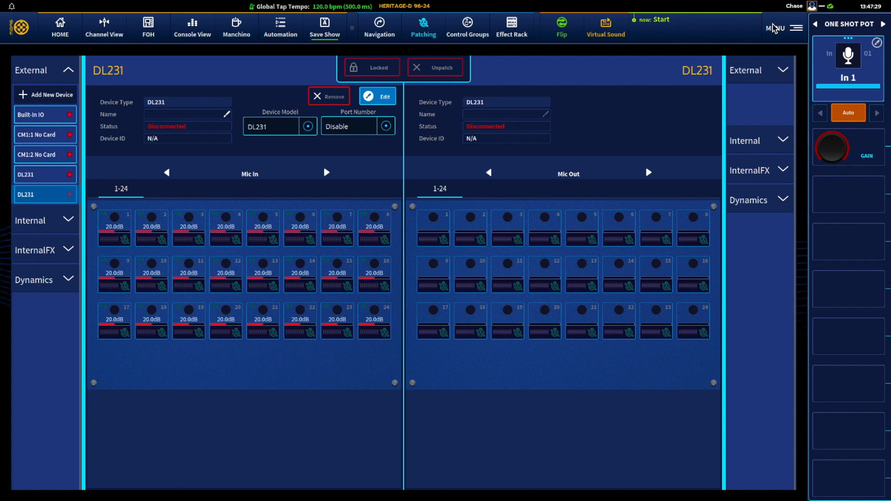
Go to Preferences and view the DSP Configuration page under Console Configuration.
click(798, 28)
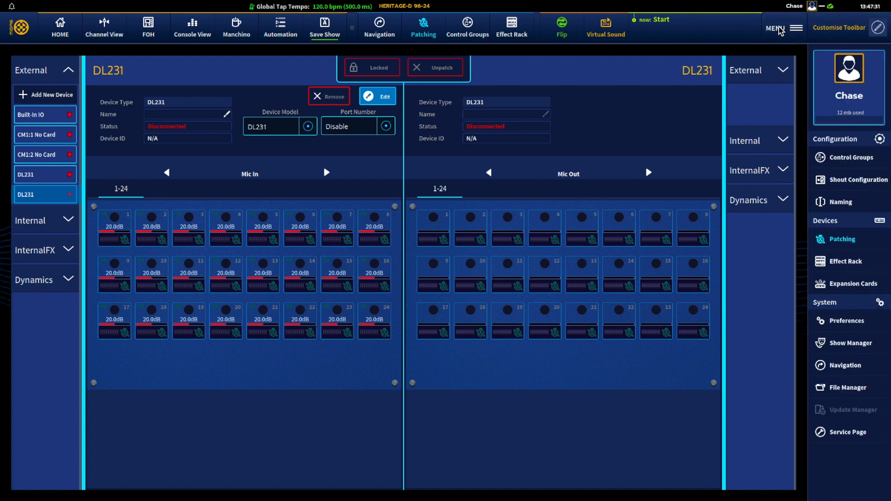
mouse_move(843, 323)
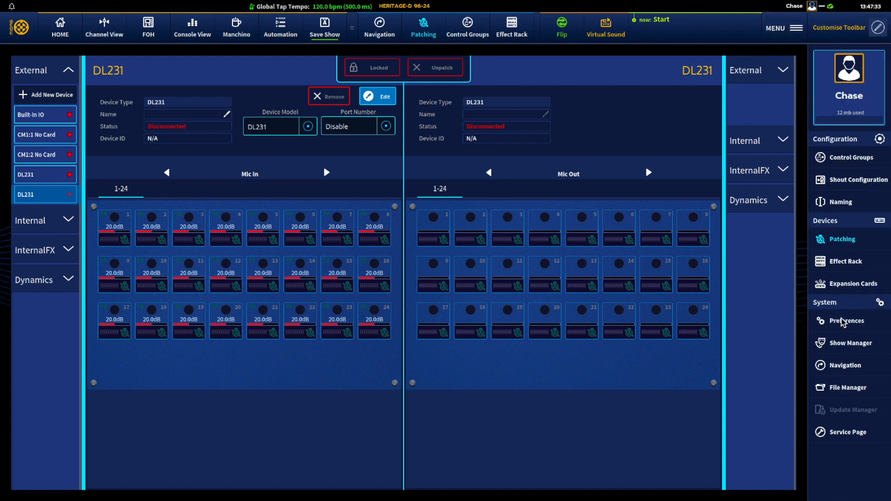
click(847, 320)
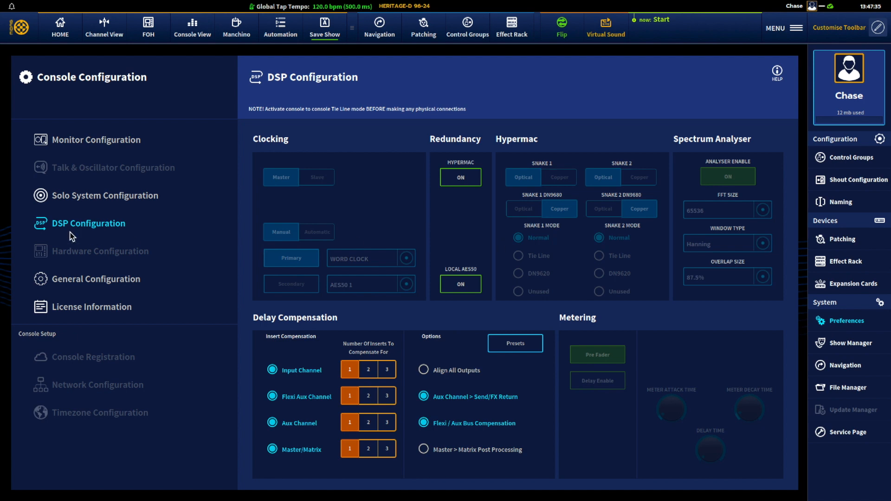
mouse_move(104, 227)
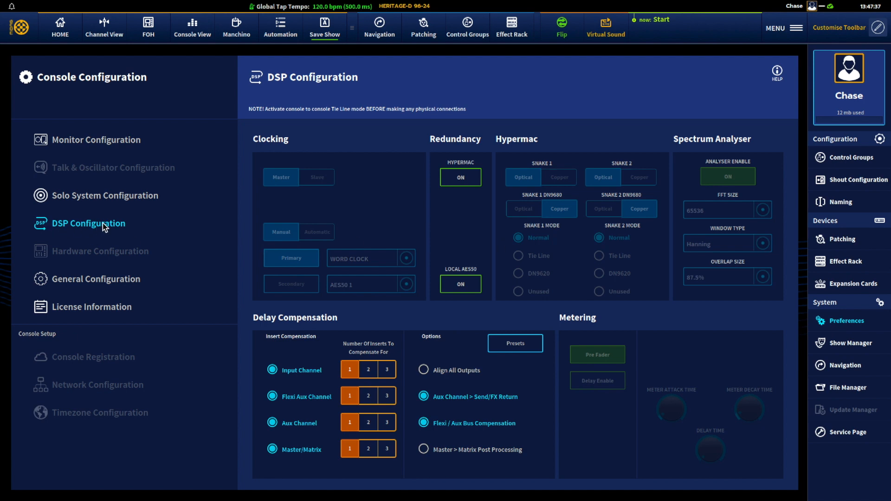
mouse_move(77, 255)
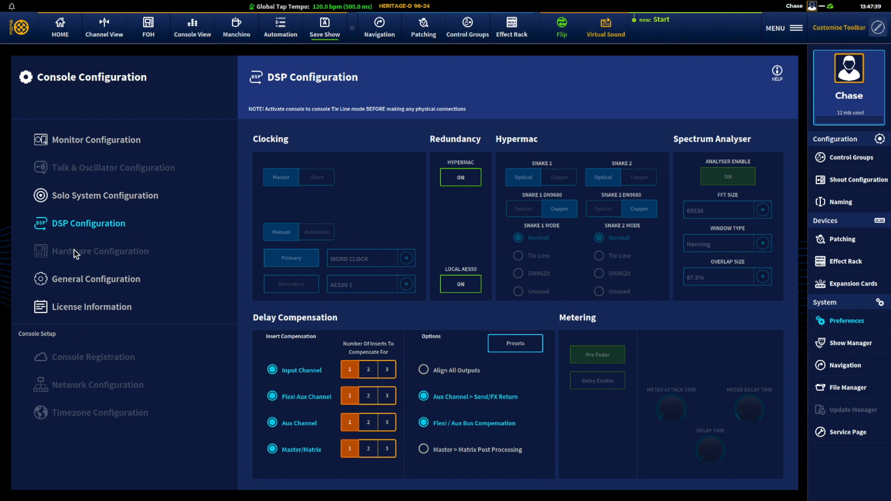
mouse_move(78, 362)
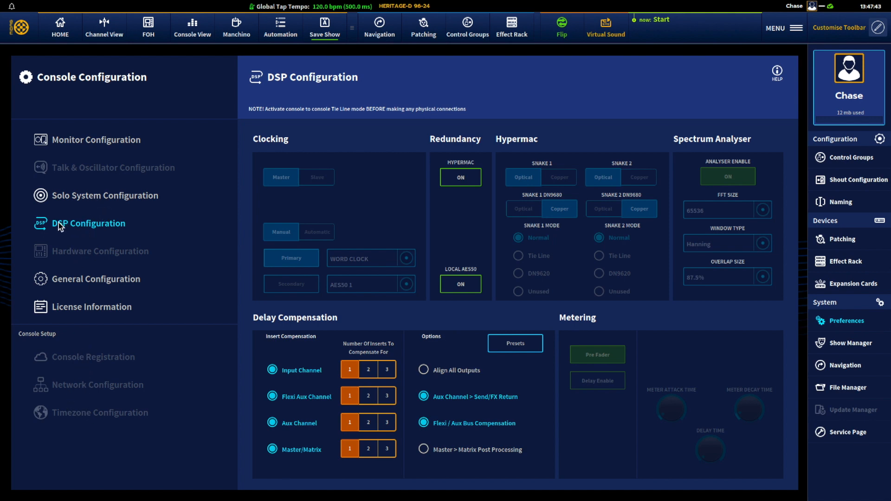
mouse_move(426, 139)
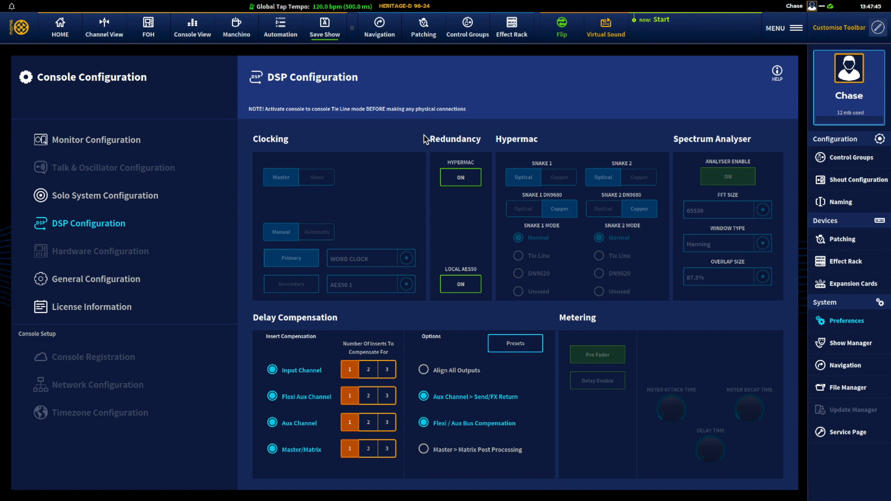
mouse_move(456, 278)
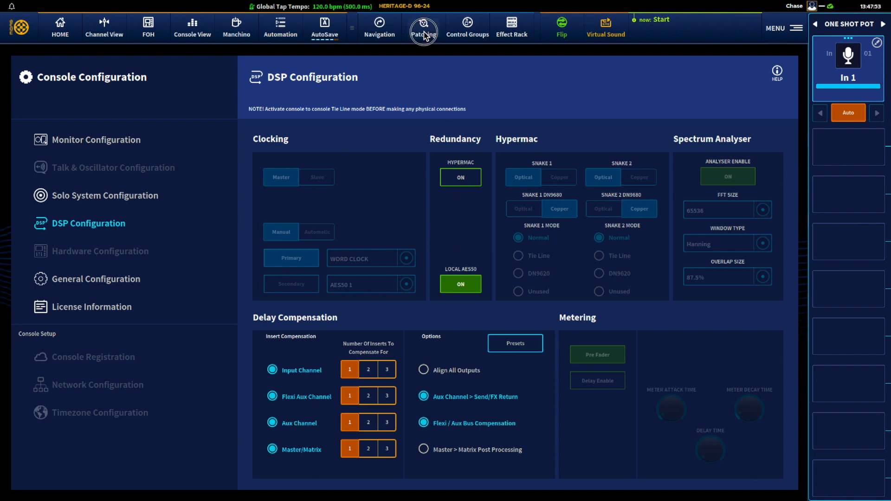
Return to Patching and assign the first DL231 stagebox to port FOH 1.
click(422, 27)
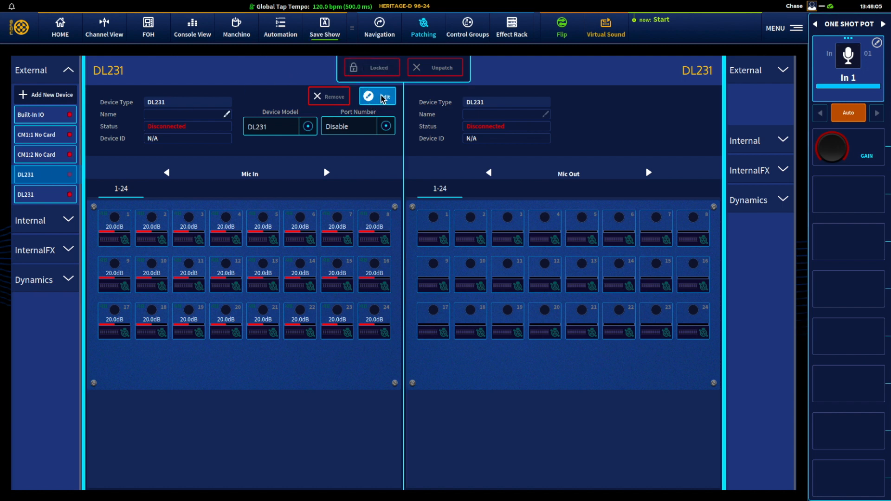
click(386, 126)
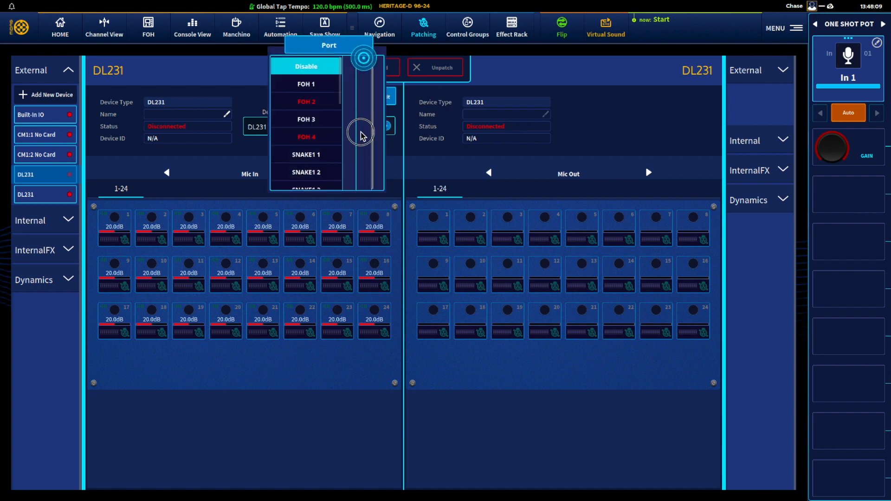
scroll(up, 3)
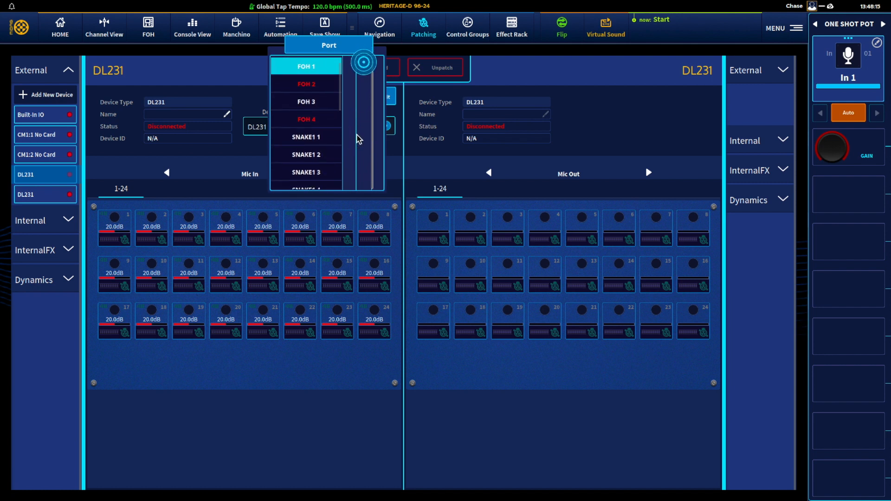
click(306, 67)
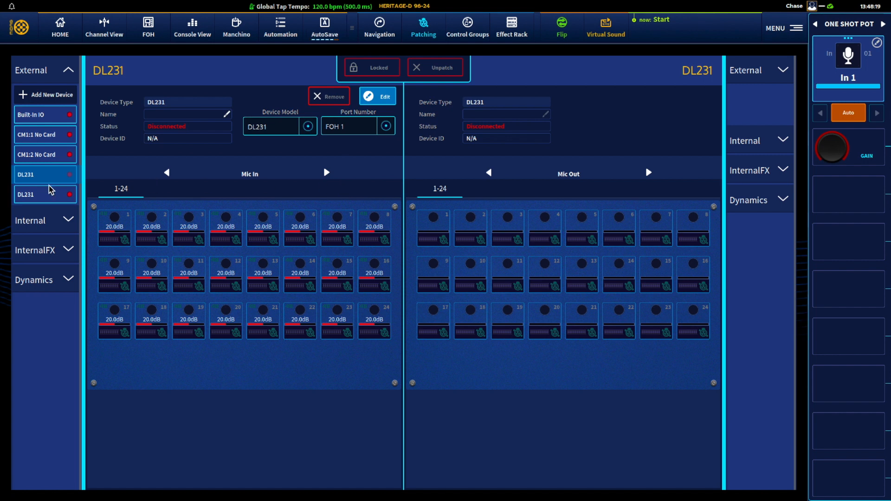
mouse_move(34, 177)
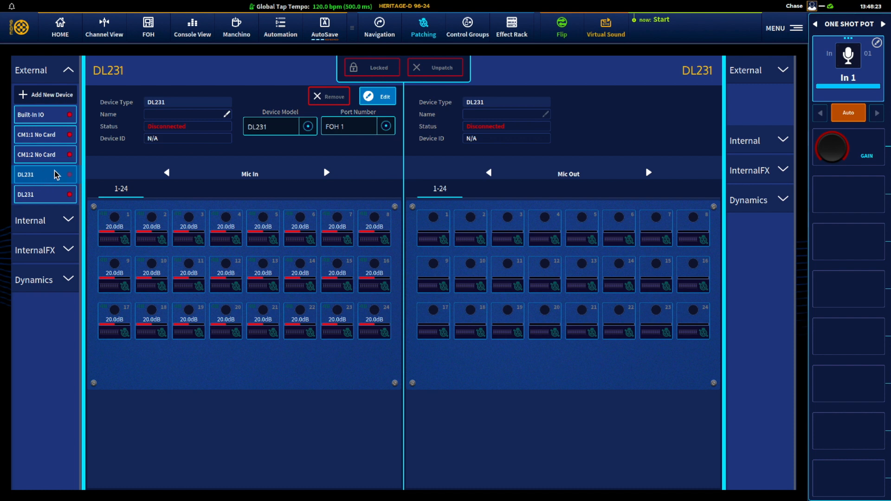
mouse_move(46, 180)
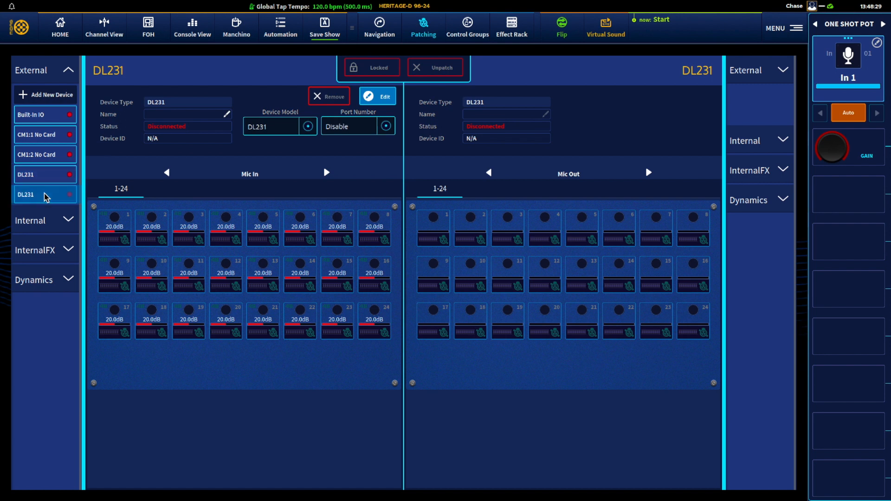
Assign the second DL231 stagebox to port FOH 3.
click(384, 125)
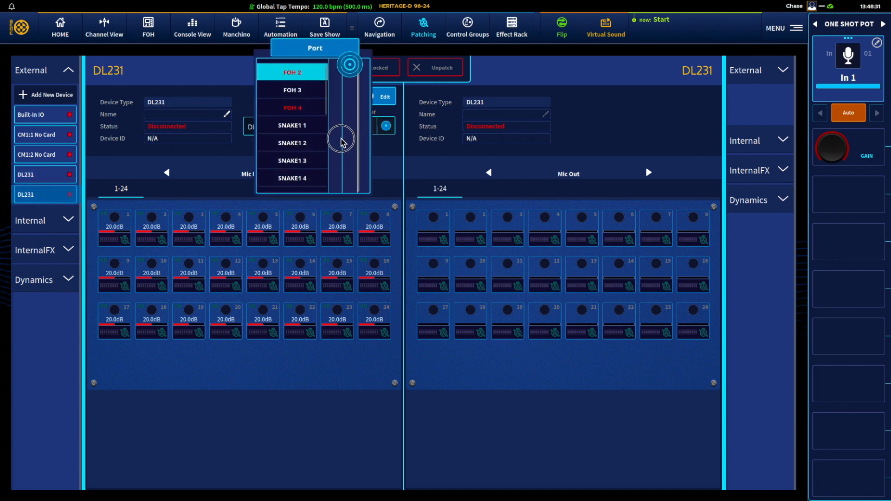
click(292, 90)
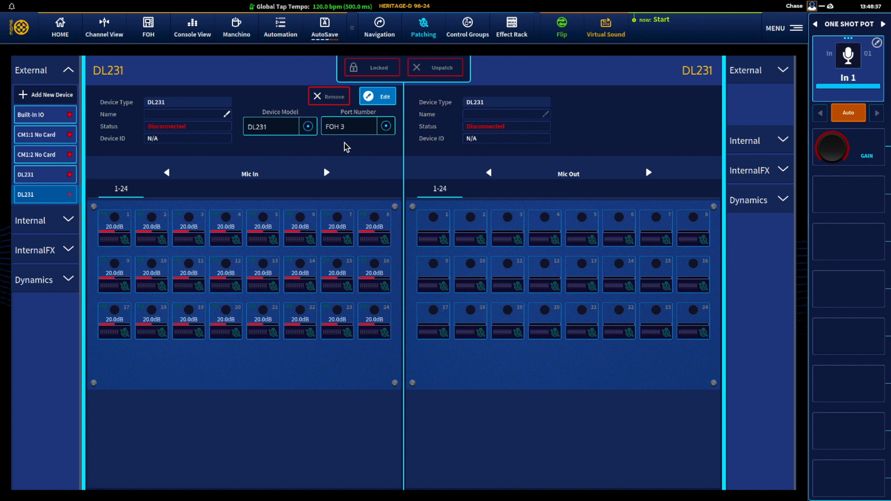
mouse_move(324, 147)
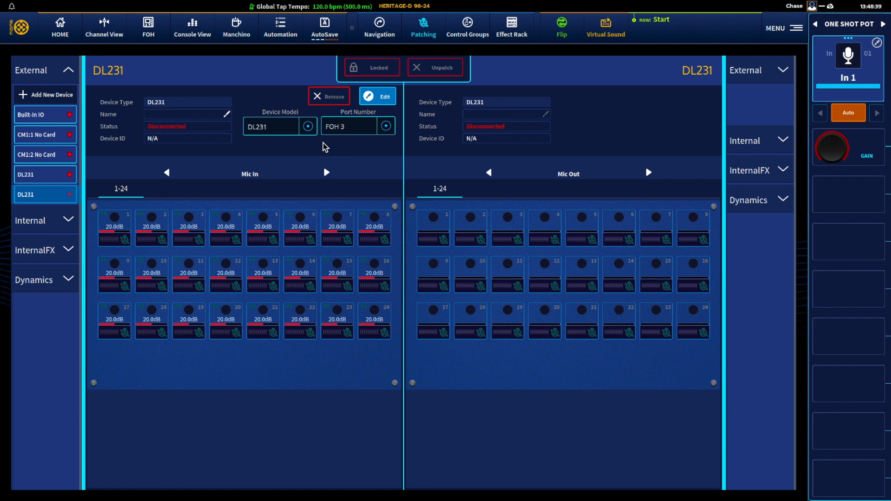
mouse_move(307, 153)
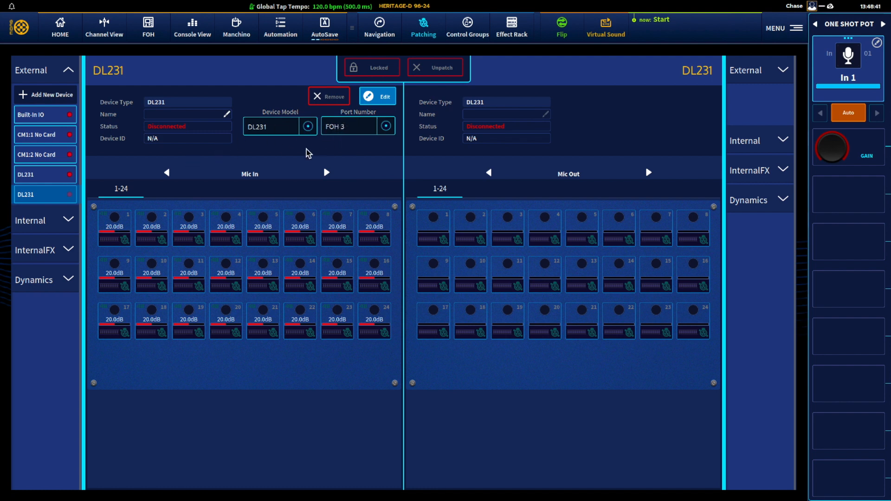
mouse_move(126, 136)
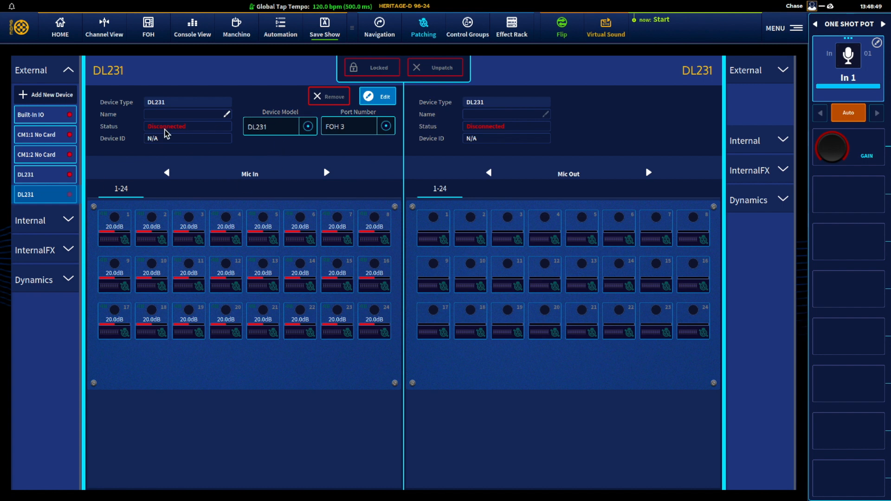
mouse_move(44, 183)
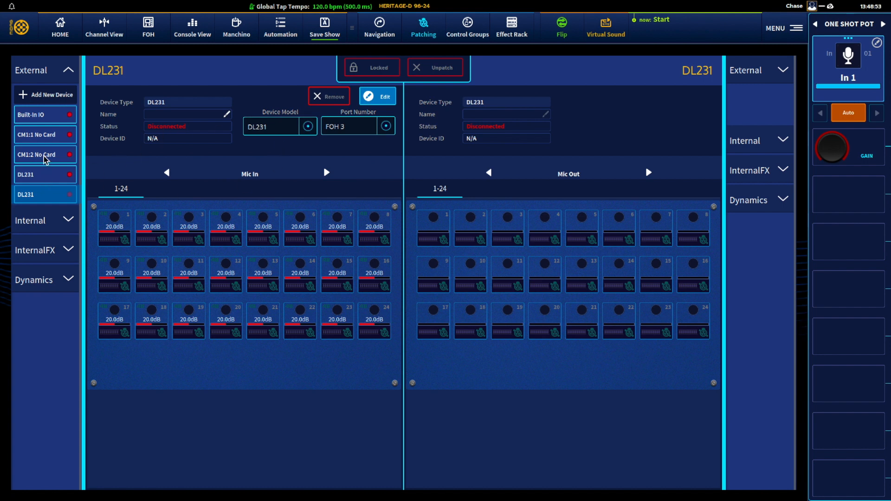
Inspect the second card slot, then go to the Expansion Cards page under Devices.
click(37, 134)
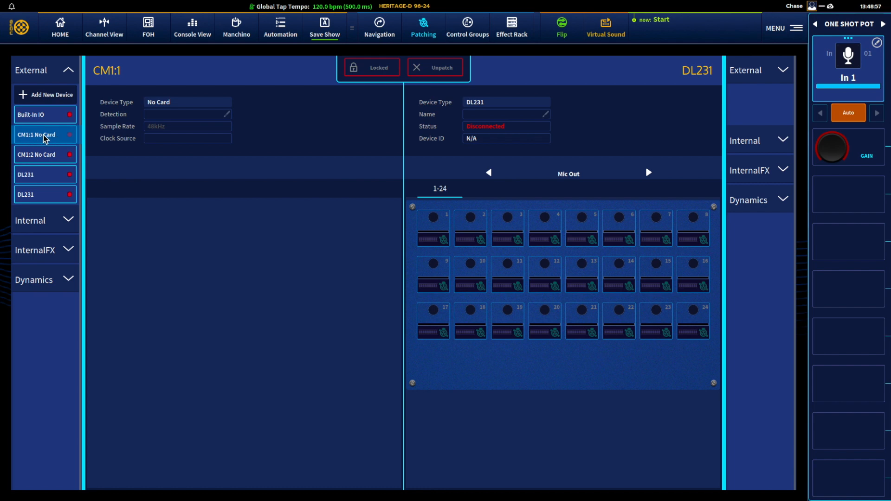
mouse_move(774, 27)
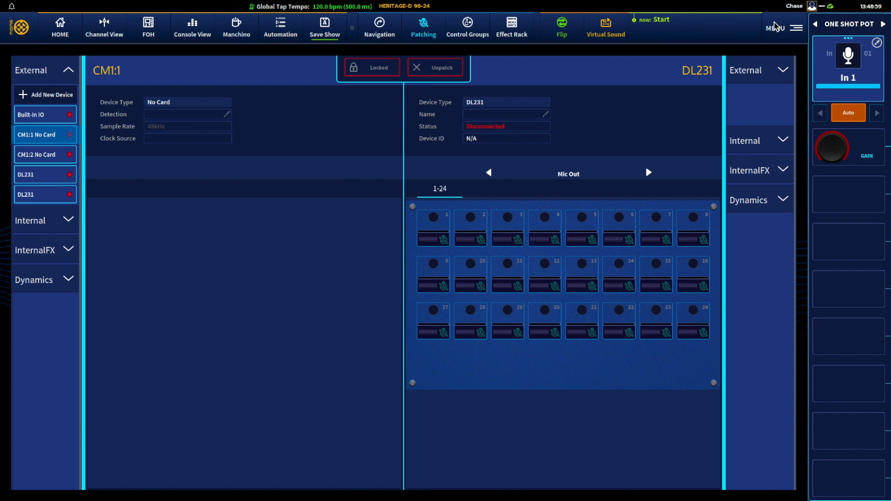
click(796, 27)
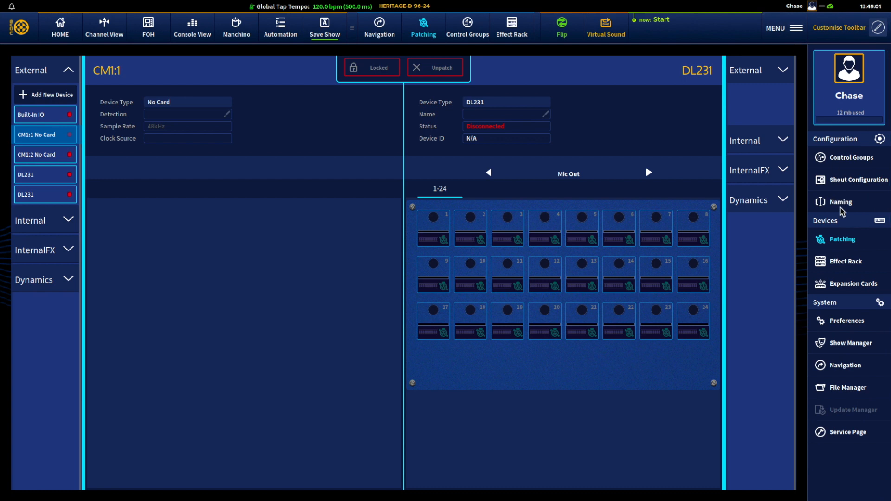
mouse_move(847, 288)
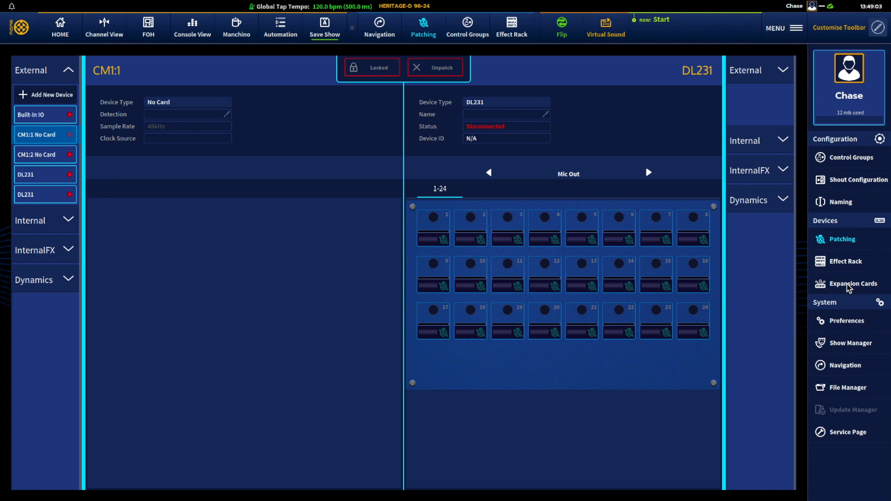
click(851, 284)
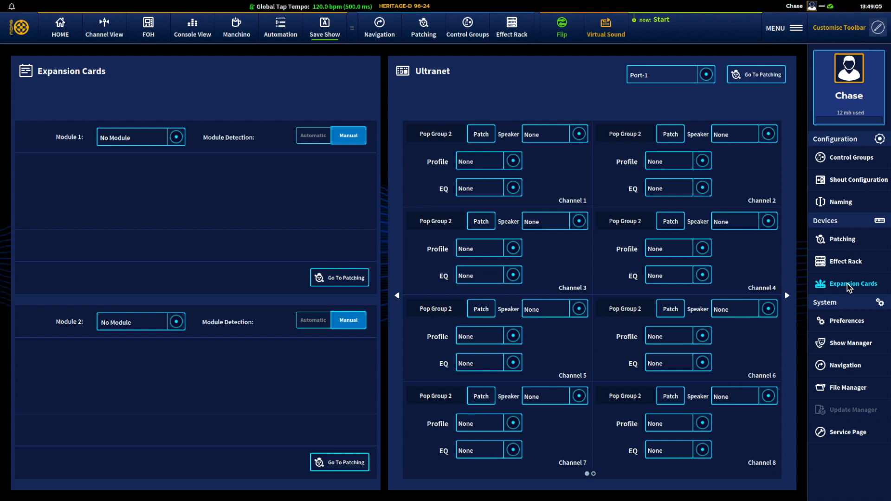
mouse_move(216, 219)
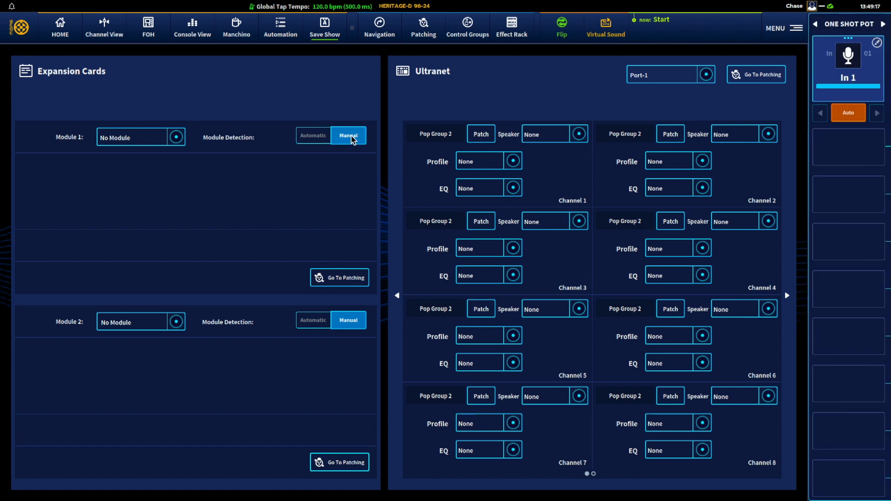
Set module 1's card type to USB 2.0 at 48 kHz, leaving module 2 empty.
click(175, 138)
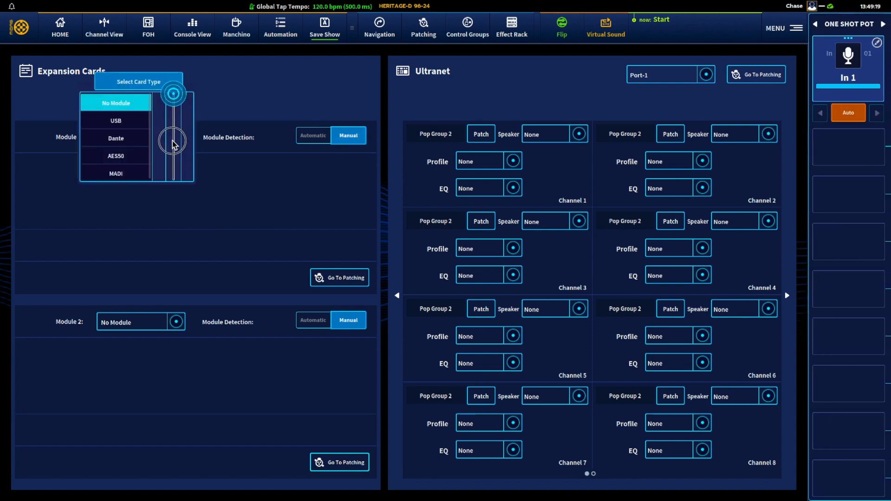
click(115, 121)
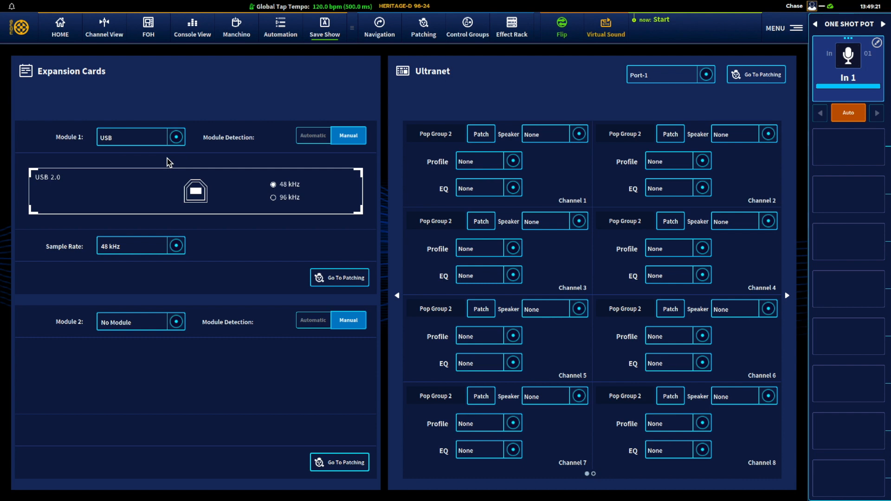
mouse_move(136, 192)
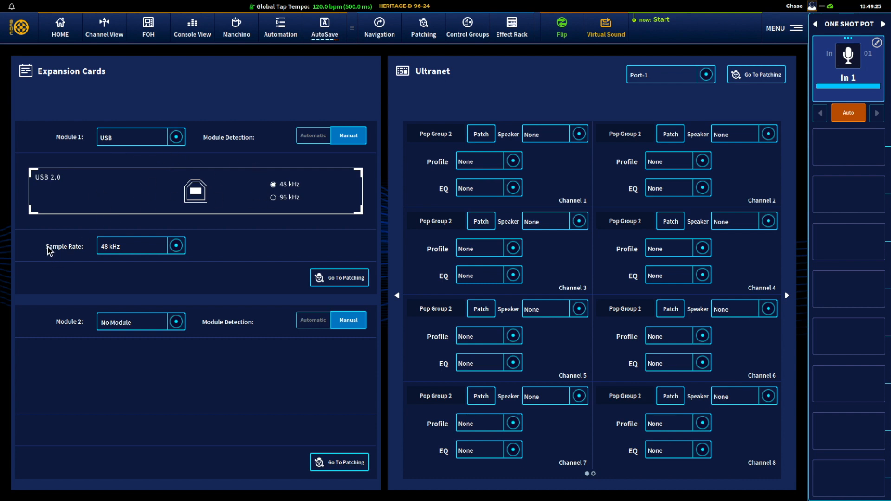
mouse_move(160, 212)
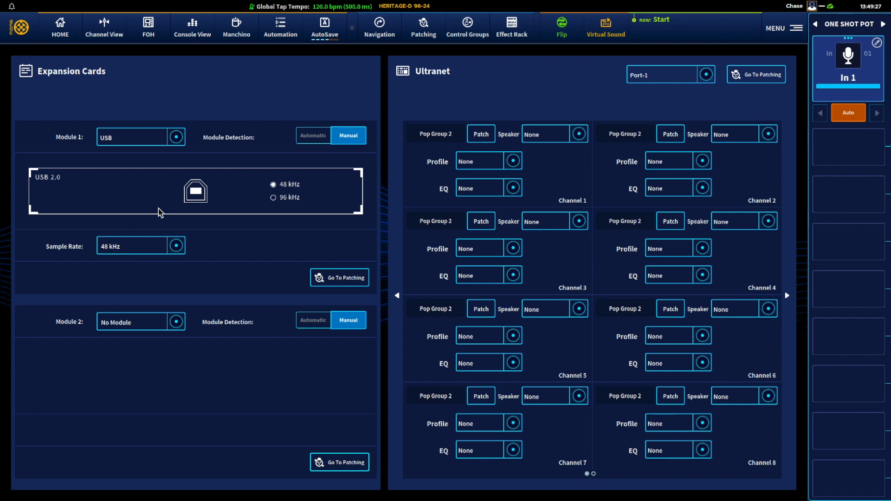
mouse_move(223, 186)
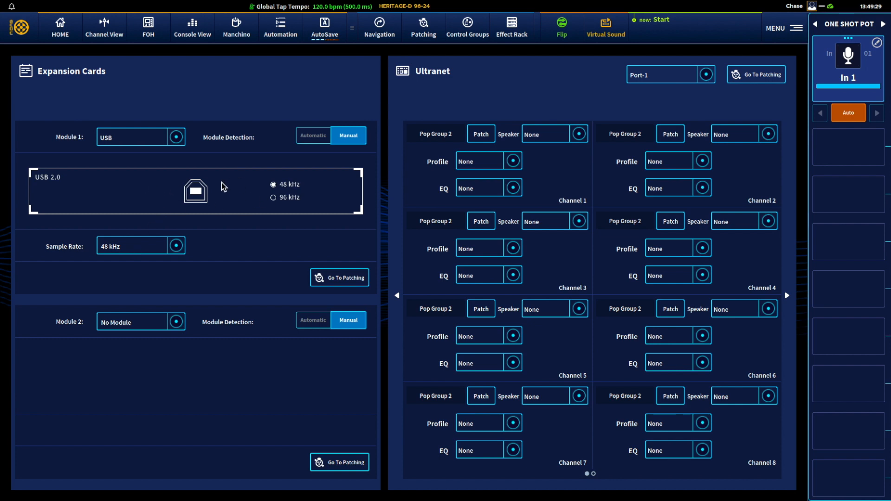
mouse_move(122, 194)
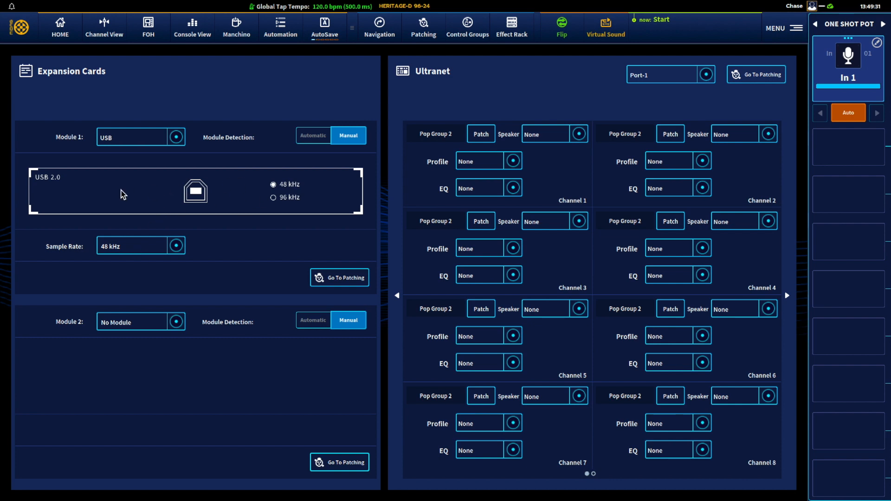
click(324, 27)
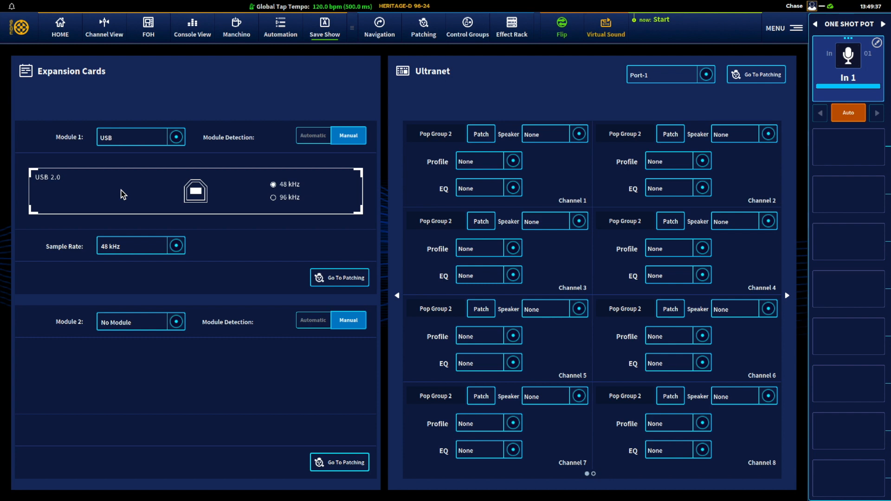
mouse_move(111, 247)
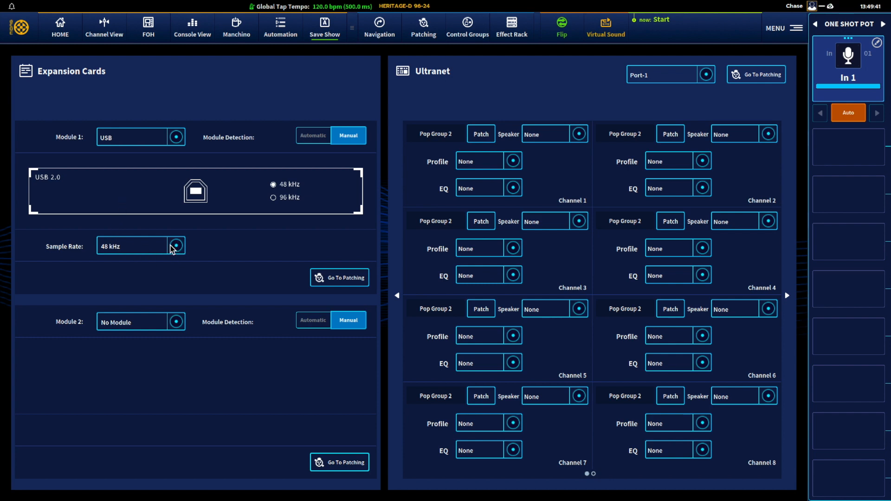
mouse_move(160, 249)
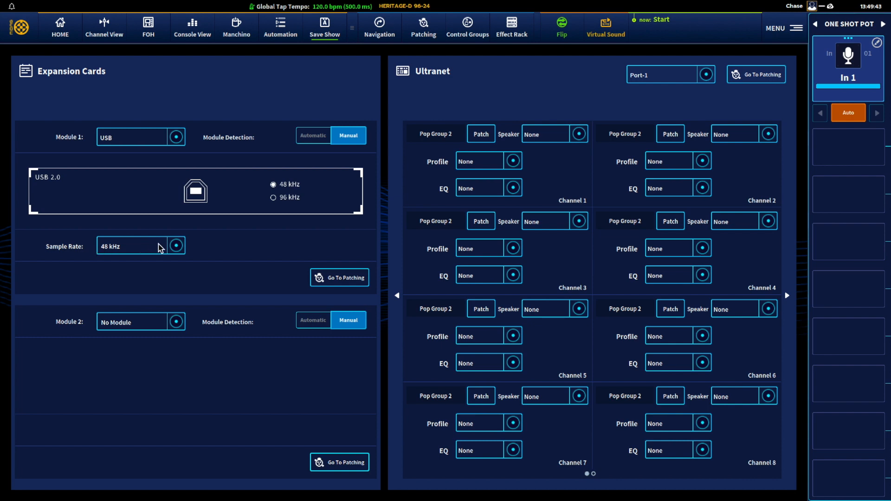
mouse_move(129, 196)
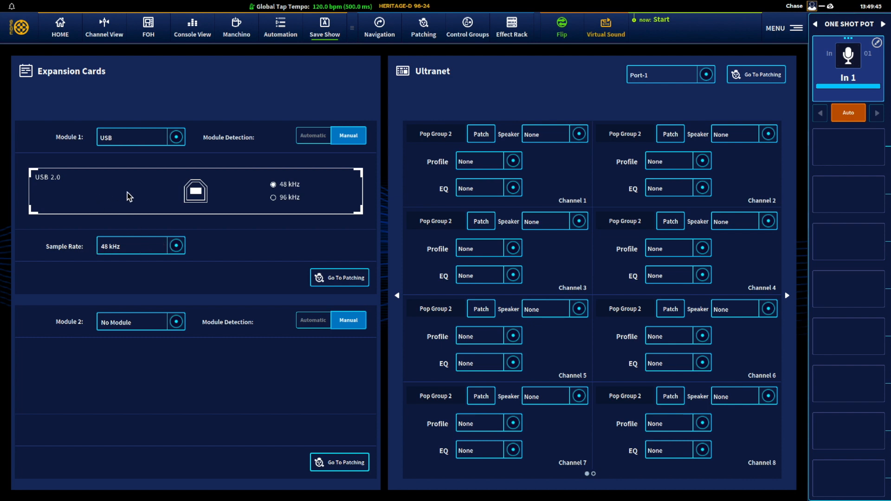
mouse_move(174, 324)
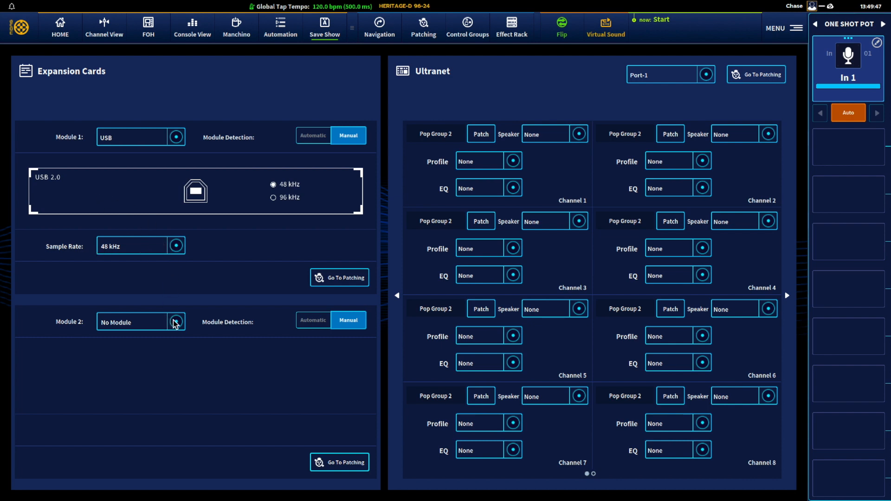
Set Module 2 to a Dante card at 48 kHz, clocked from the HD96.
click(176, 322)
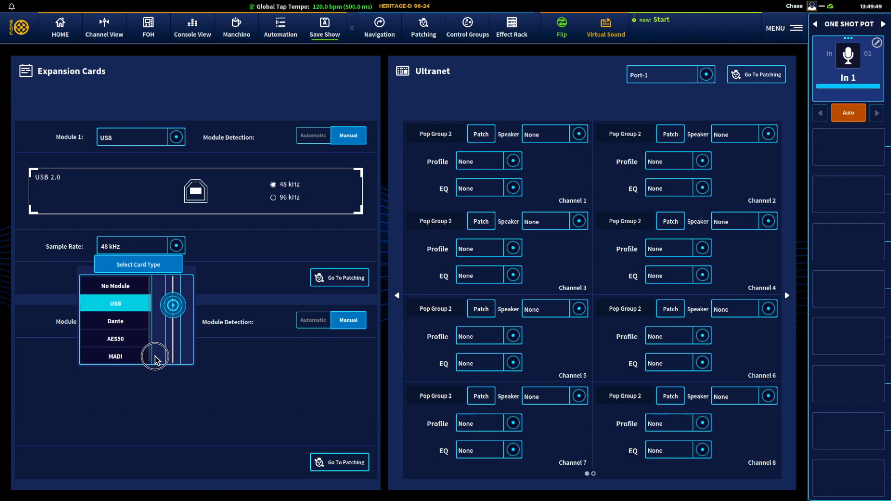
click(115, 322)
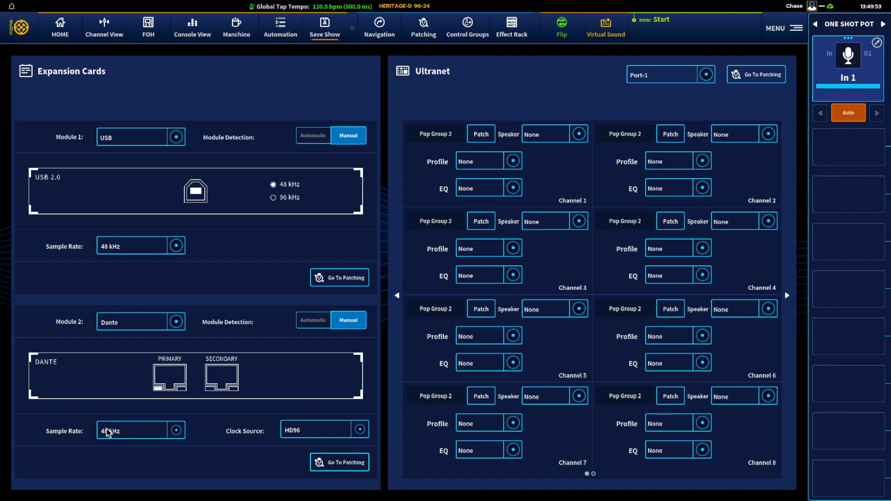
click(324, 27)
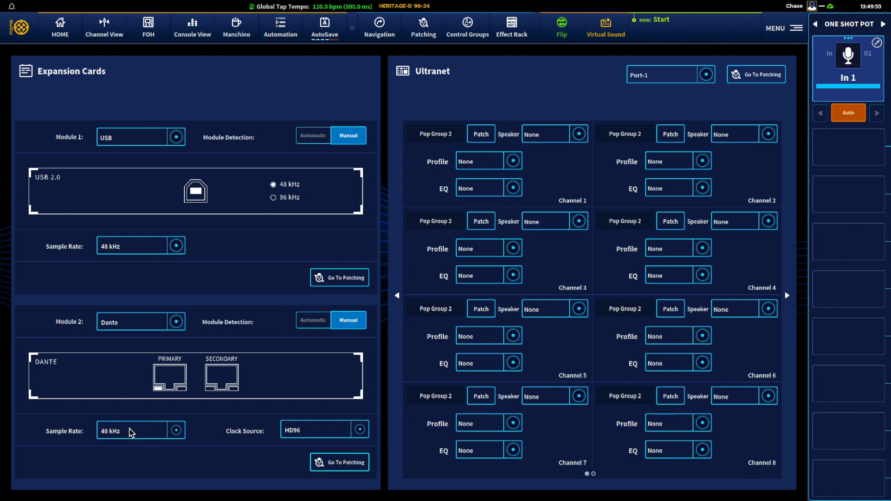
click(176, 430)
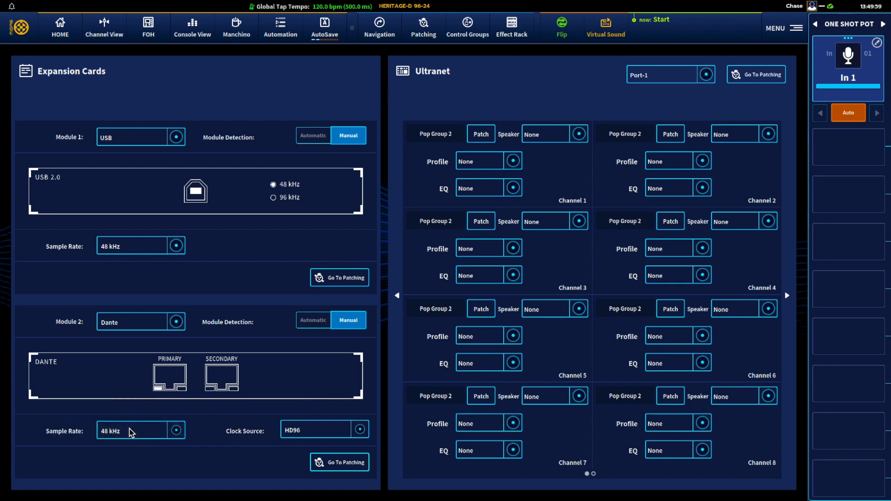
mouse_move(93, 437)
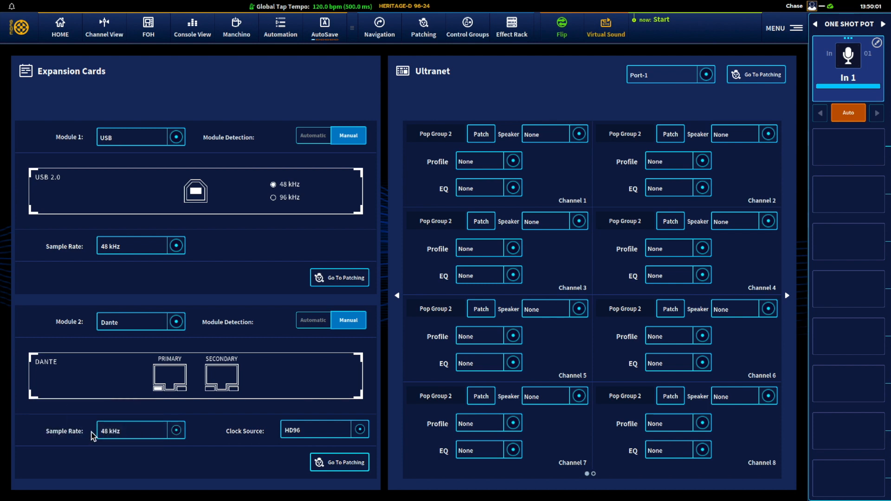
mouse_move(143, 310)
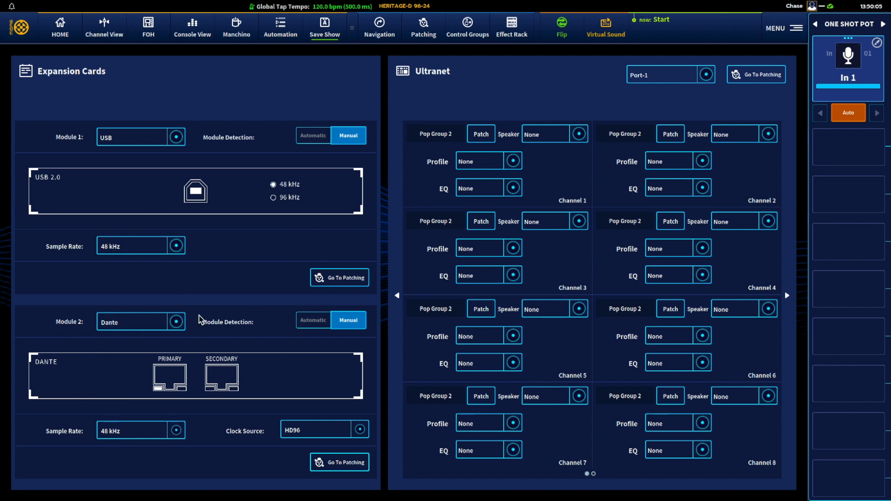
mouse_move(192, 378)
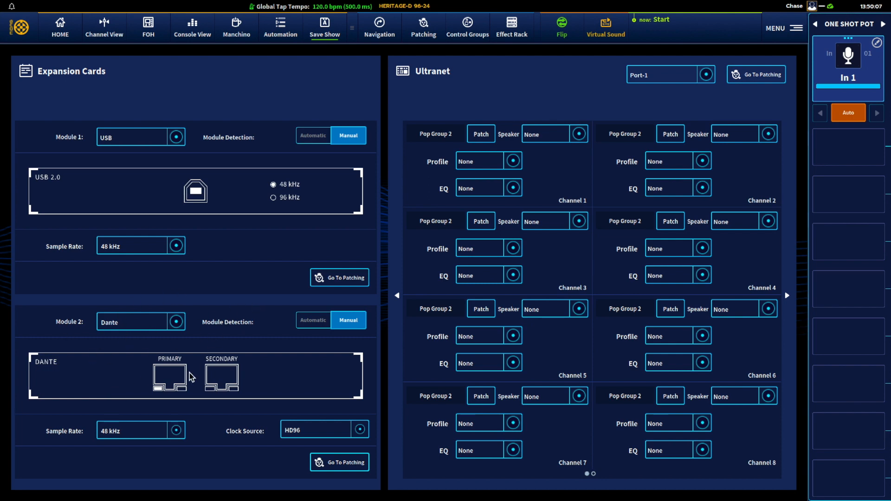
mouse_move(252, 304)
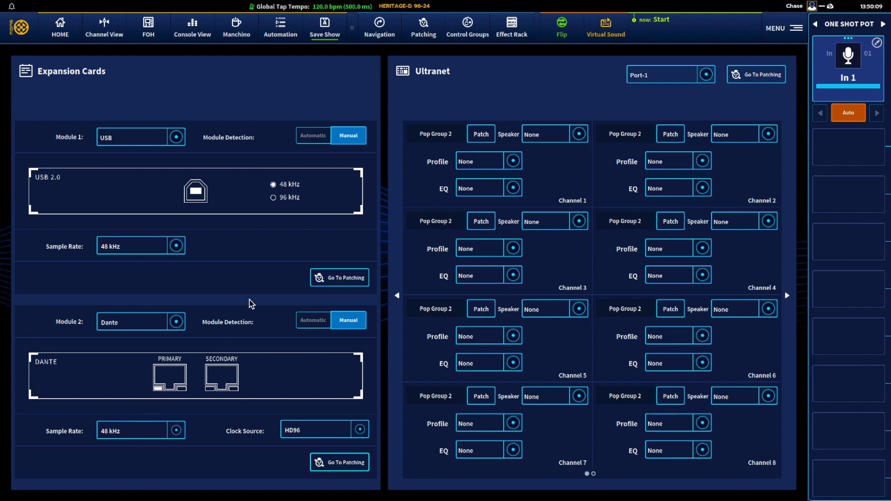
mouse_move(345, 200)
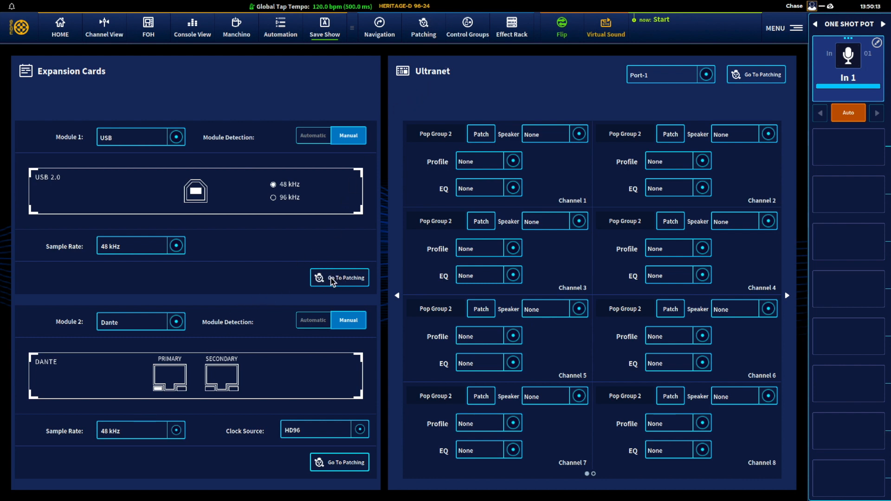
Return to patching and show the first DL231's mic inputs as sources, after viewing the CM1 USB card.
click(339, 278)
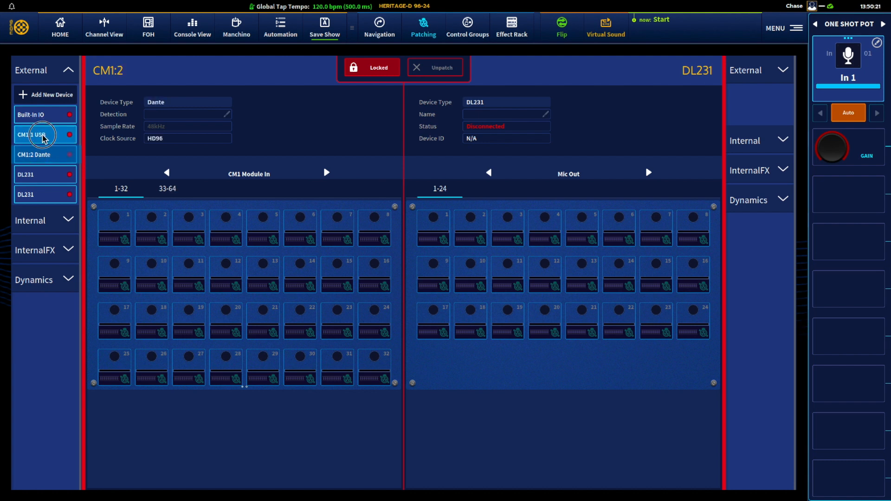
click(44, 134)
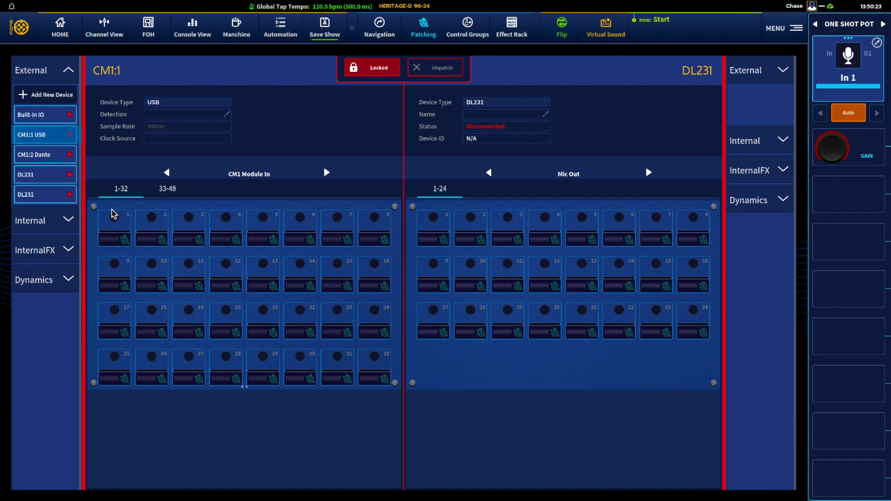
mouse_move(147, 262)
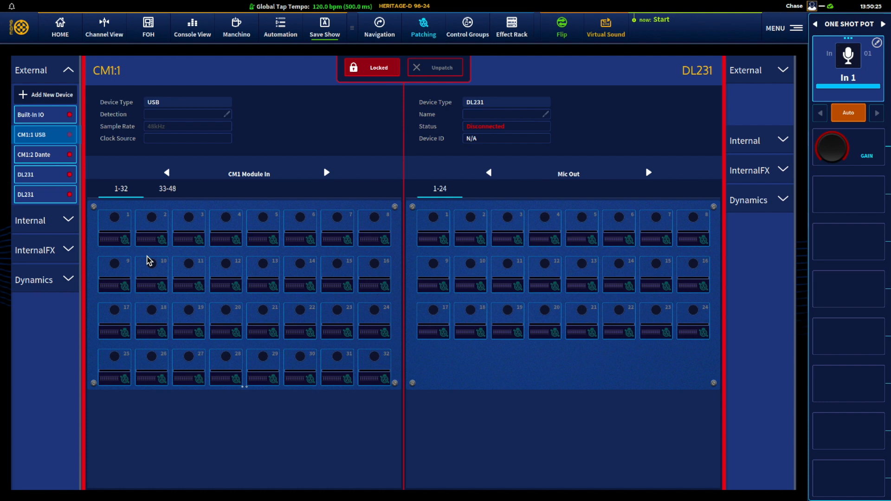
click(370, 67)
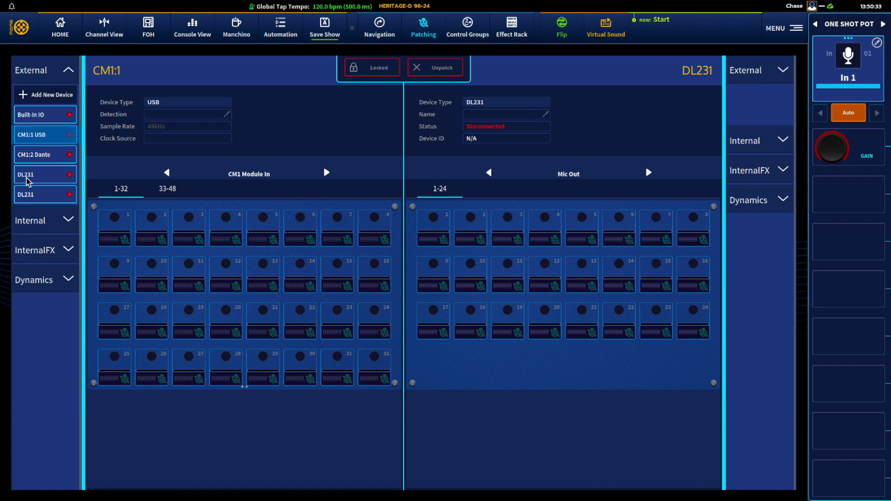
click(25, 175)
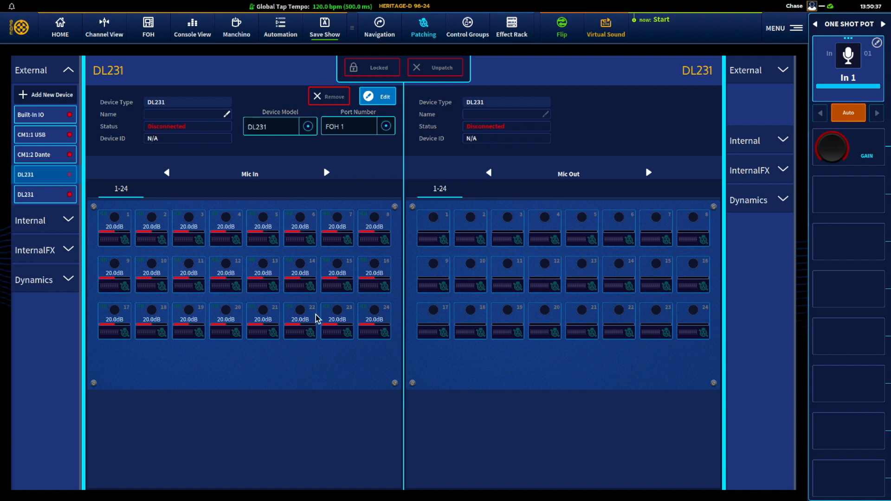
mouse_move(108, 251)
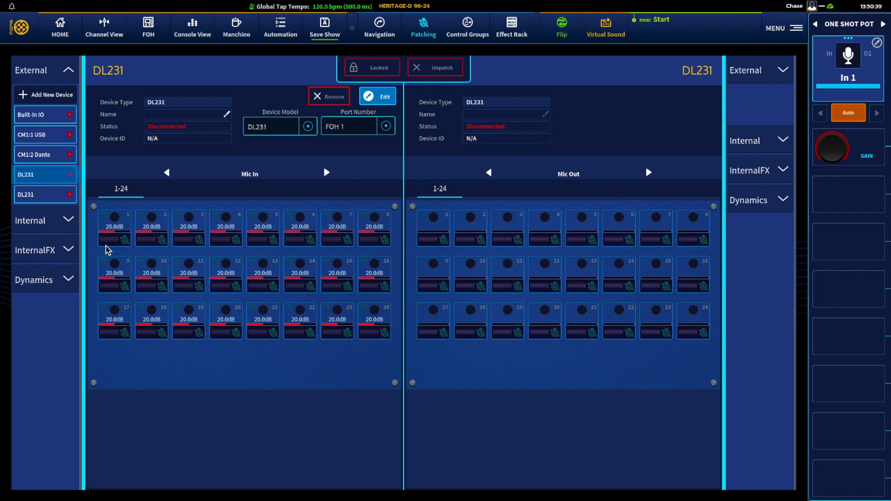
mouse_move(112, 237)
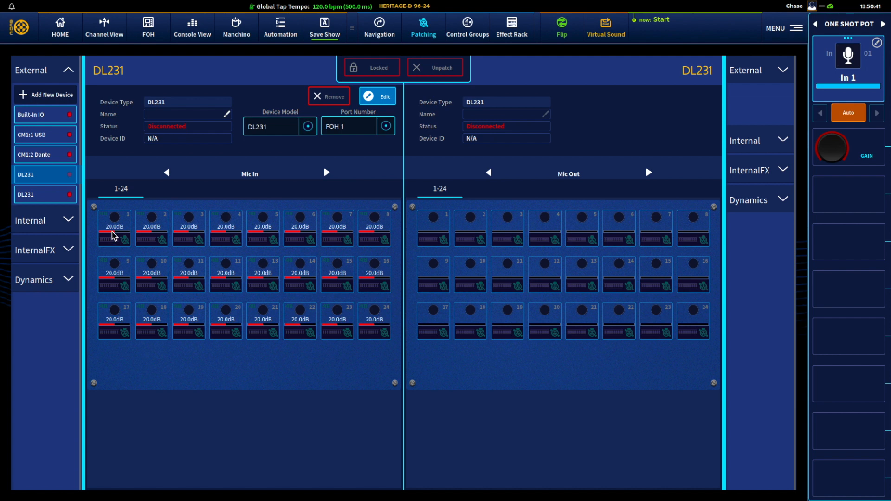
mouse_move(373, 155)
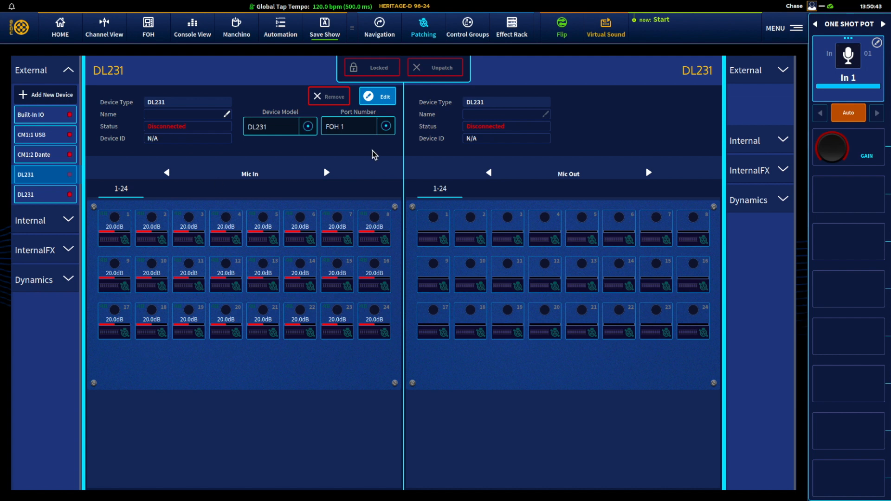
mouse_move(117, 228)
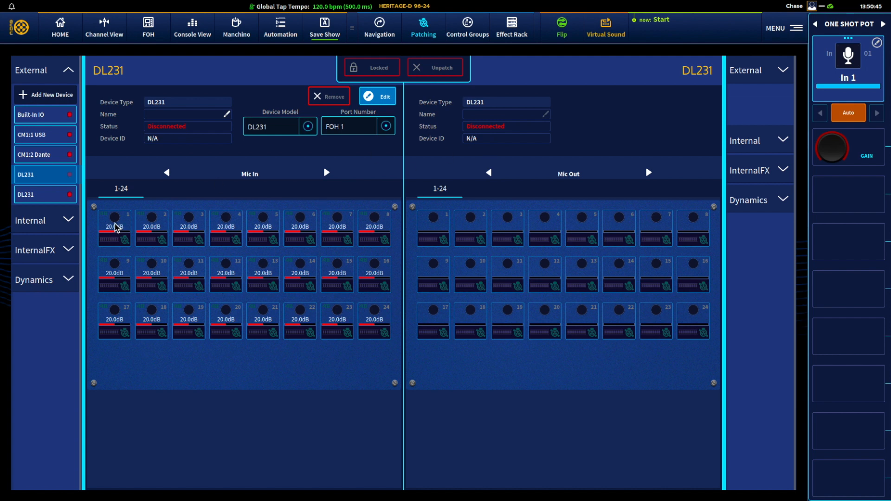
Select all 24 mic inputs of the first DL231, clearing an initial partial selection.
click(188, 227)
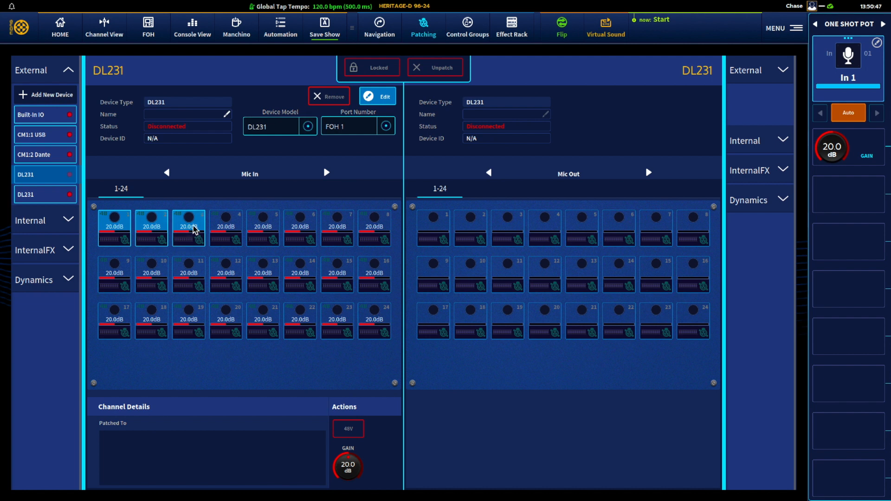
click(113, 228)
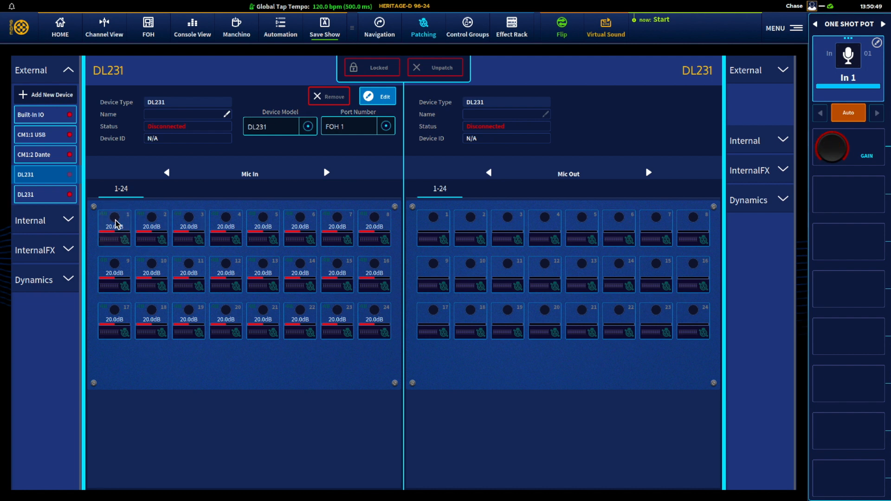
click(113, 225)
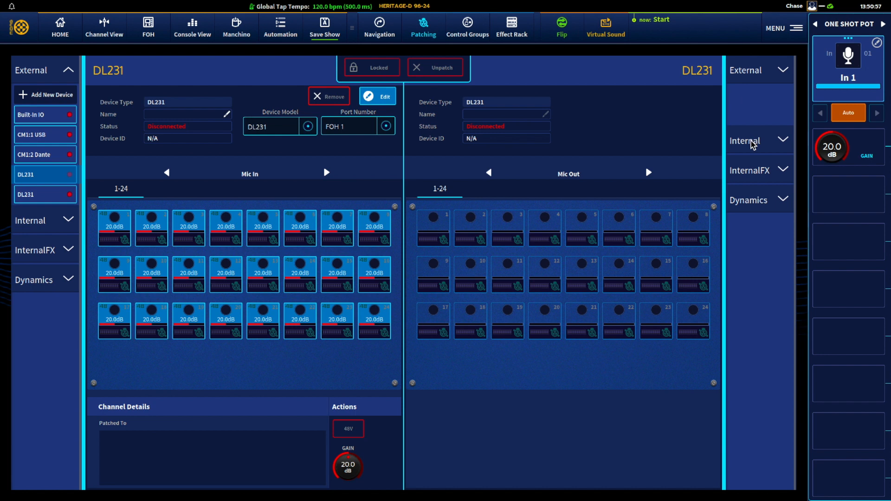
Patch the selected DL231 mic inputs to internal input channels In 1–24, then show the second DL231.
click(759, 71)
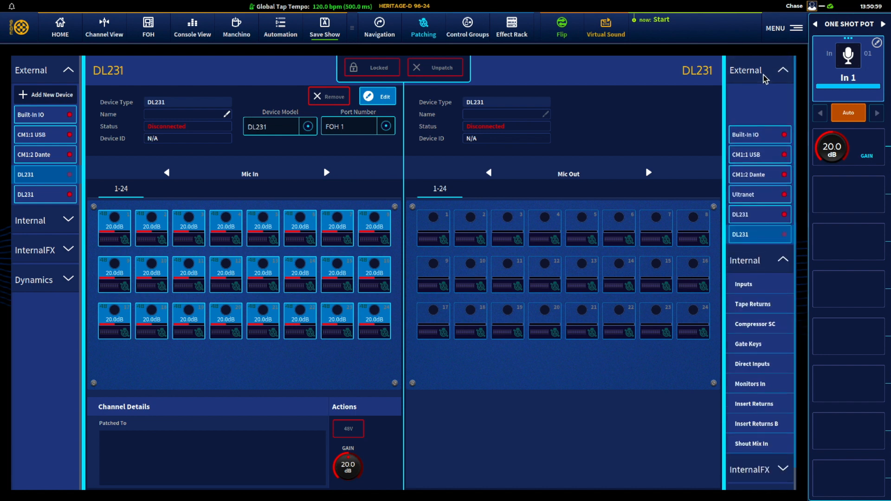
click(783, 70)
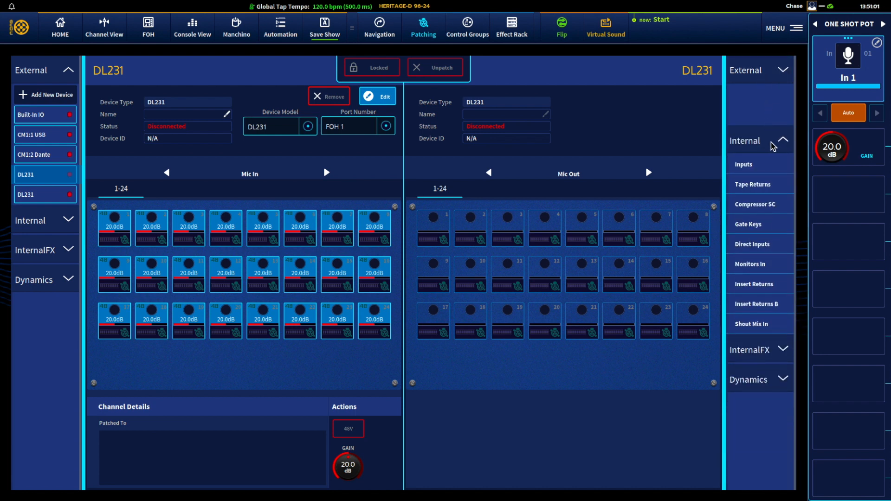
click(744, 165)
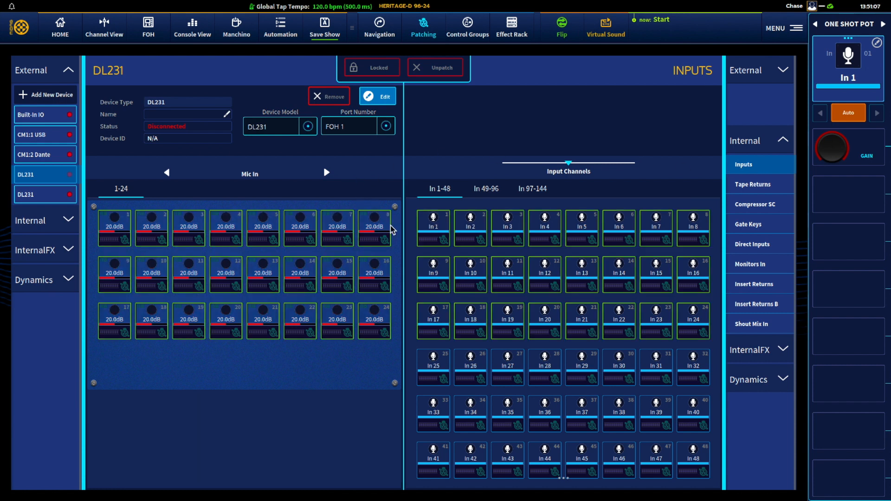
mouse_move(359, 329)
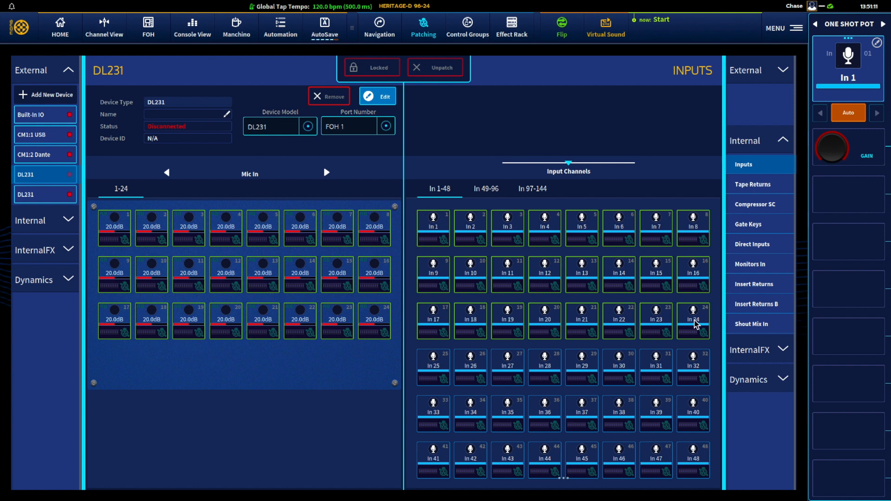
click(40, 194)
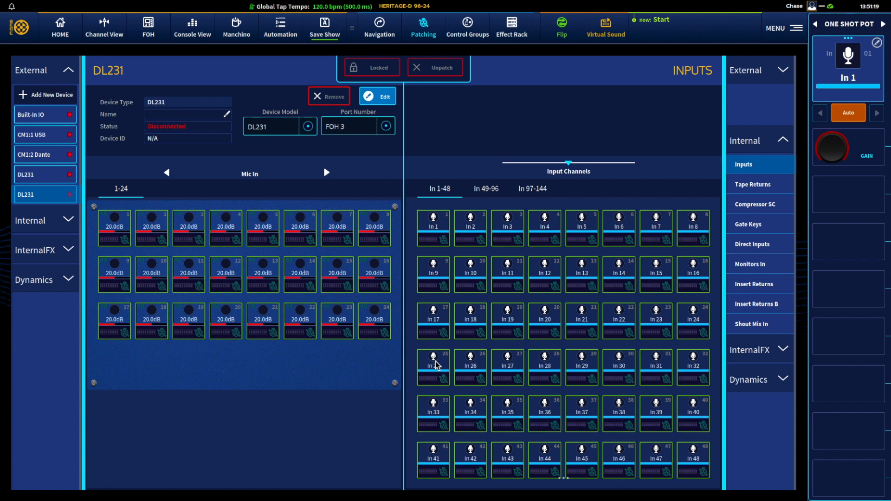
mouse_move(160, 226)
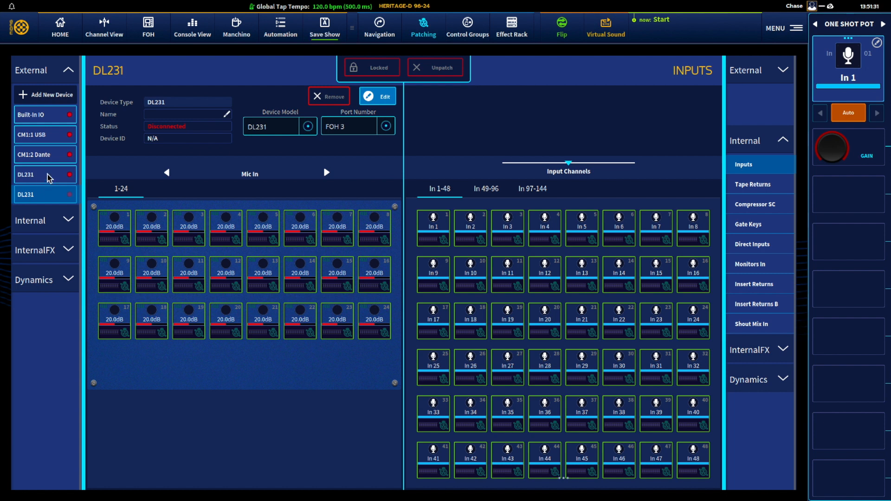
mouse_move(45, 147)
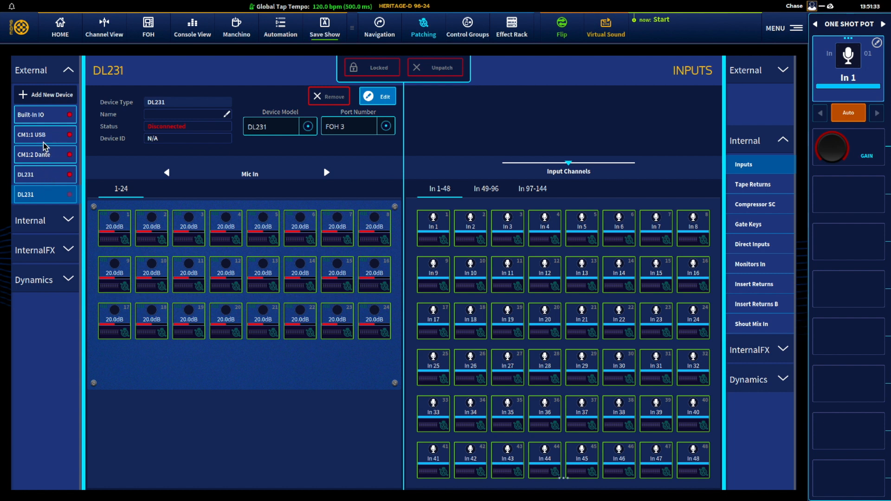
Select the CM1 USB module's inputs 1–48 and patch them to the internal tape returns.
click(41, 135)
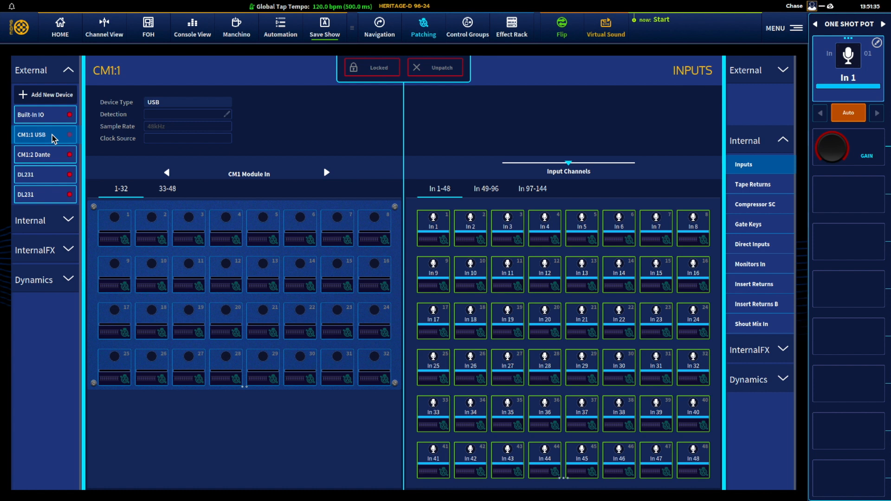
mouse_move(31, 138)
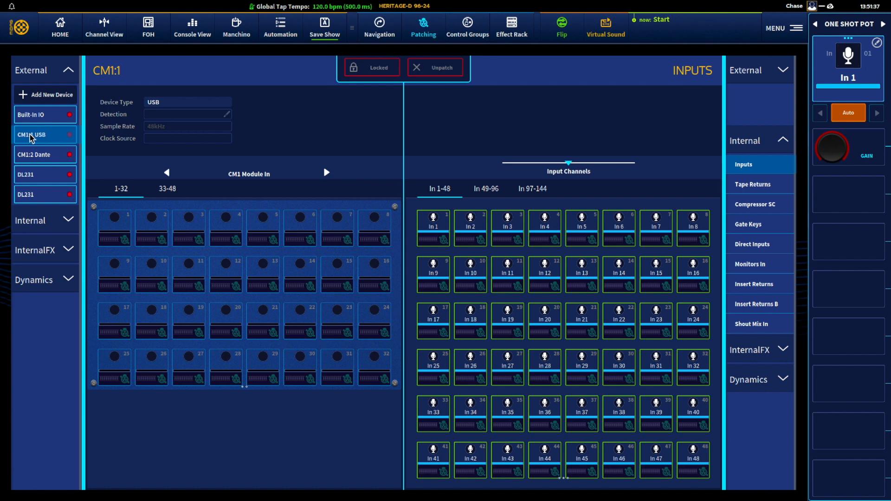
click(114, 223)
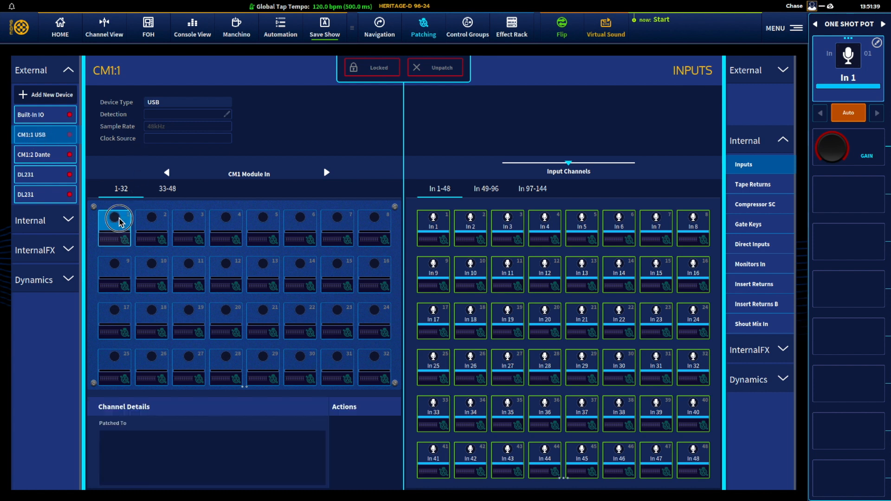
click(114, 219)
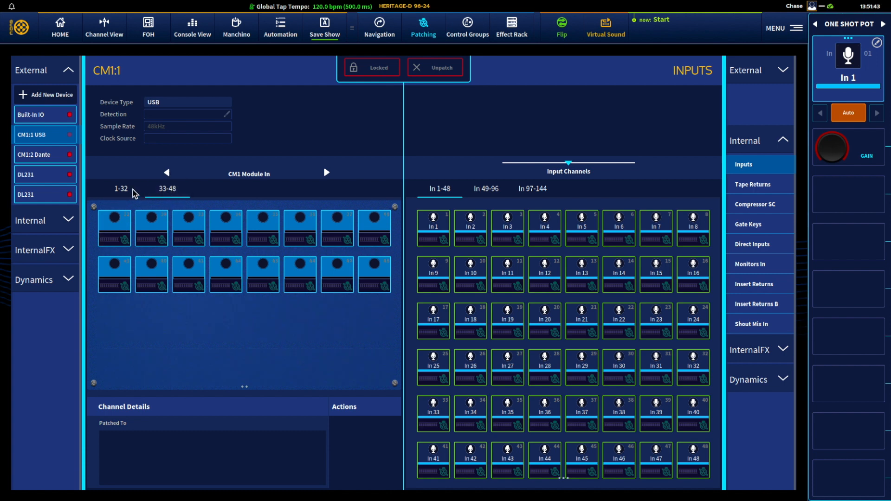
click(121, 188)
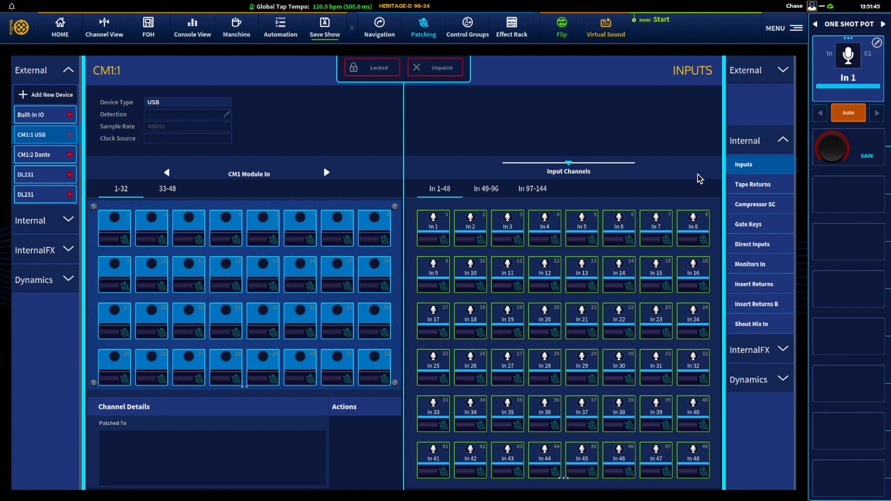
click(754, 184)
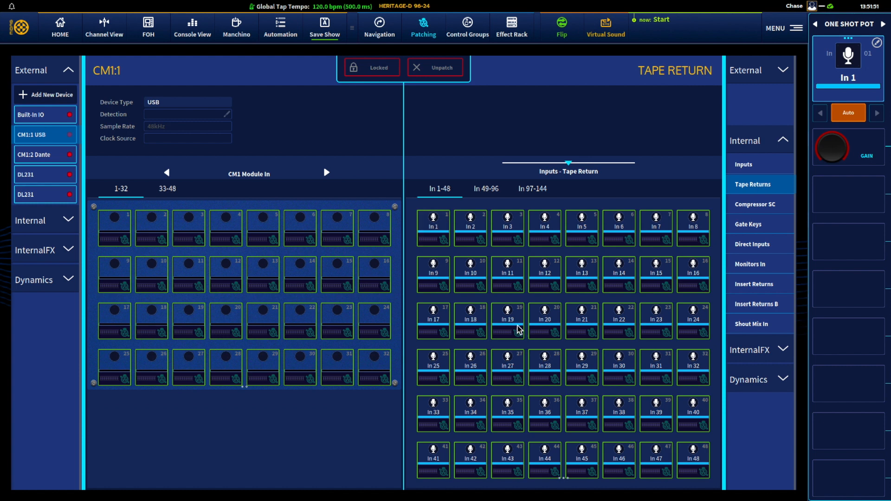
mouse_move(418, 259)
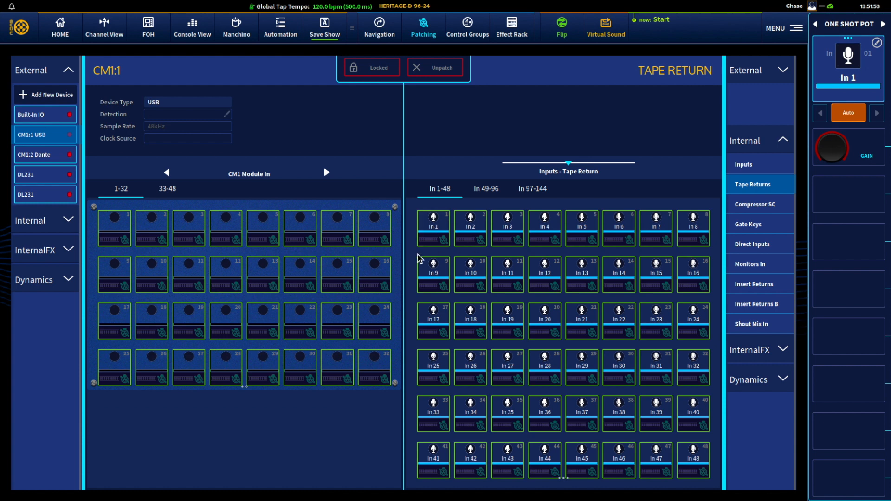
mouse_move(598, 34)
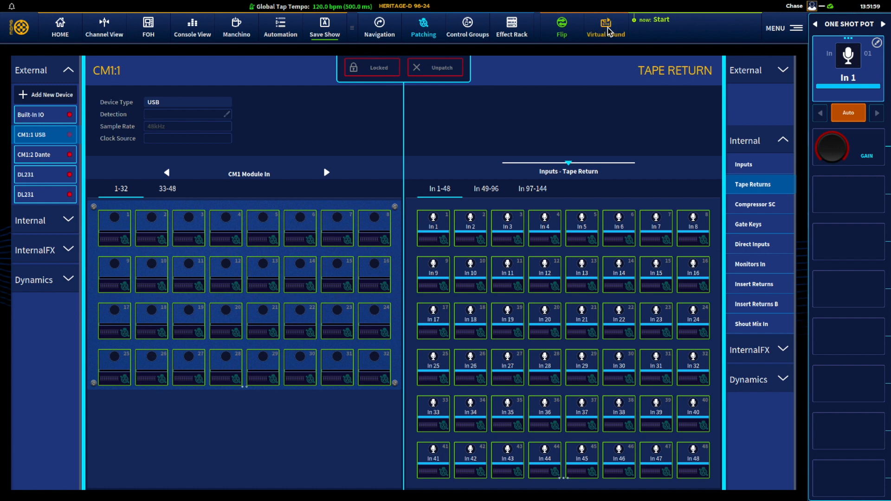
mouse_move(177, 209)
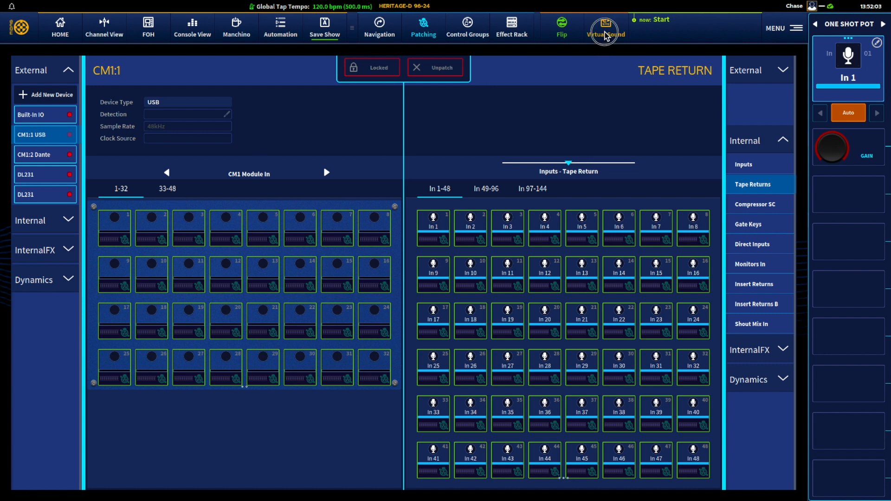
Toggle virtual sound playback and set internal input channels In 1–48 as the destination again.
click(604, 29)
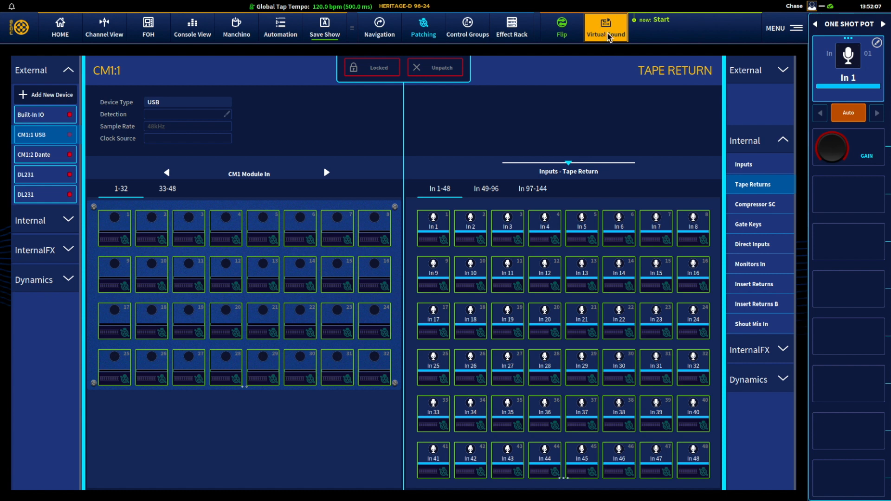
mouse_move(758, 193)
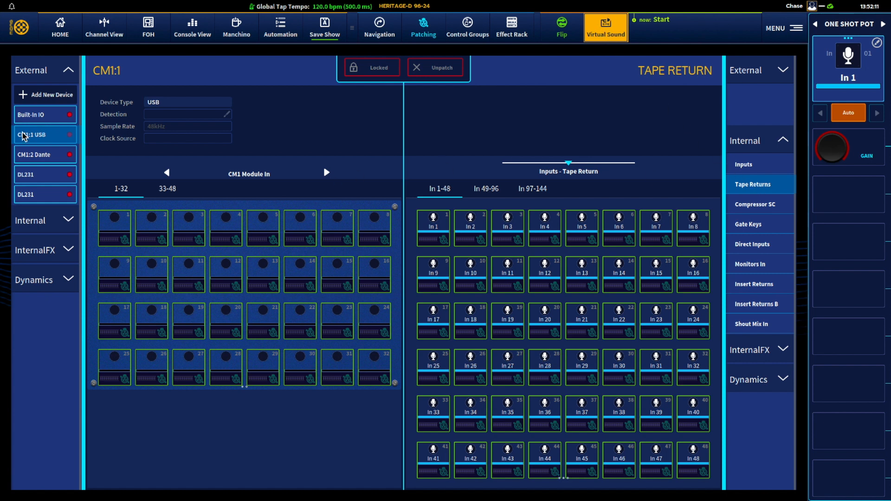
mouse_move(221, 265)
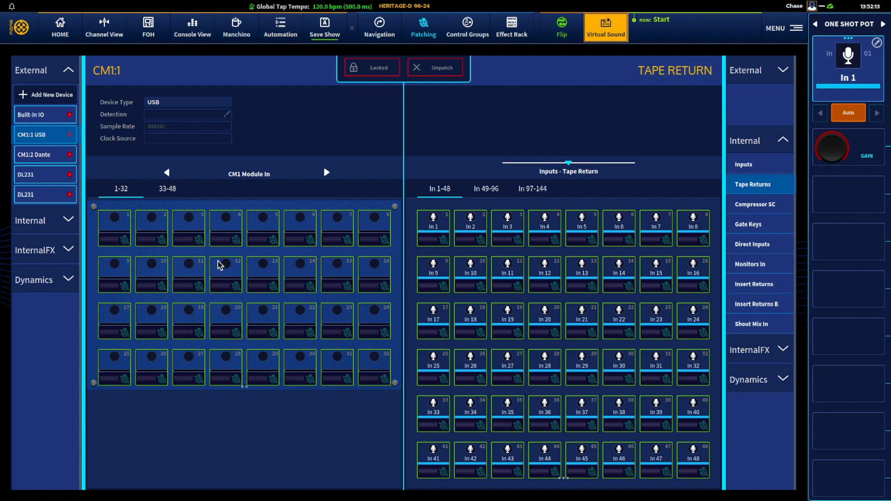
mouse_move(510, 257)
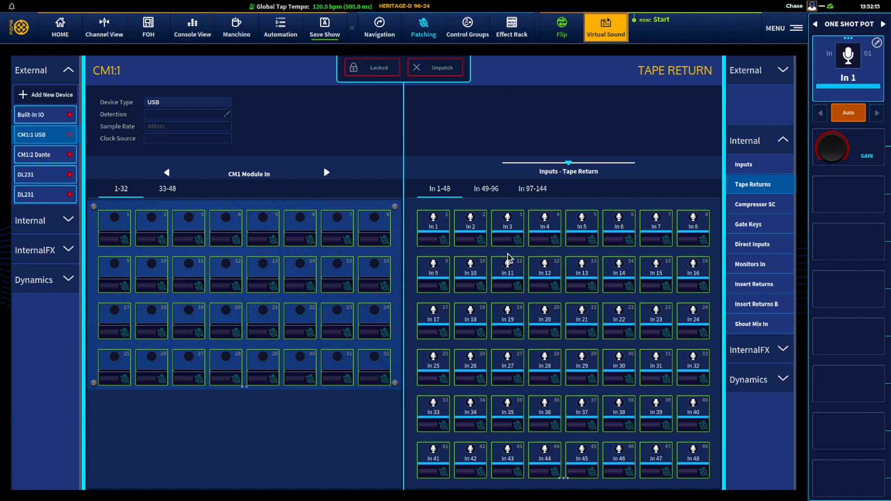
mouse_move(694, 437)
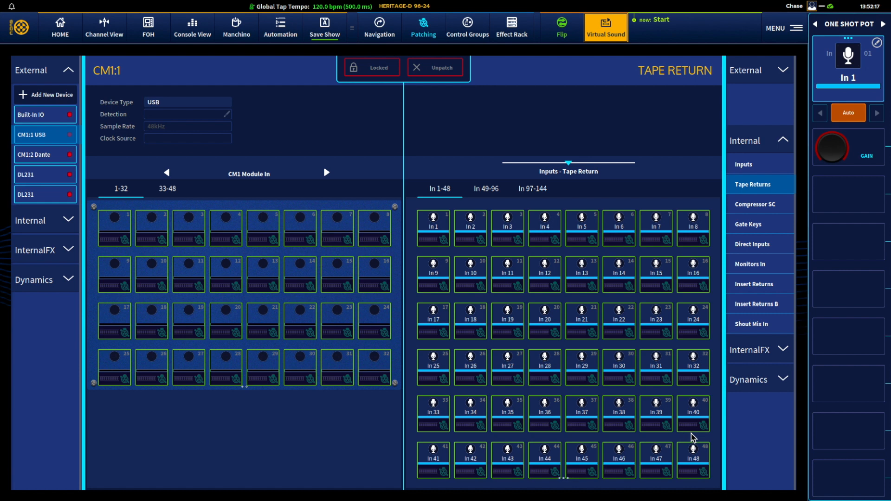
mouse_move(611, 22)
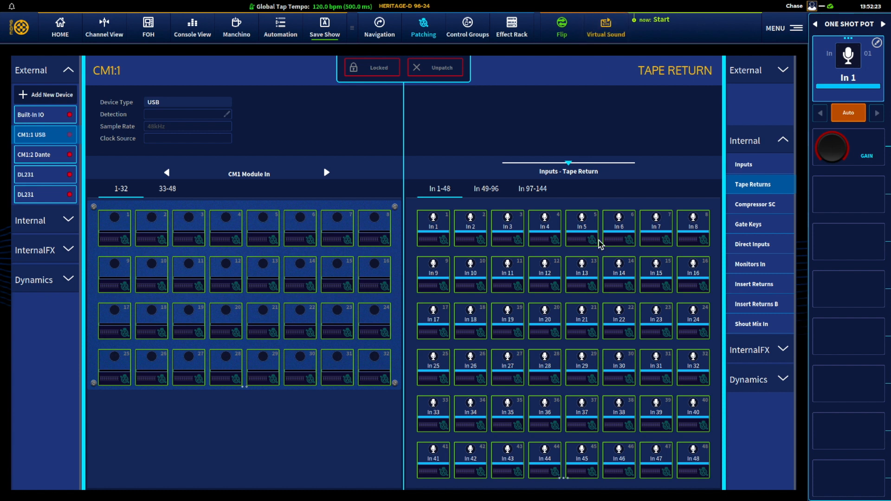
click(742, 165)
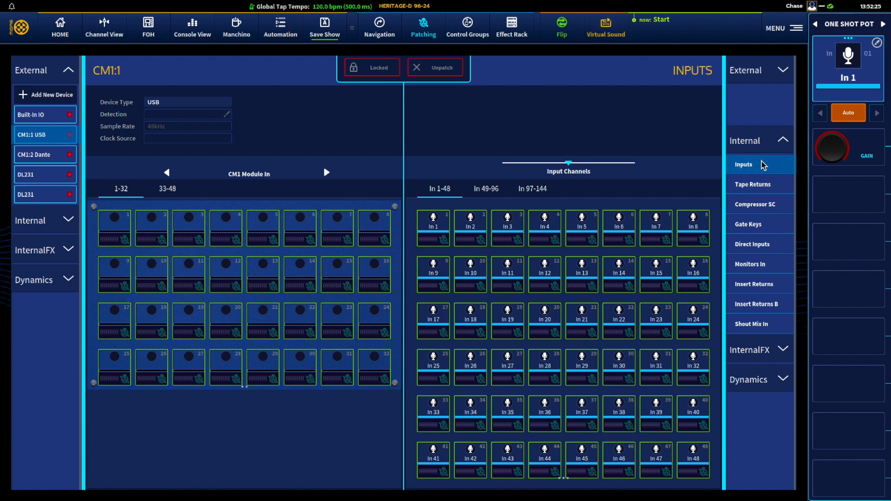
mouse_move(37, 187)
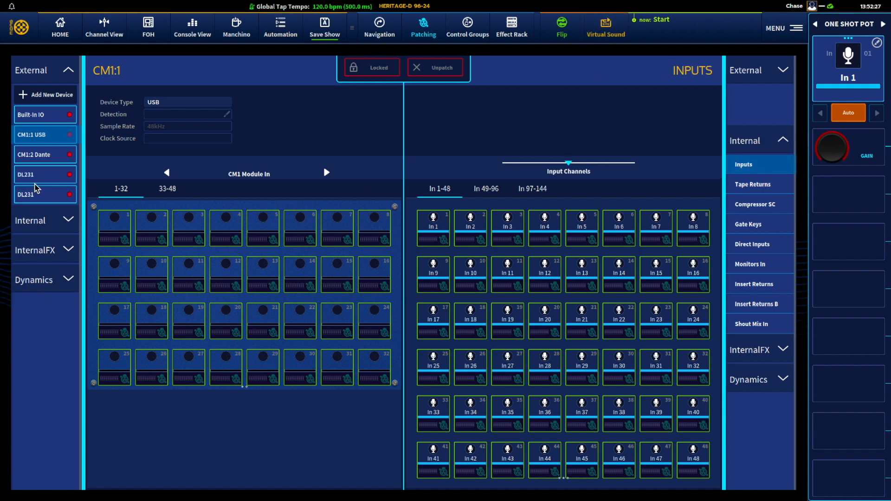
mouse_move(35, 195)
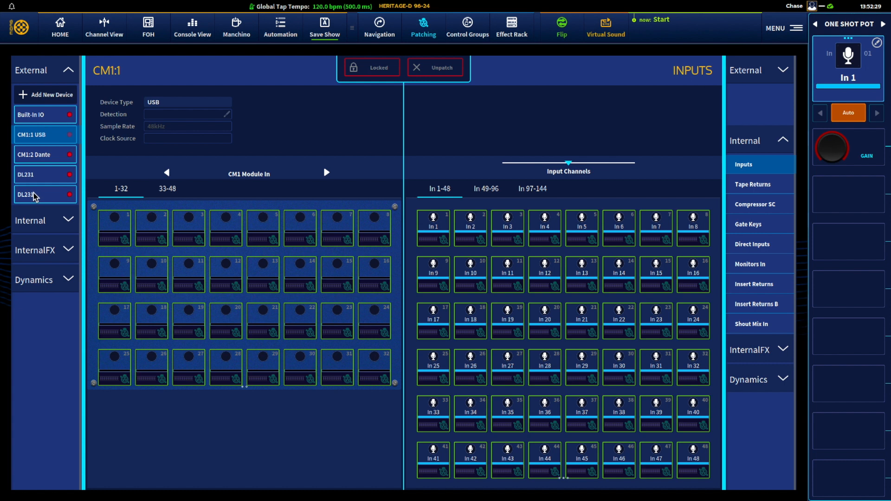
Show the internal matrix and master busses as sources and select Mtx 1–4.
click(30, 221)
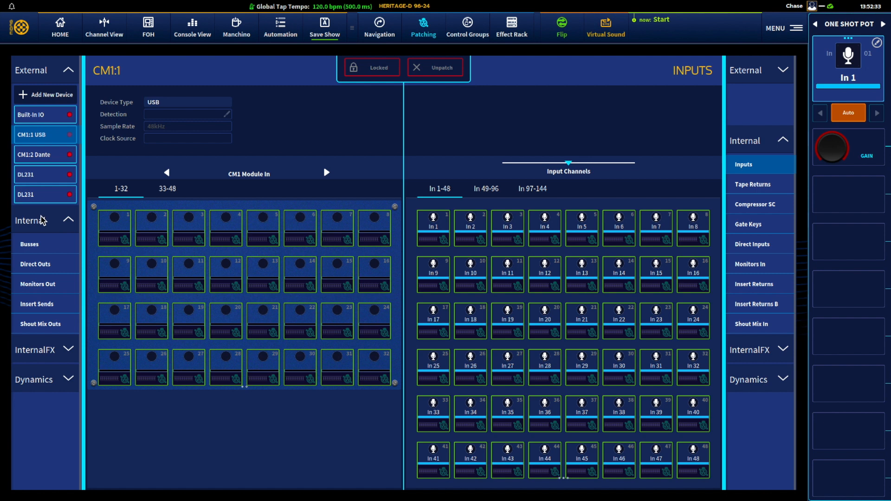
mouse_move(53, 266)
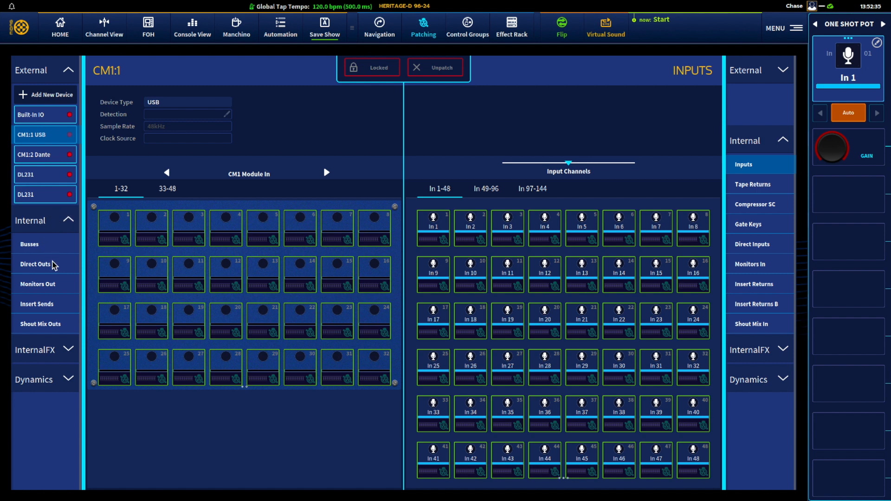
mouse_move(44, 305)
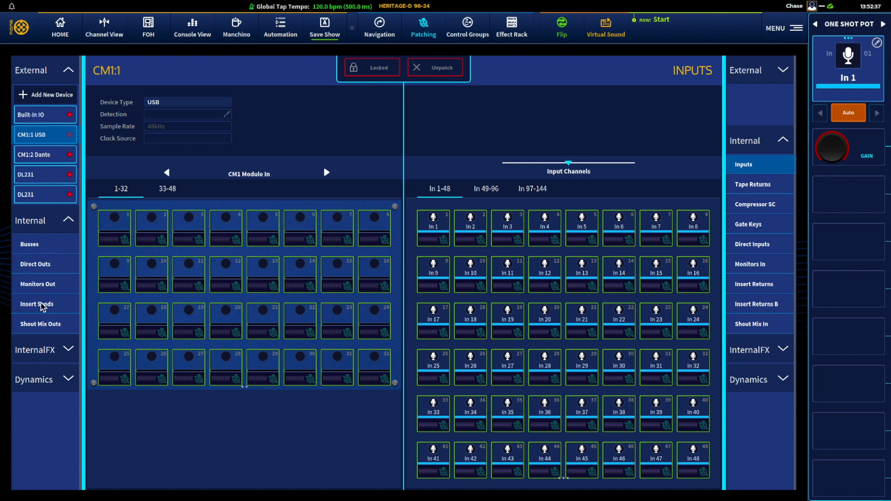
mouse_move(48, 329)
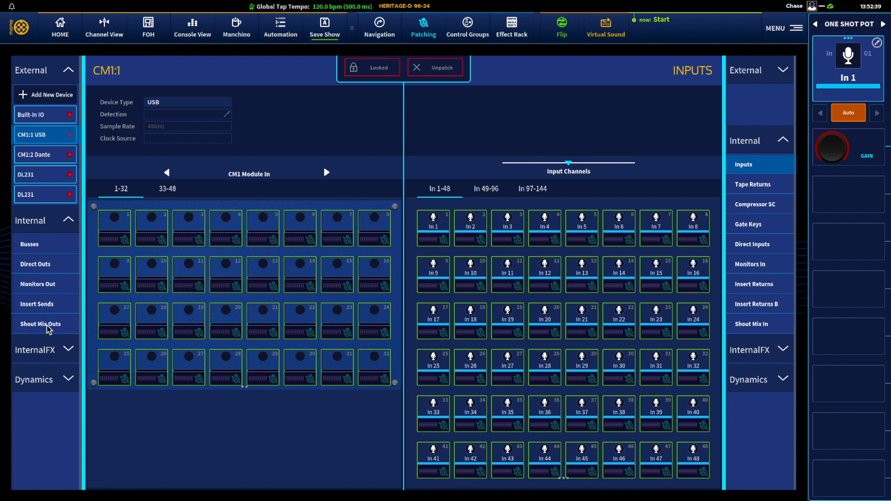
mouse_move(51, 244)
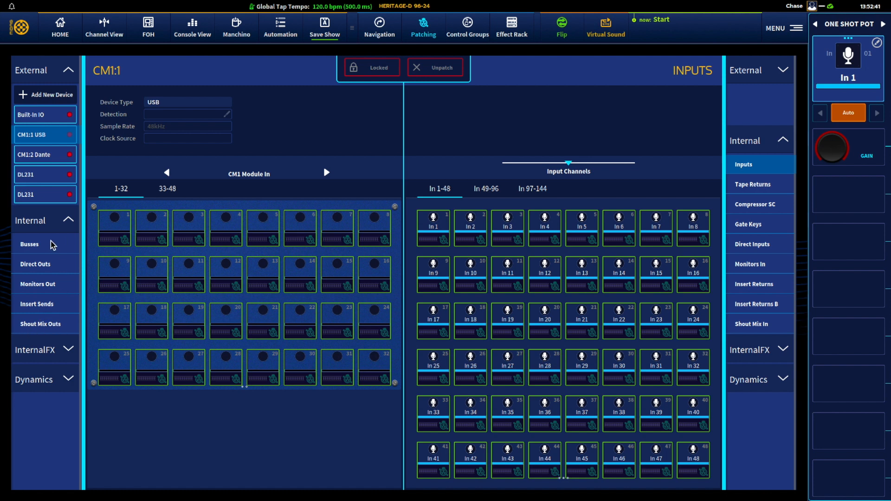
click(28, 245)
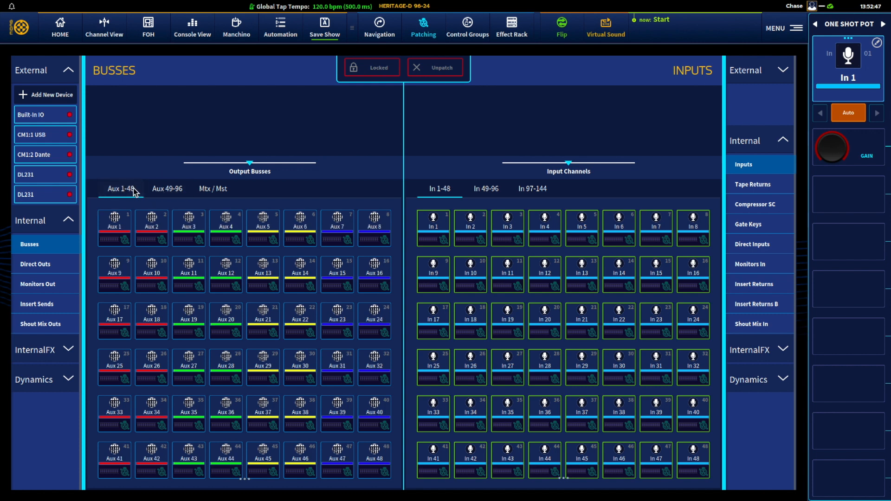
click(213, 189)
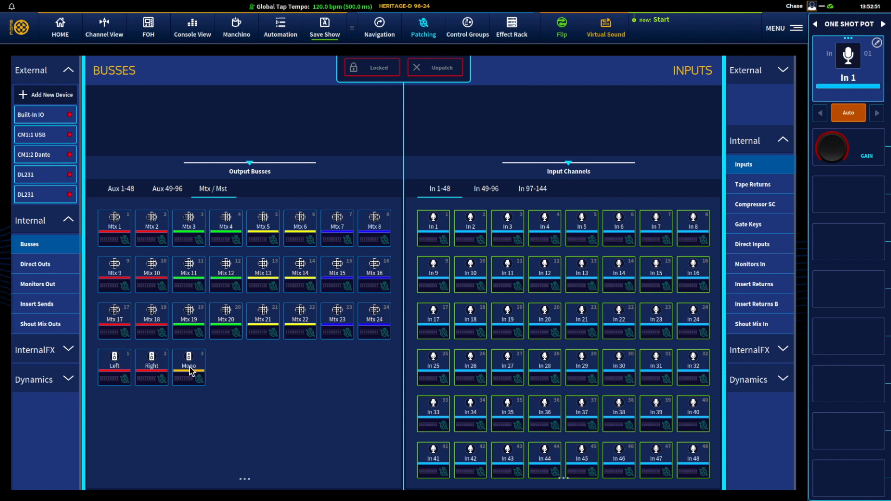
mouse_move(195, 372)
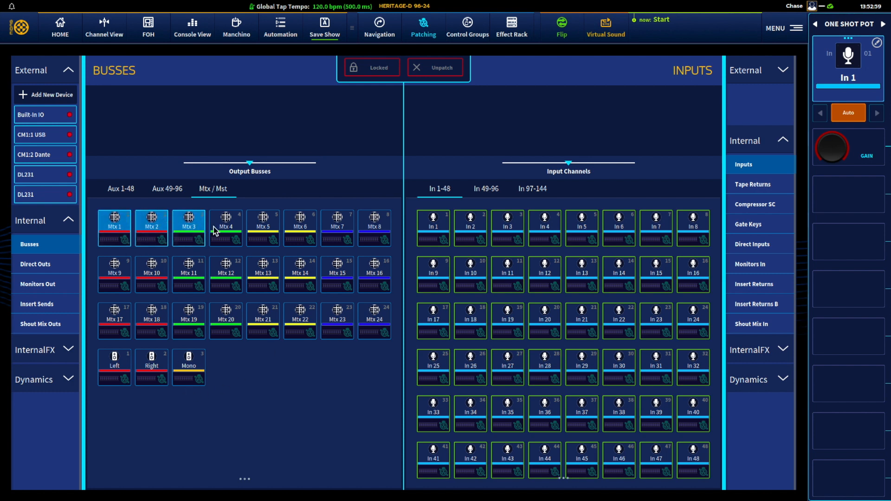
click(225, 227)
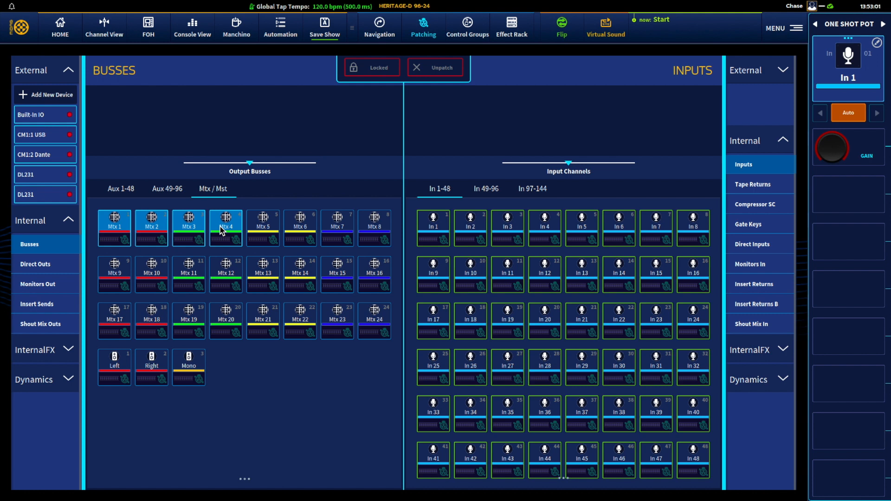
mouse_move(690, 121)
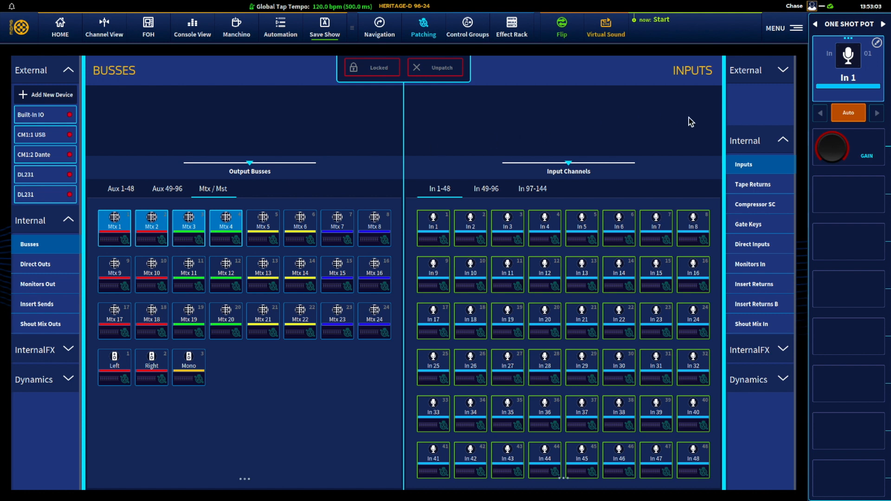
Patch Mtx 1–4 to the first four outputs of the DL231 stagebox under external destinations.
click(783, 70)
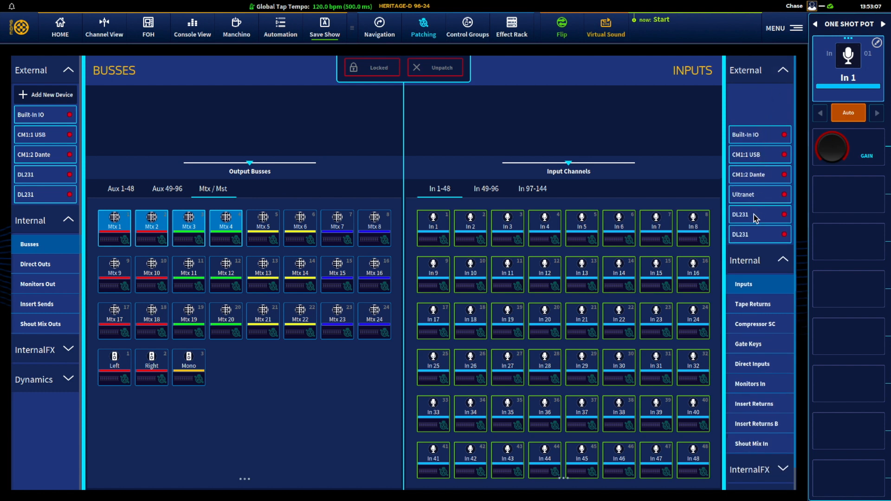
click(758, 214)
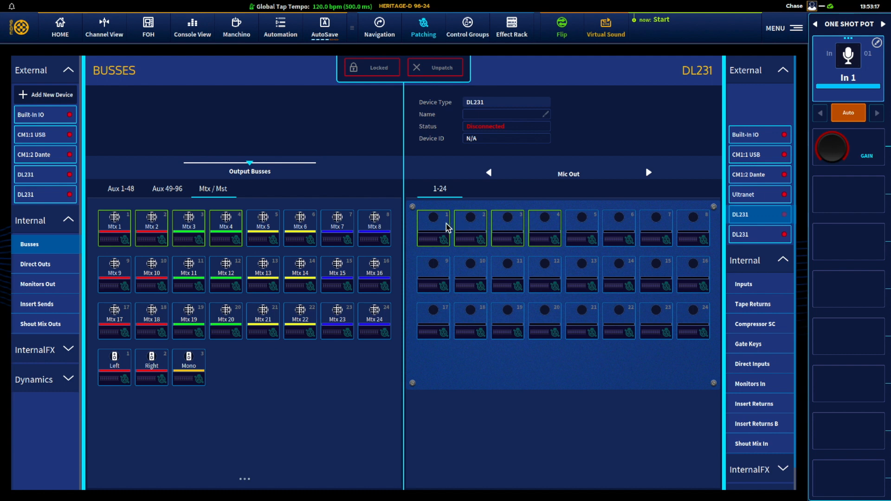
mouse_move(554, 233)
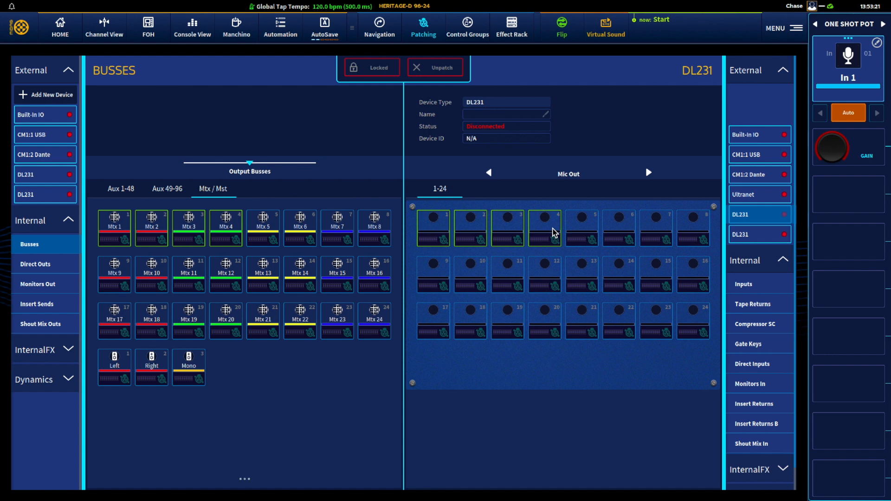
mouse_move(427, 235)
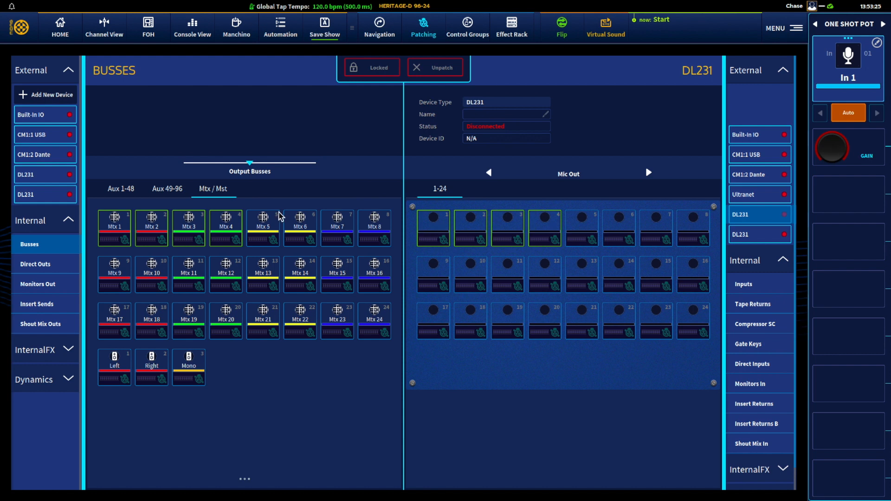
Show the Aux 1-48 busses as sources for patching to the second DL231's outputs.
click(120, 190)
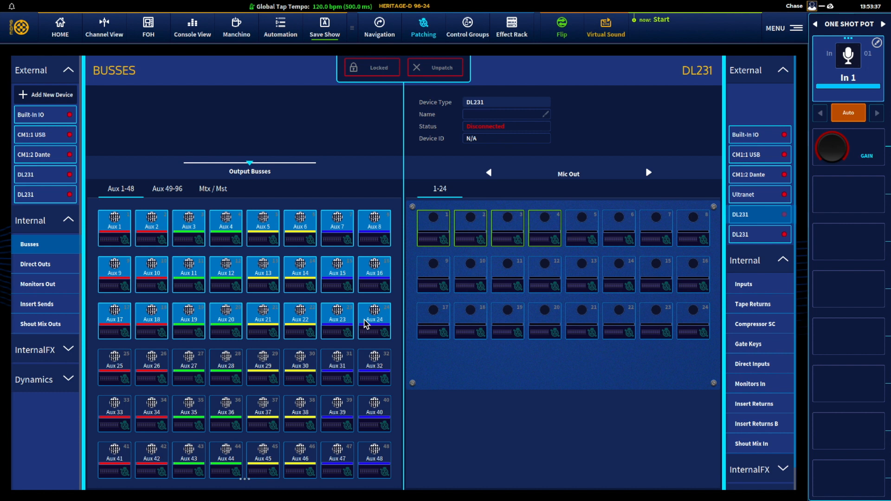
mouse_move(141, 232)
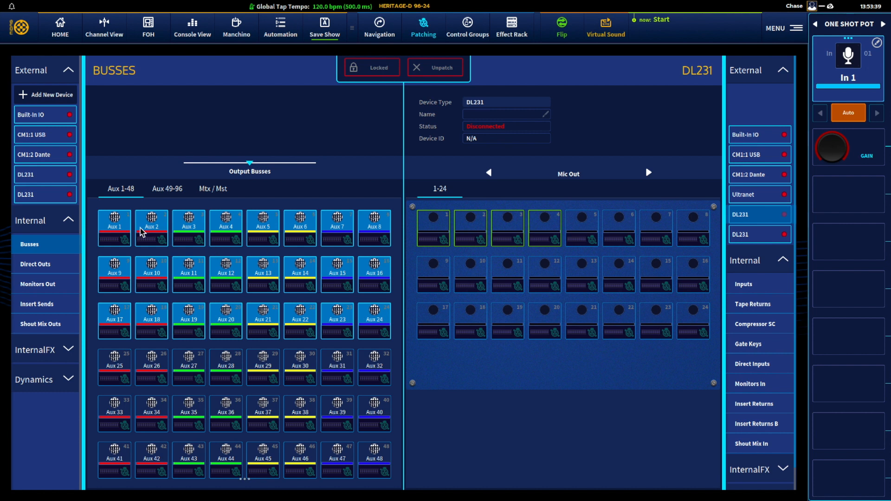
mouse_move(288, 301)
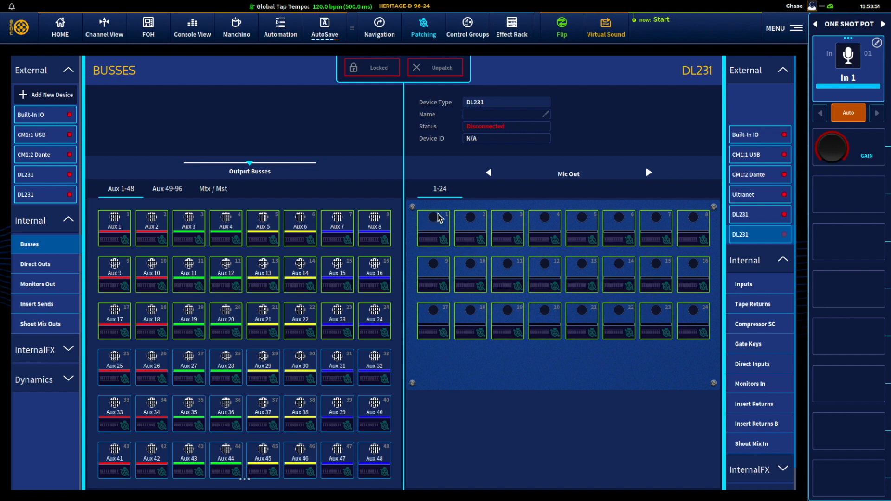
mouse_move(697, 322)
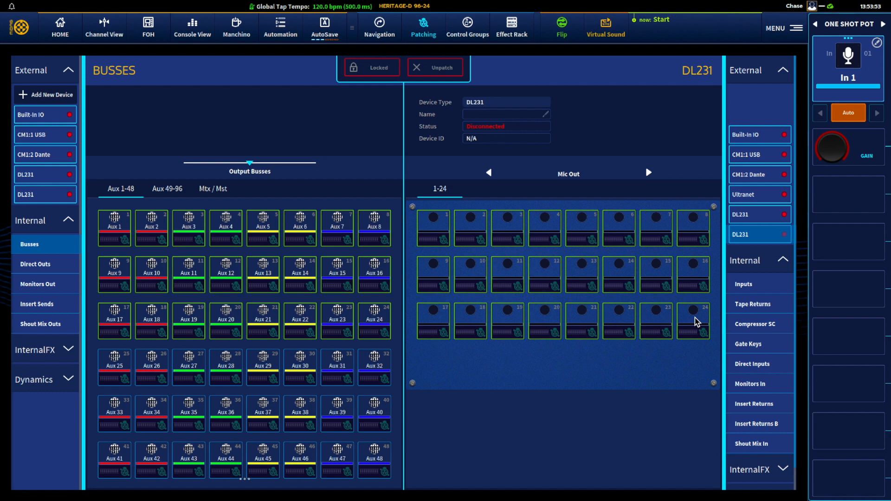
mouse_move(214, 289)
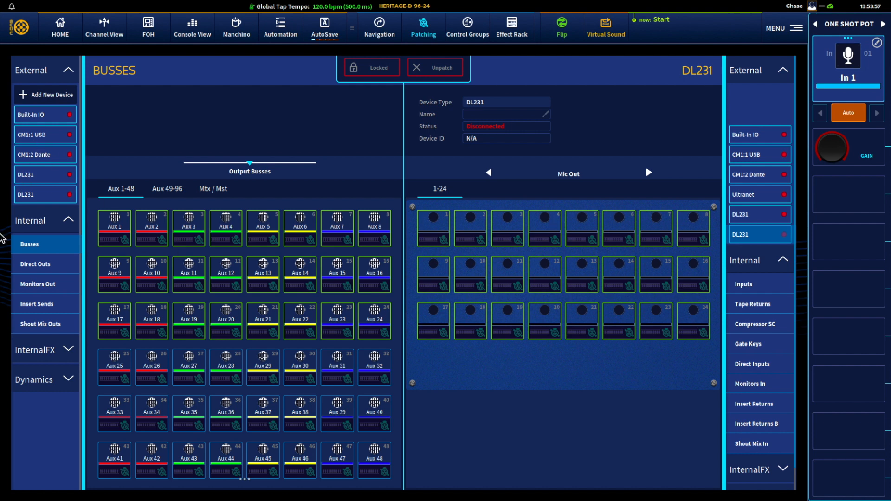
Step through Direct Outs and Monitors Out to the input channels' Insert Sends as sources.
click(35, 263)
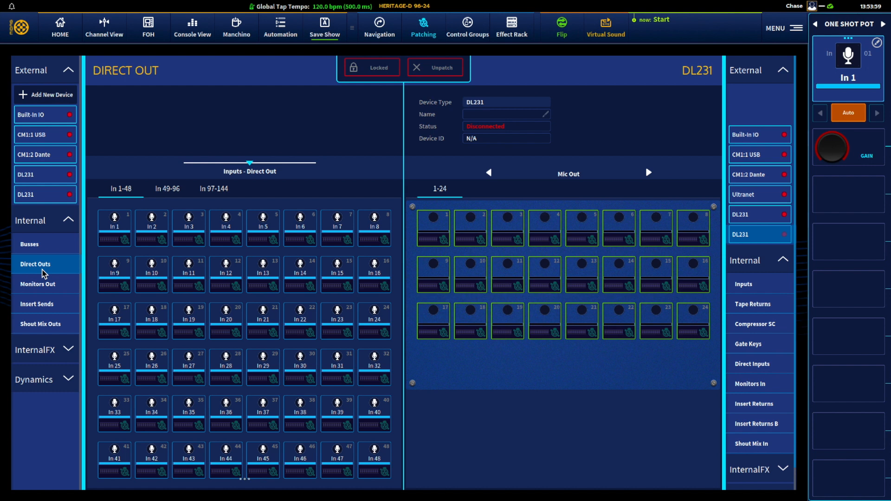
mouse_move(42, 291)
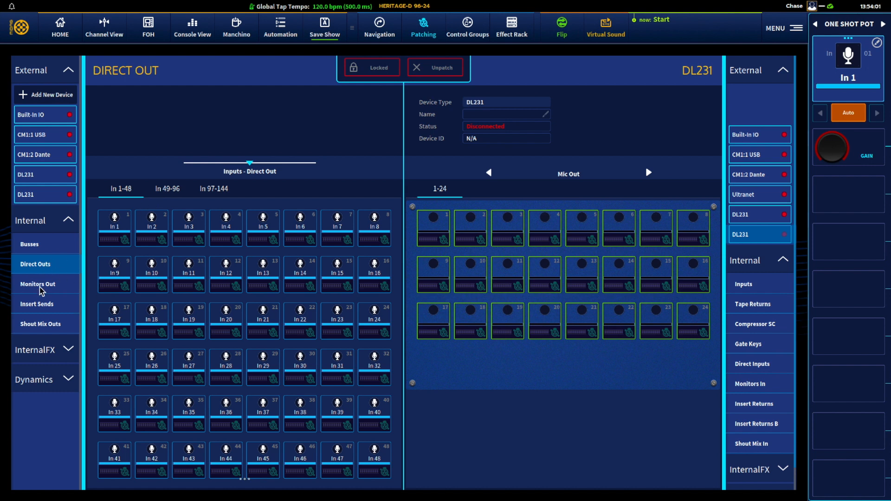
click(37, 284)
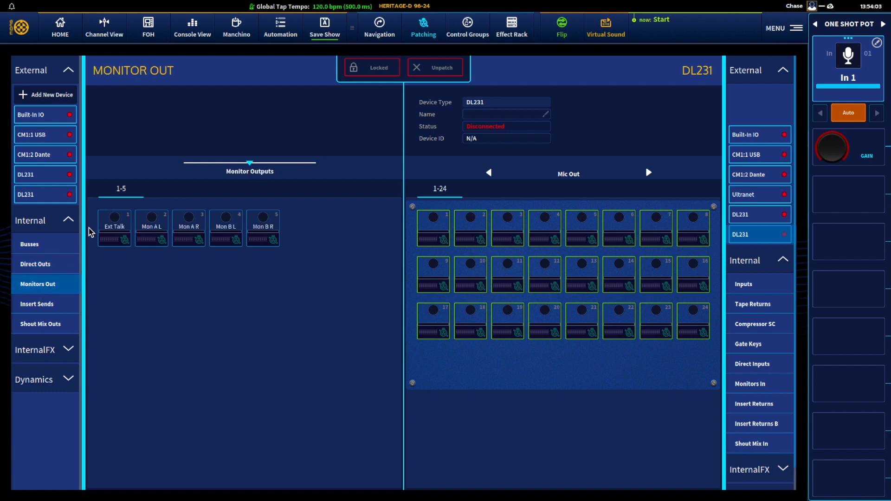
mouse_move(141, 235)
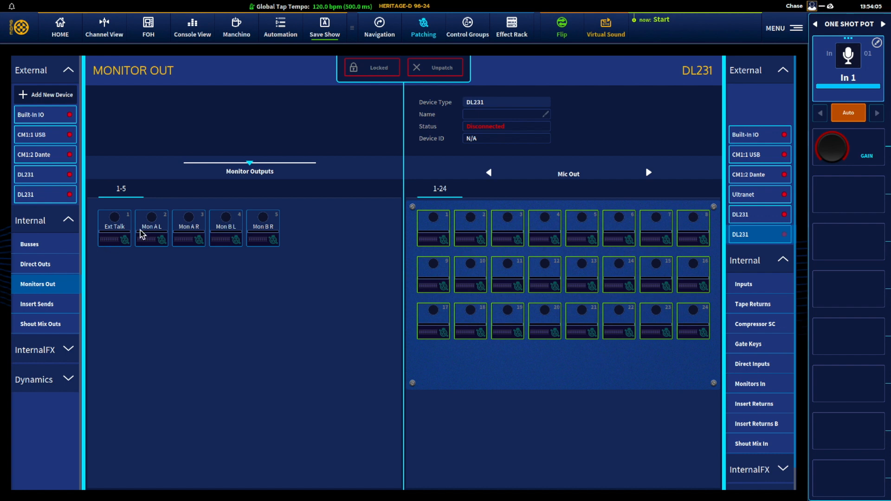
mouse_move(190, 239)
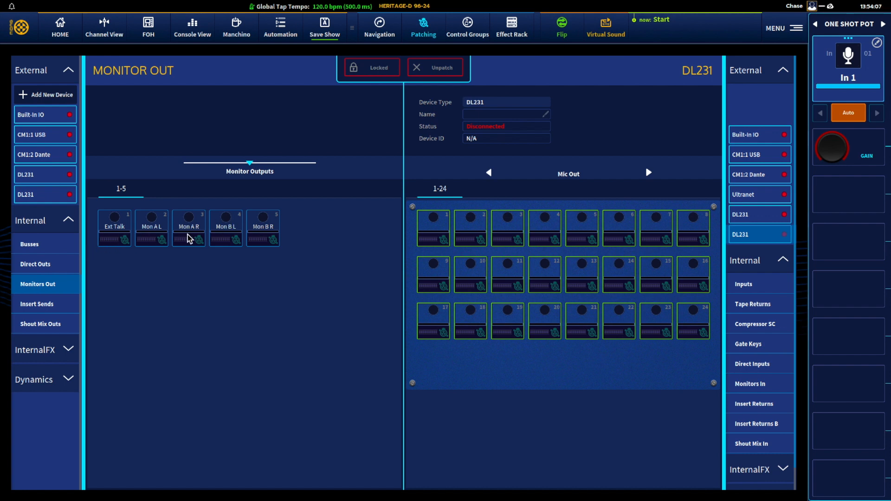
click(37, 306)
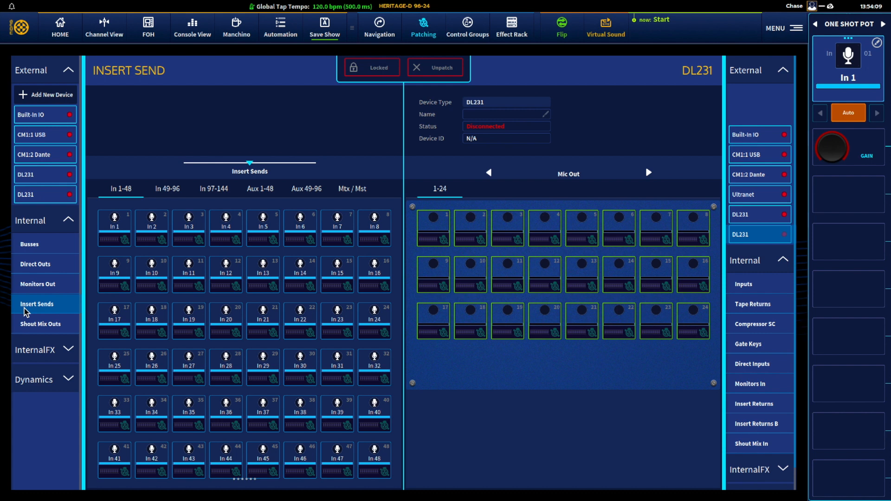
mouse_move(252, 284)
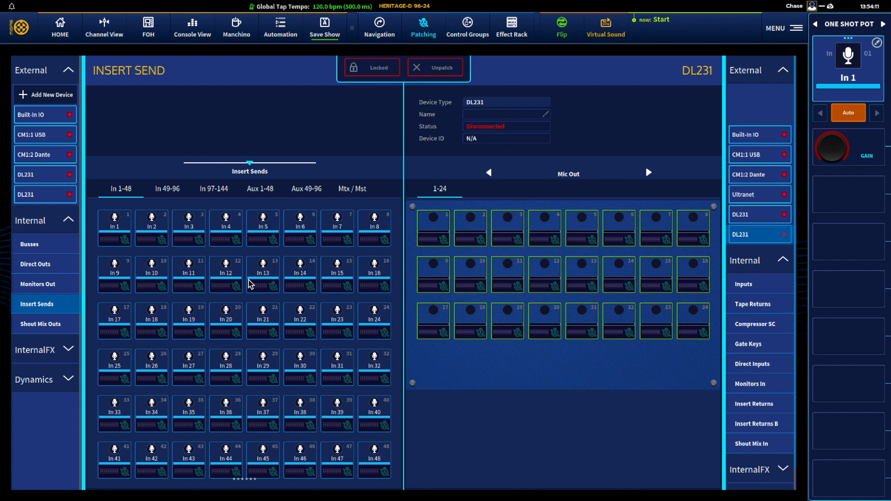
mouse_move(252, 285)
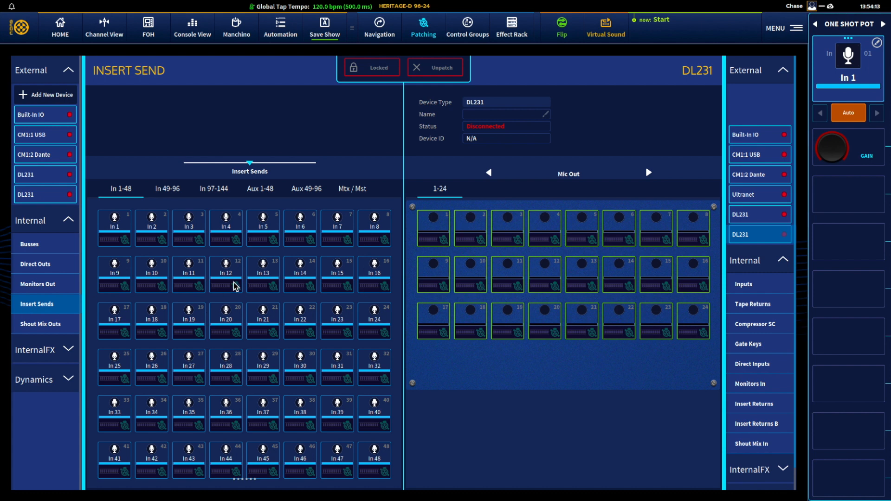
mouse_move(227, 277)
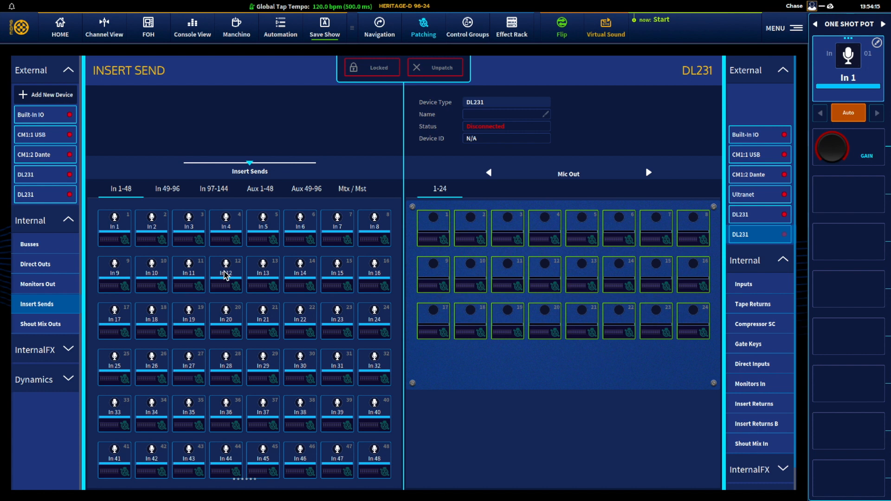
mouse_move(73, 313)
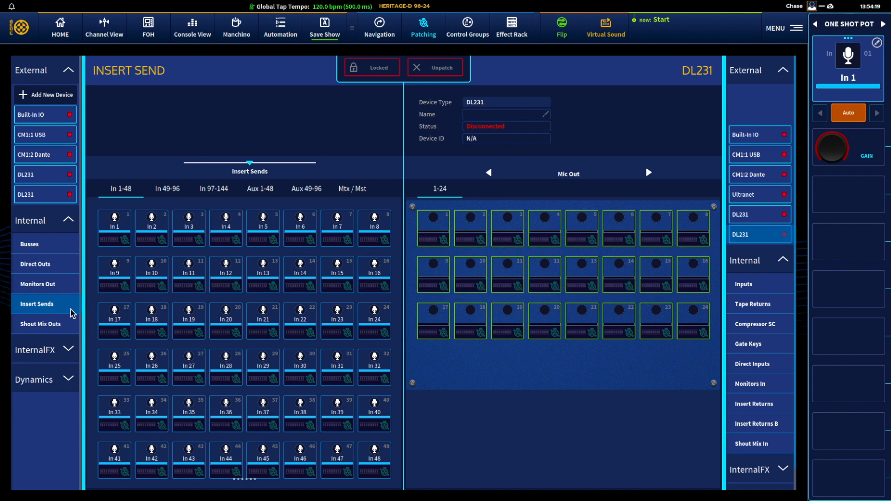
click(114, 226)
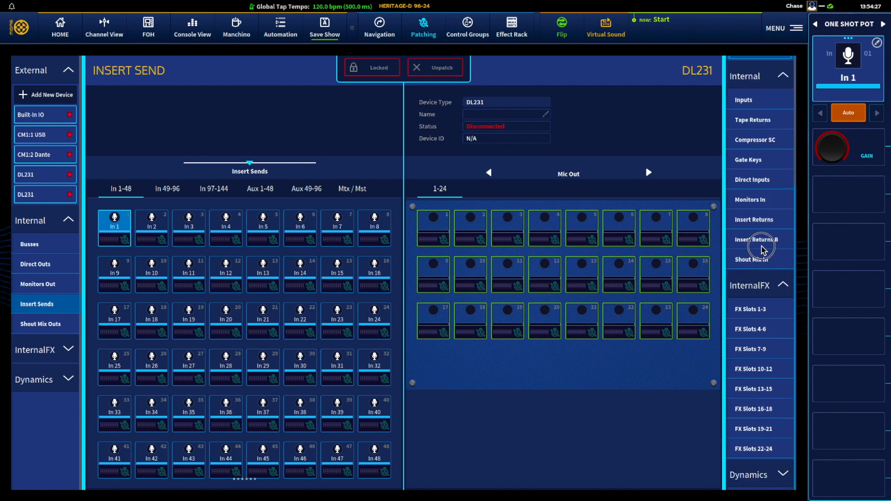
click(750, 310)
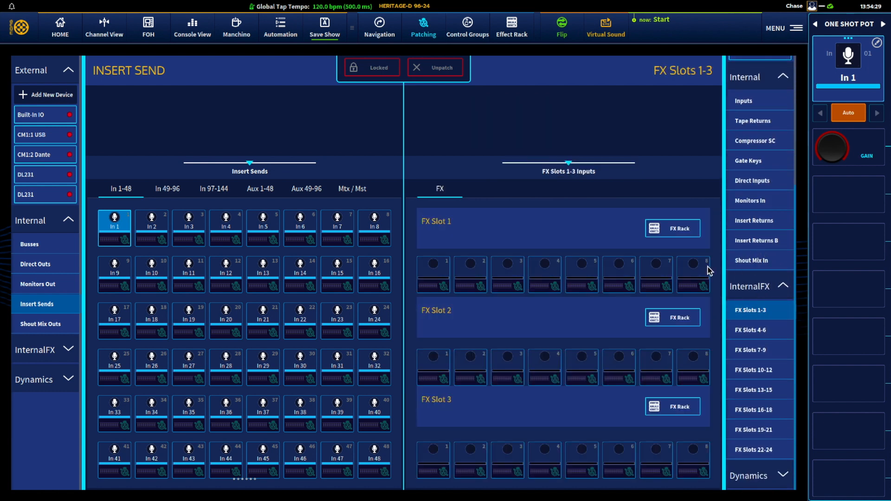
mouse_move(406, 280)
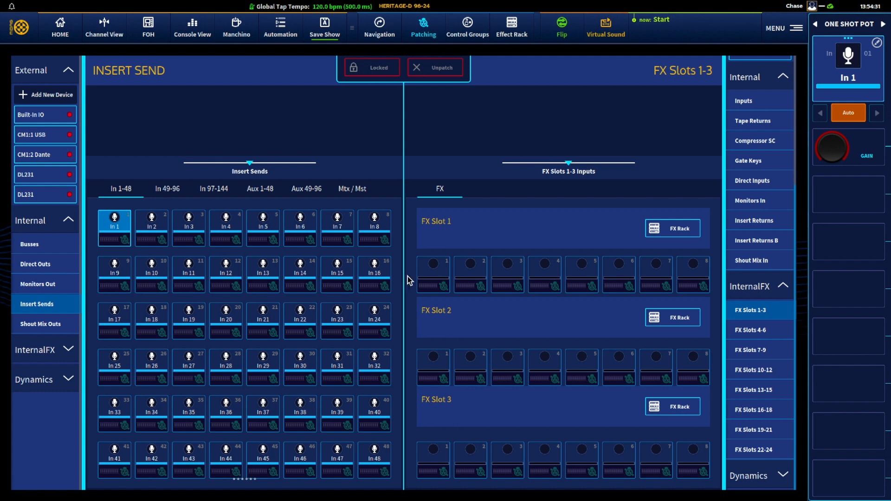
mouse_move(101, 358)
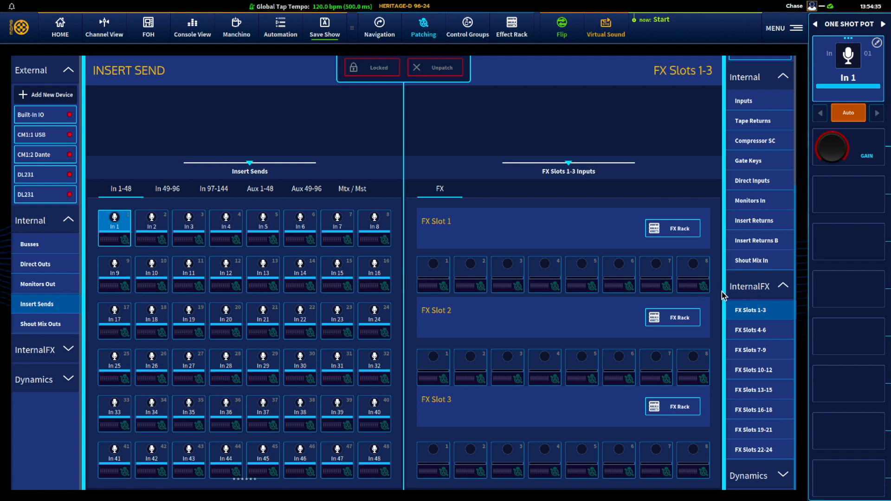
click(753, 221)
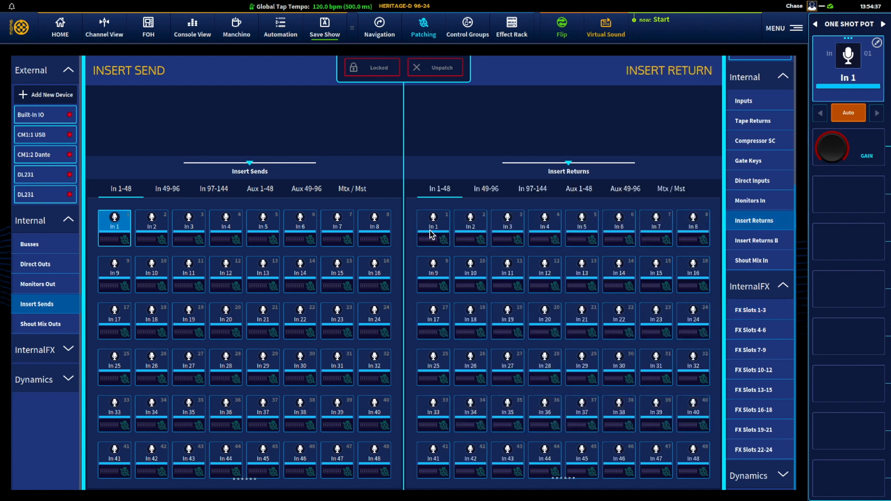
mouse_move(439, 234)
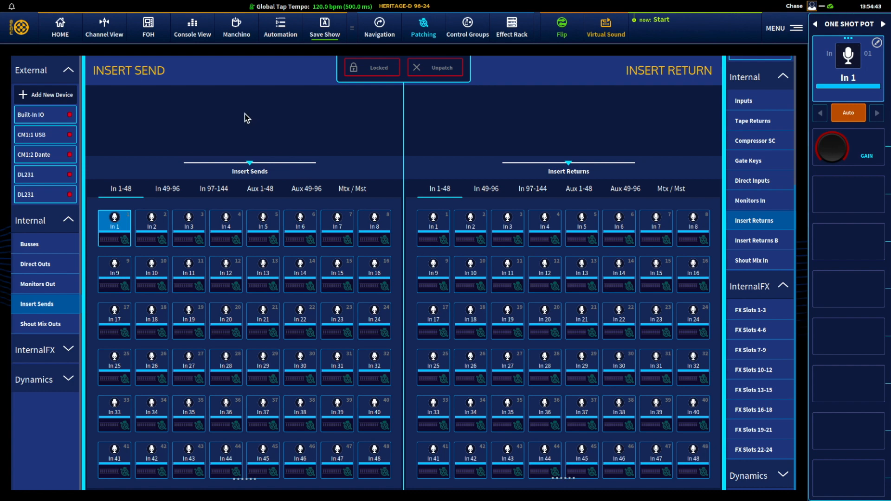
Add a Stressor compressor to In 1's first effect insert via FX slot 1.
click(104, 27)
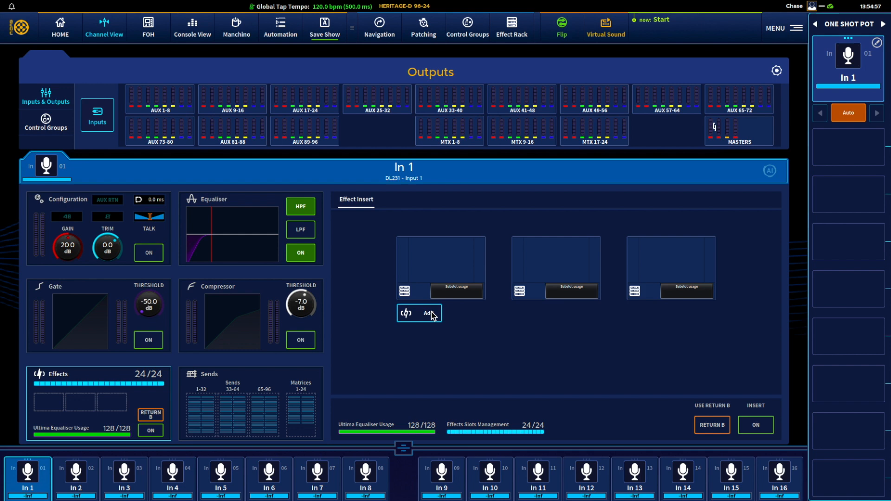
click(429, 313)
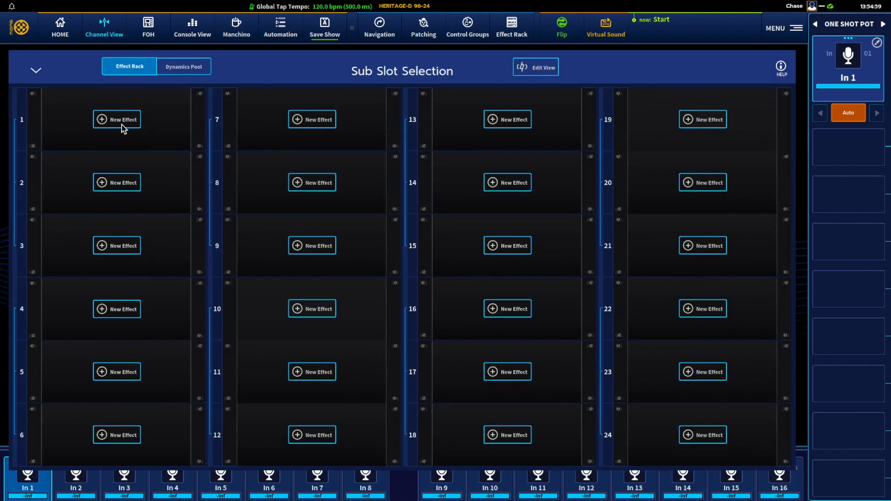
mouse_move(131, 109)
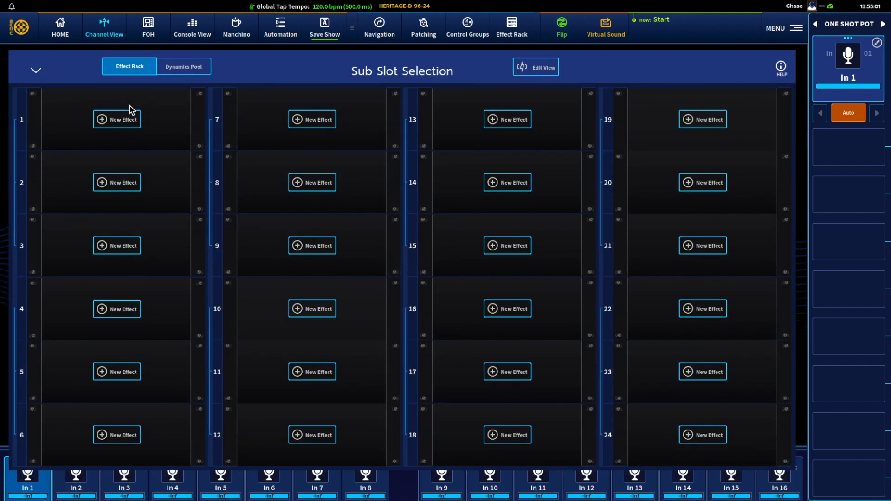
click(117, 119)
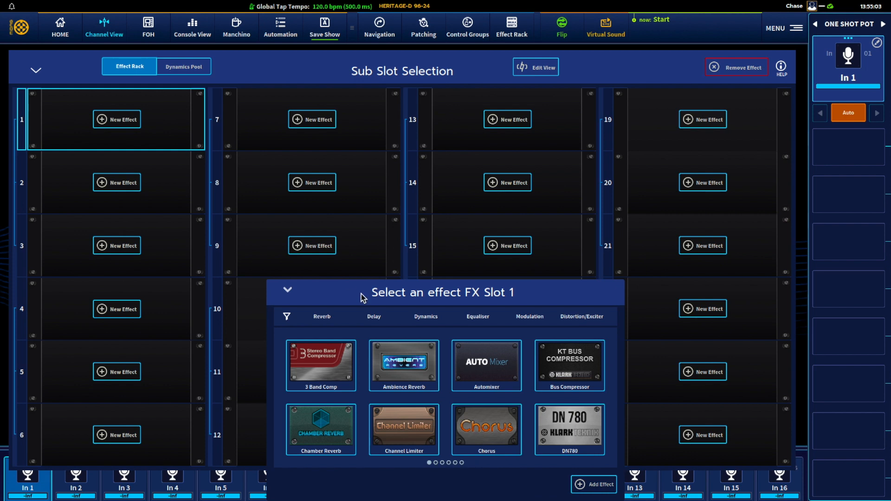
mouse_move(354, 303)
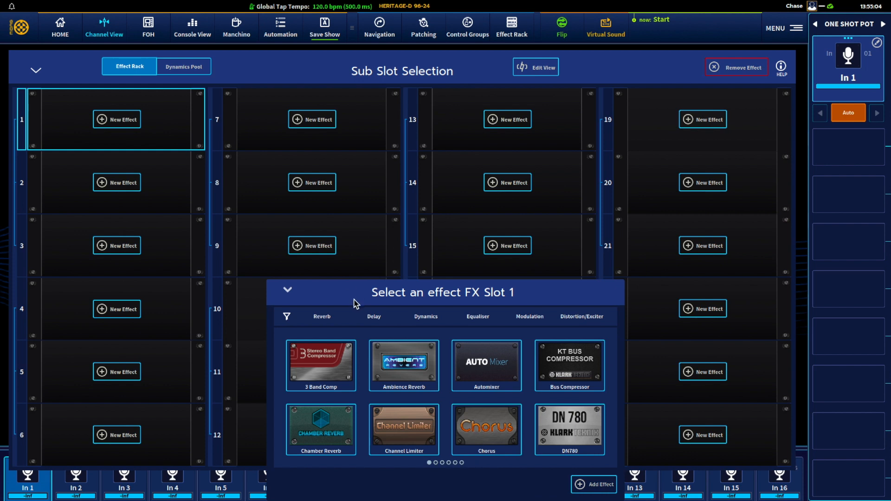
click(425, 316)
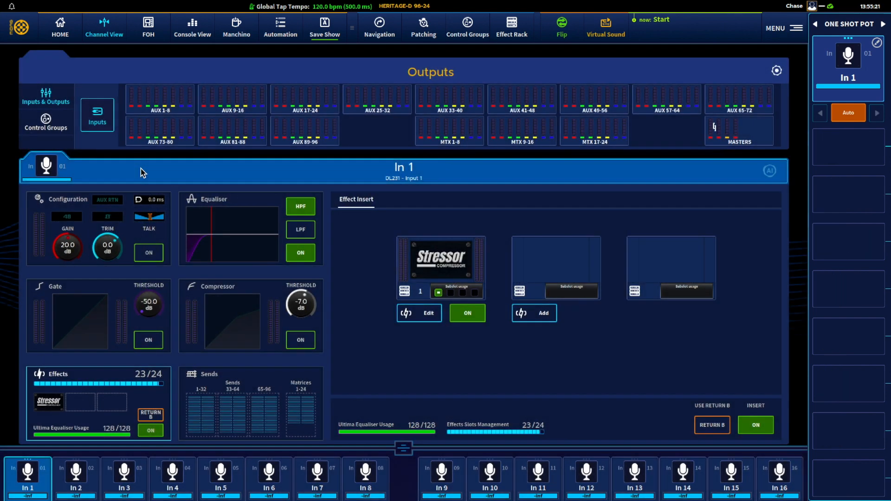
mouse_move(63, 399)
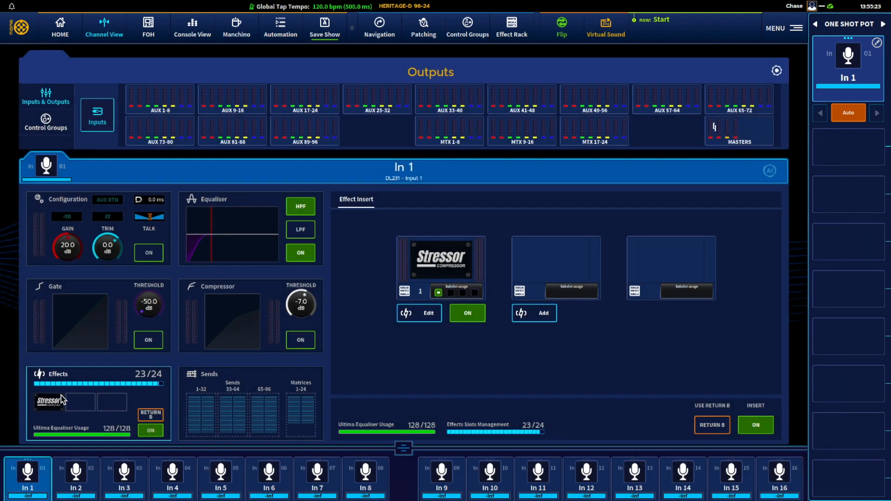
Show FX Slots 1-3 as both patch sources and destinations on the patching page.
click(423, 27)
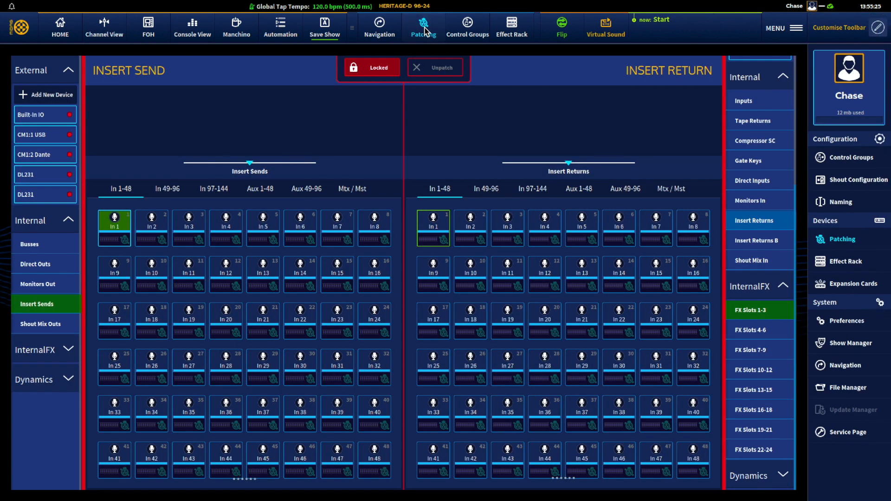
mouse_move(29, 307)
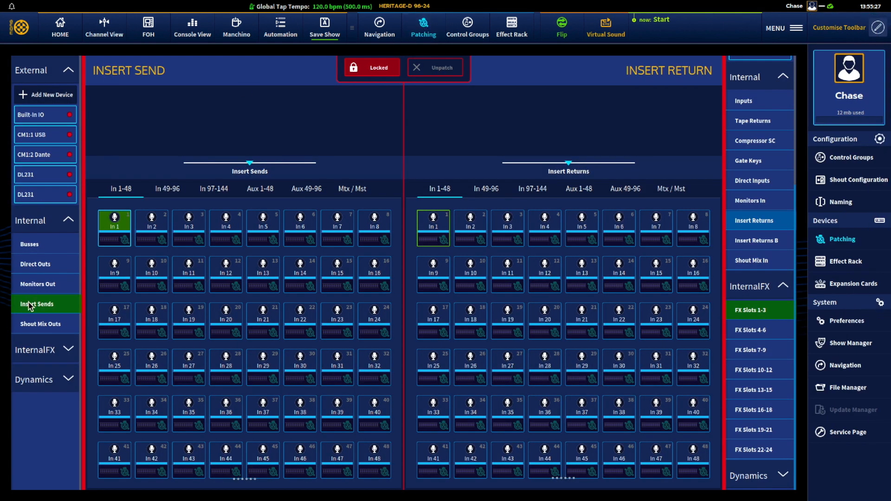
mouse_move(113, 234)
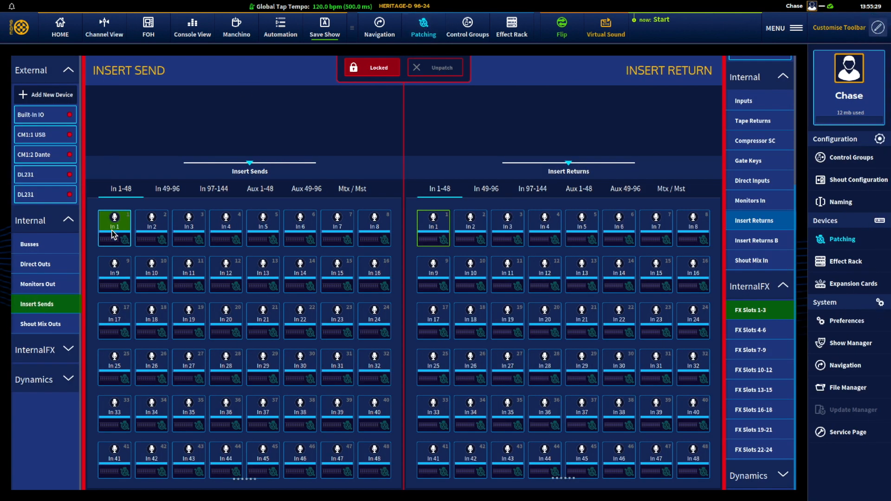
click(751, 309)
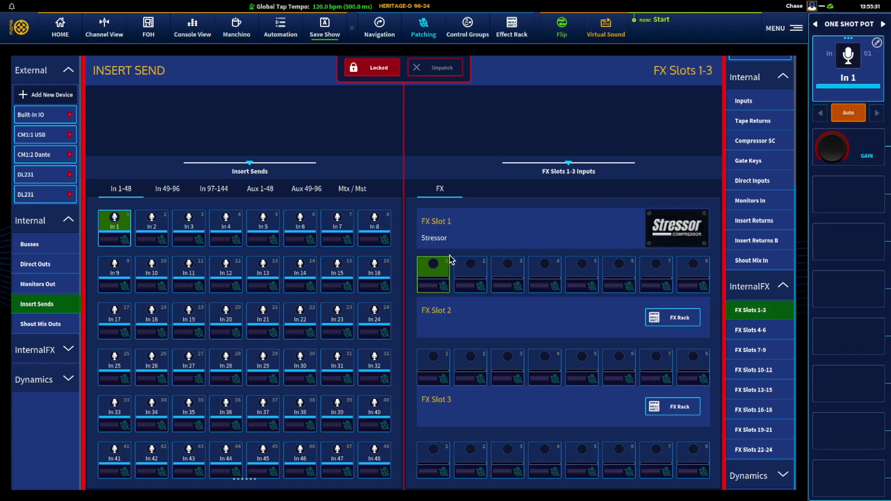
mouse_move(318, 262)
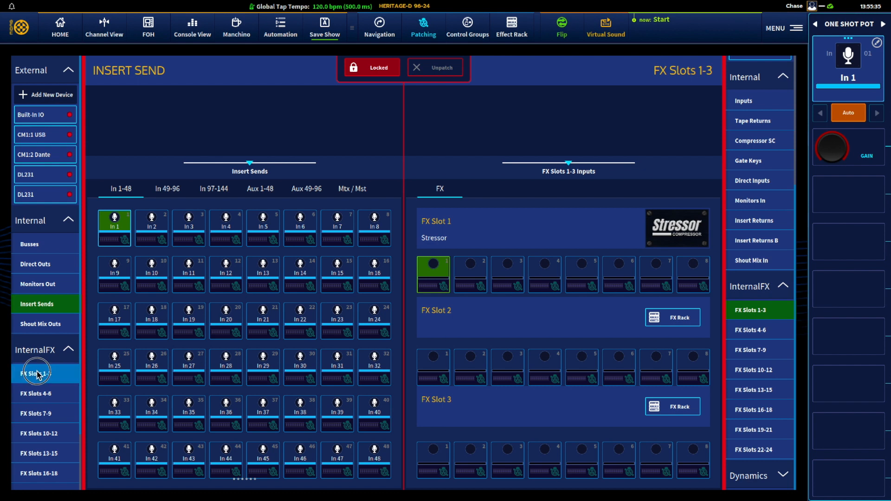
click(35, 373)
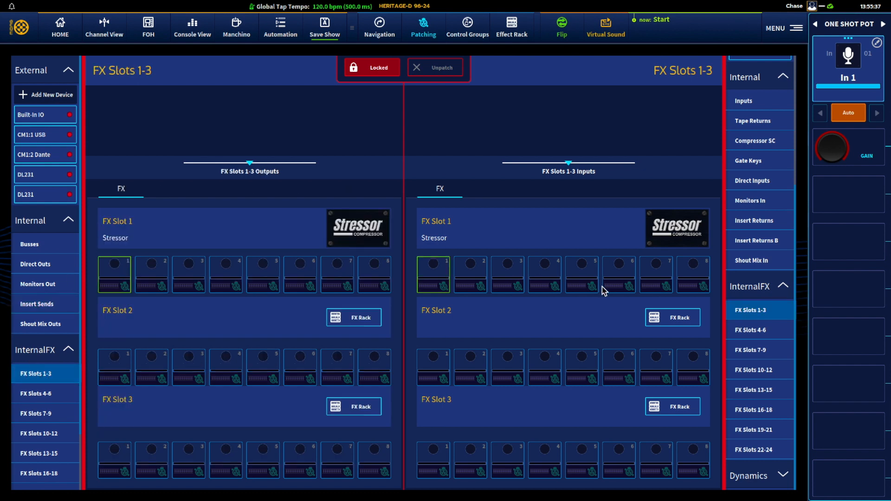
Select Insert Returns as the patch destination facing the FX Slots 1-3 outputs.
click(754, 221)
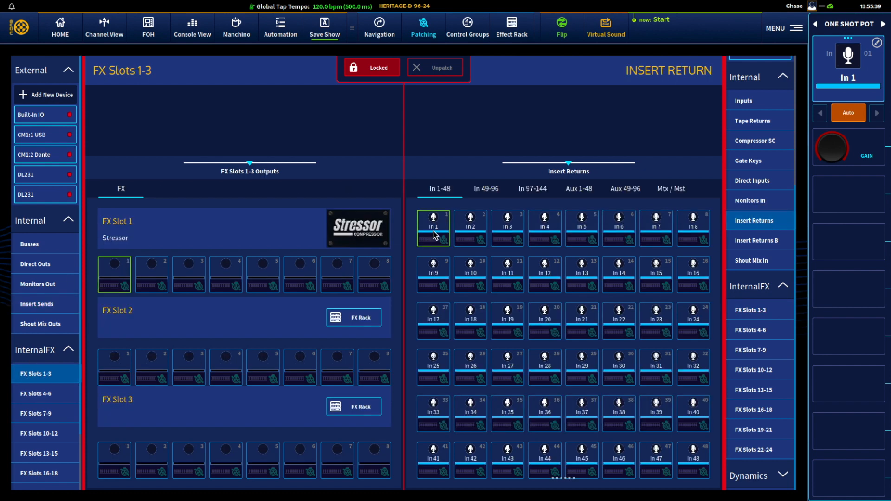
mouse_move(423, 233)
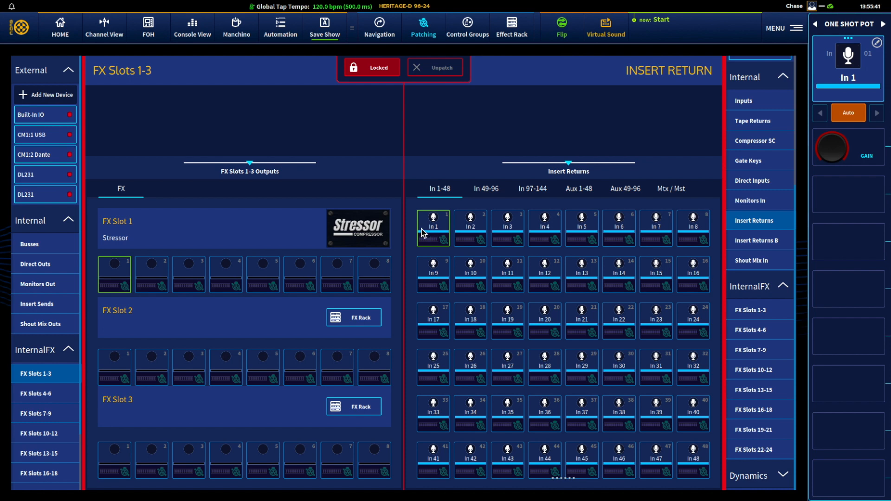
mouse_move(443, 225)
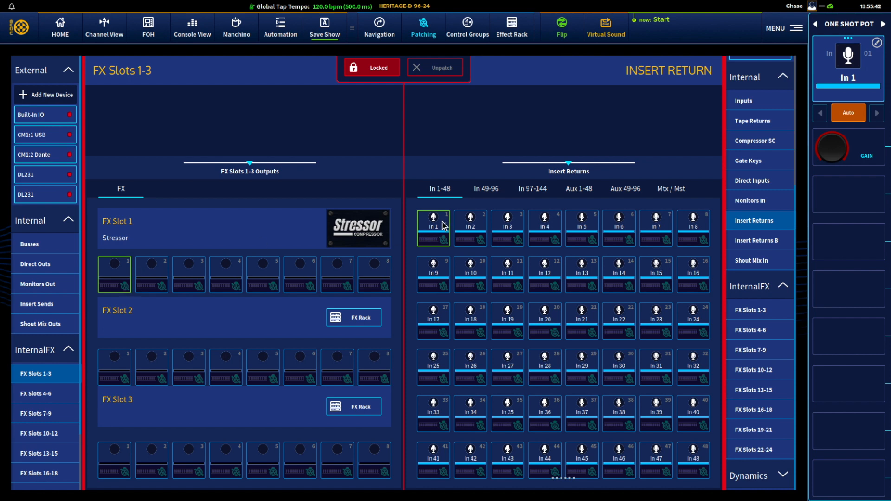
mouse_move(260, 231)
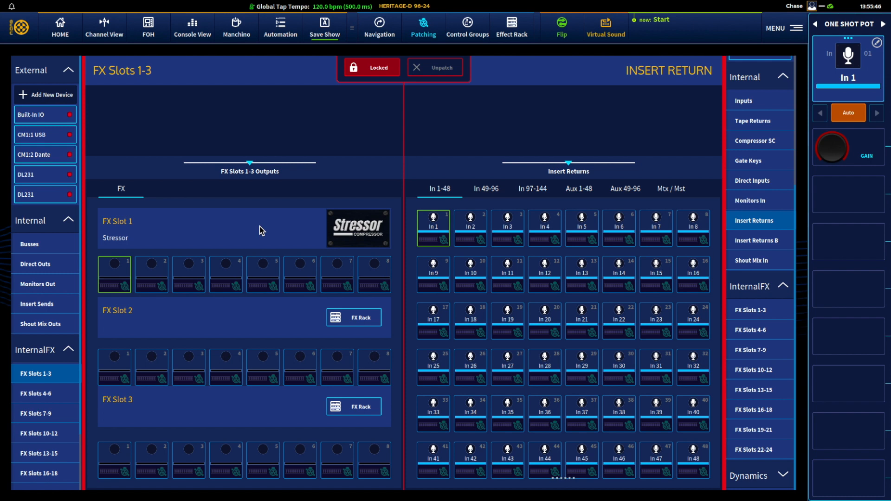
mouse_move(226, 213)
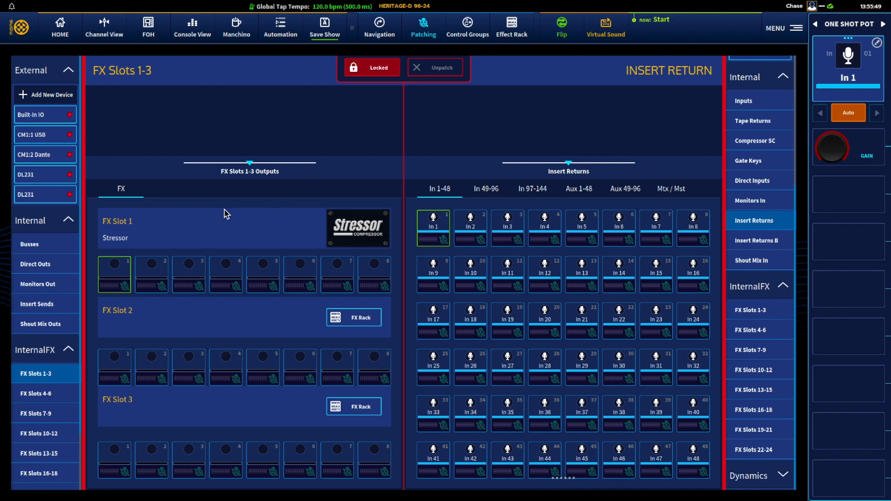
mouse_move(59, 376)
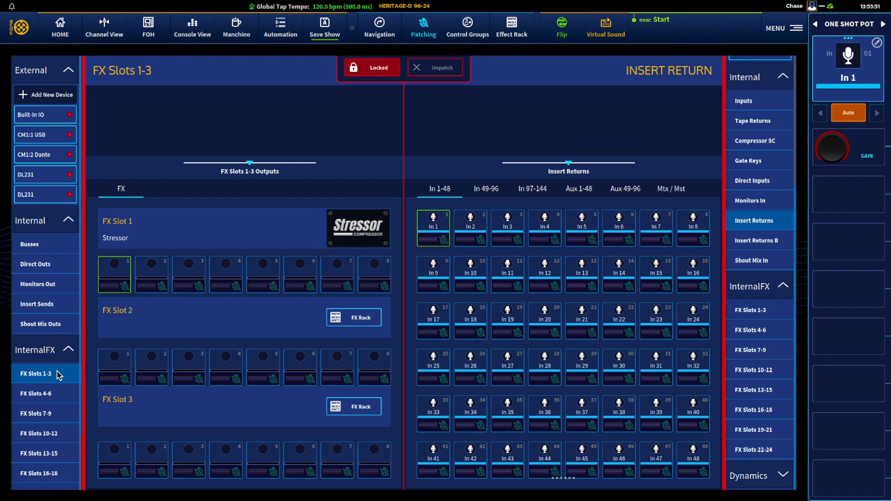
mouse_move(411, 90)
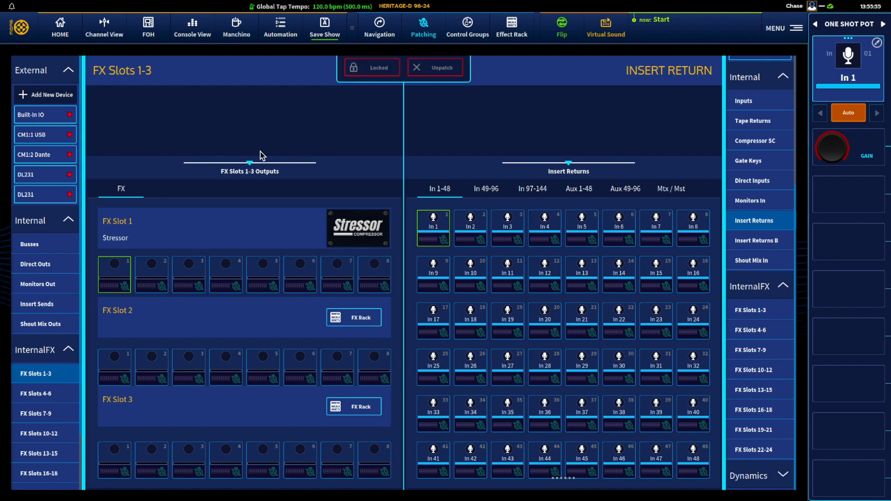
mouse_move(46, 250)
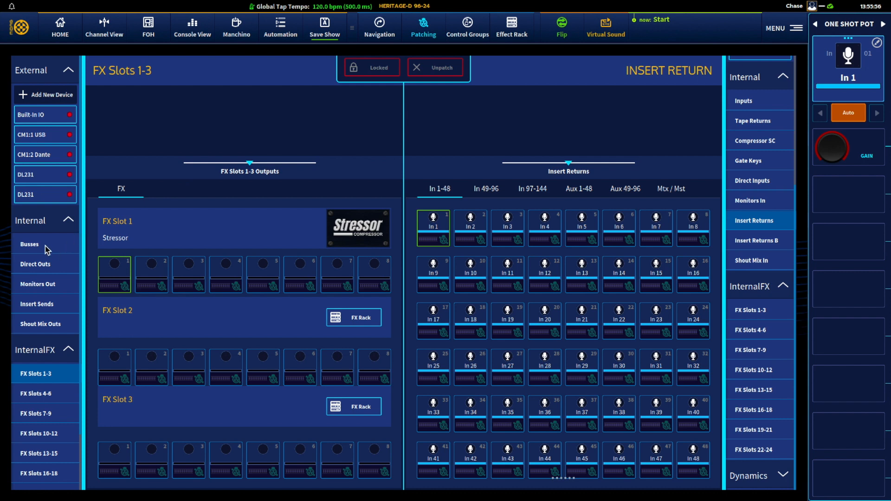
mouse_move(50, 284)
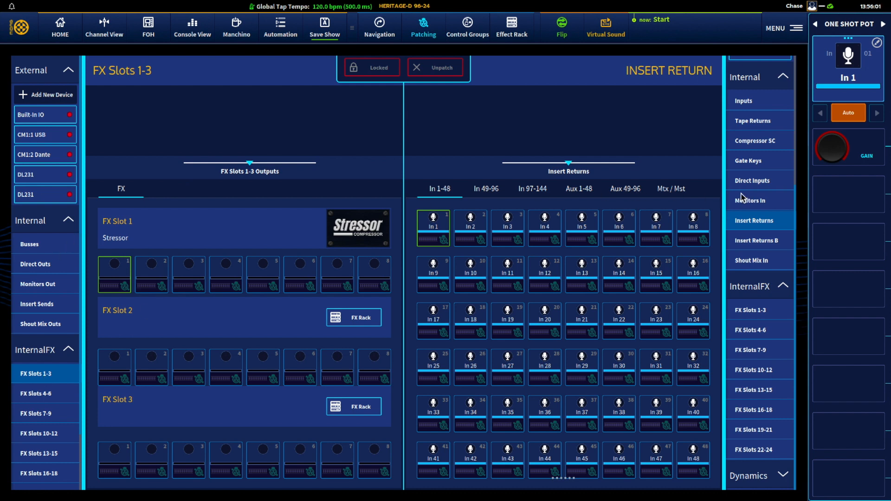
mouse_move(767, 286)
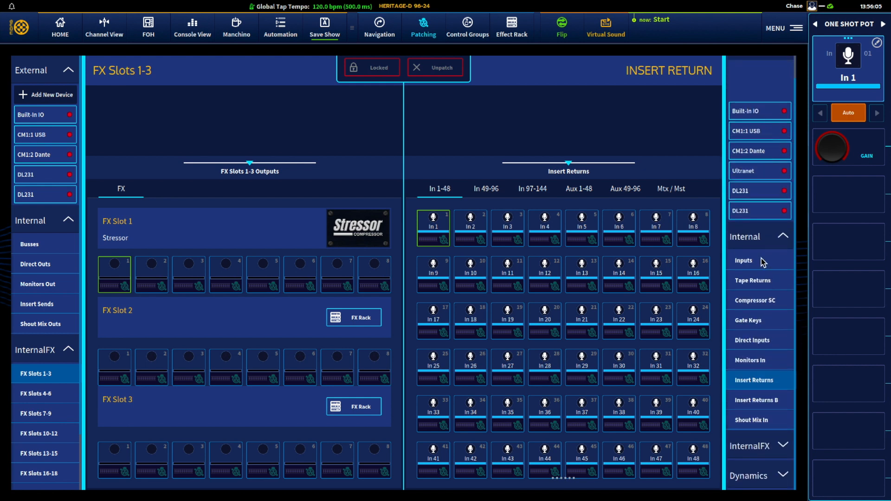
mouse_move(757, 260)
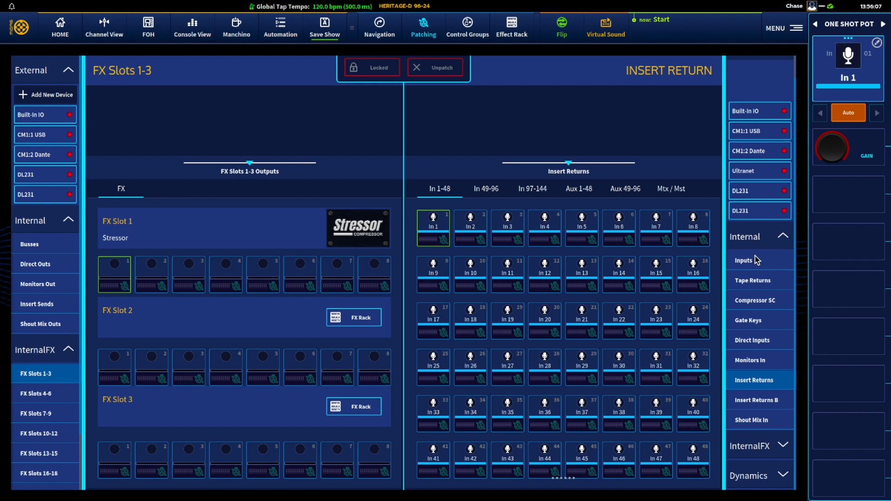
mouse_move(225, 125)
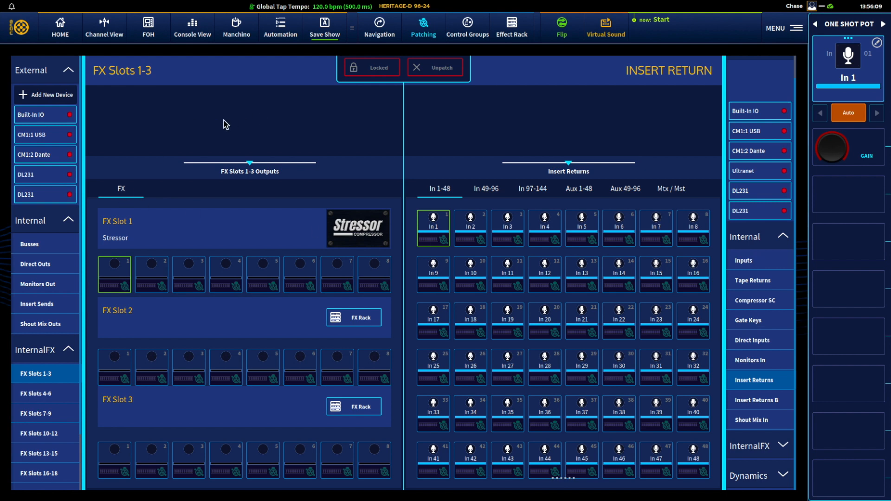
mouse_move(364, 127)
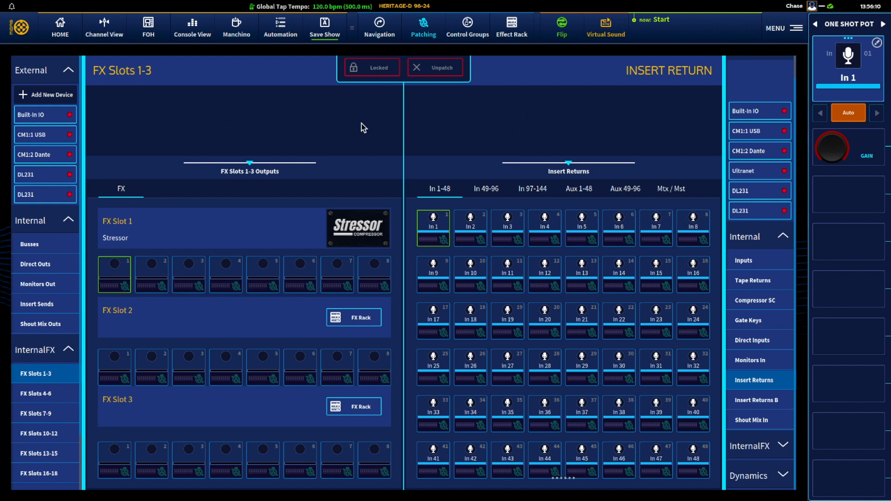
mouse_move(257, 171)
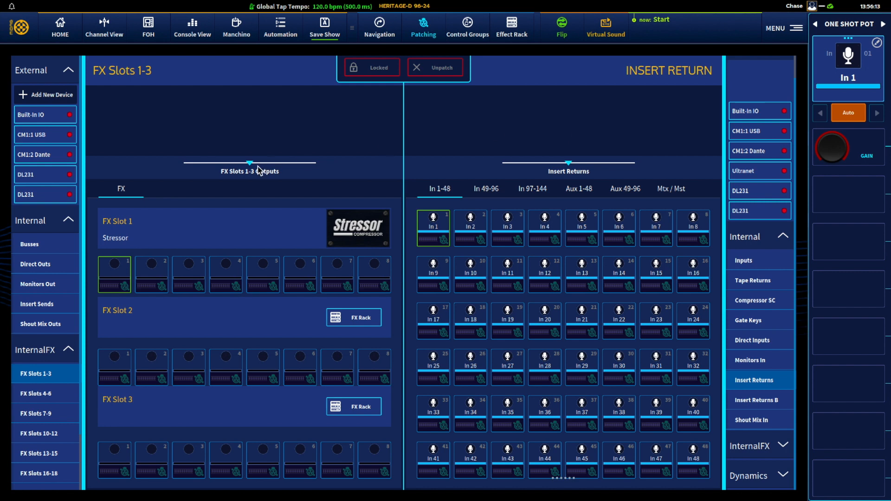
mouse_move(245, 197)
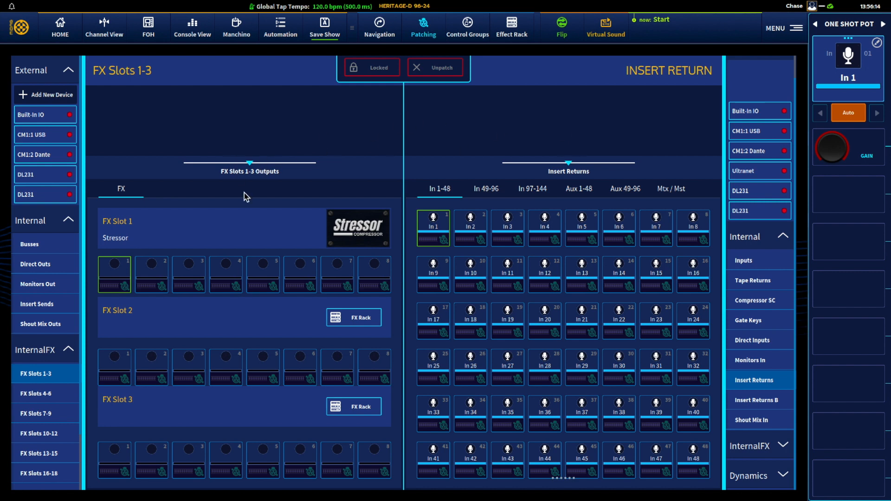
mouse_move(229, 227)
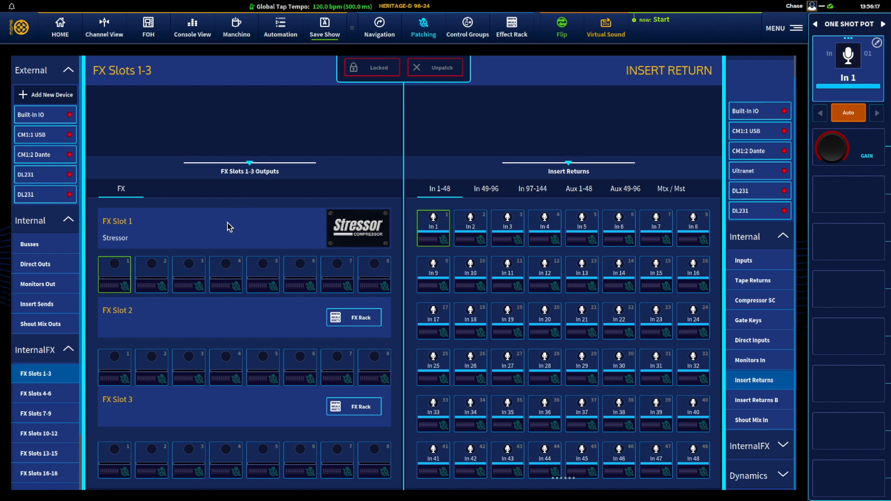